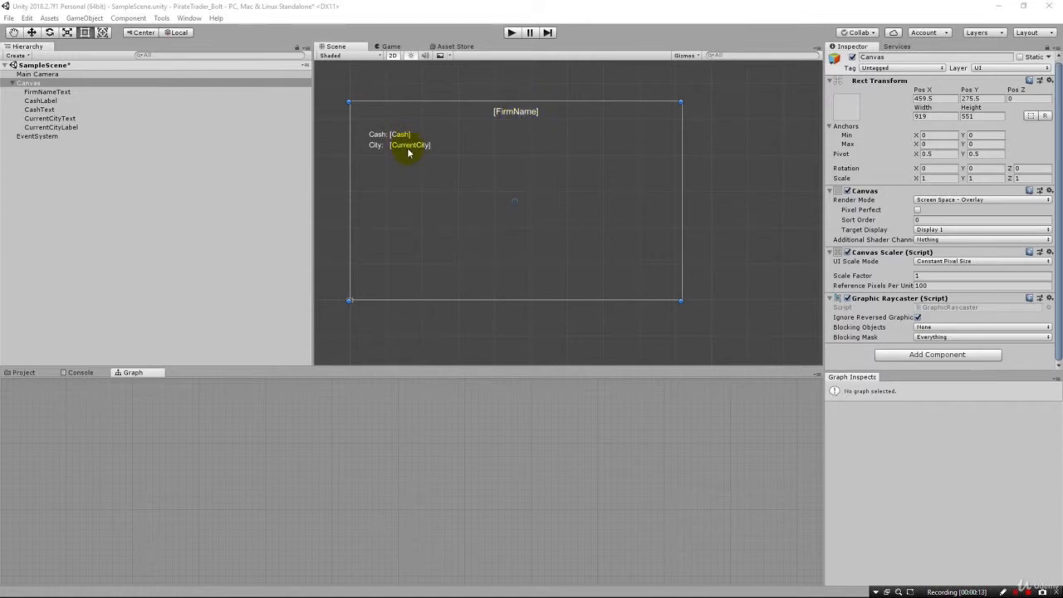
pyautogui.moveTo(64, 162)
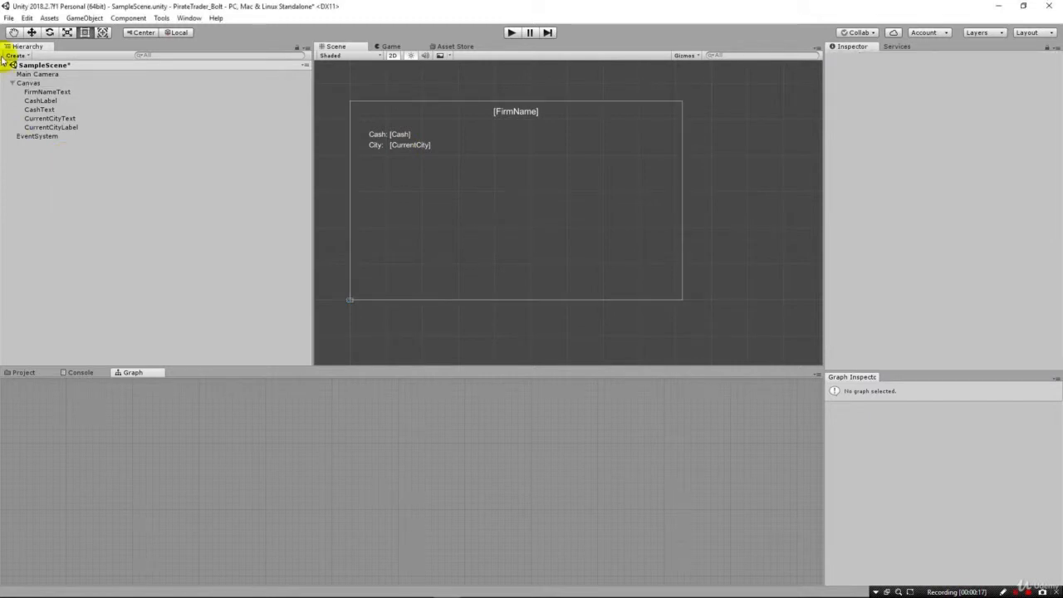
# Step: Create an empty GameObject in the Hierarchy and rename it GameManager
pyautogui.click(37, 73)
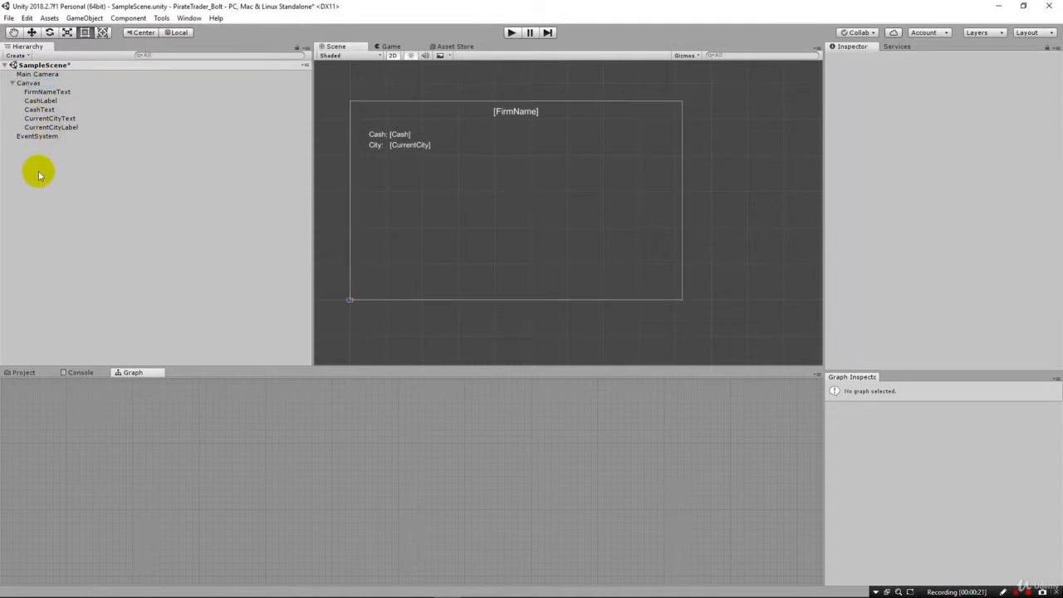
pyautogui.rightClick(40, 172)
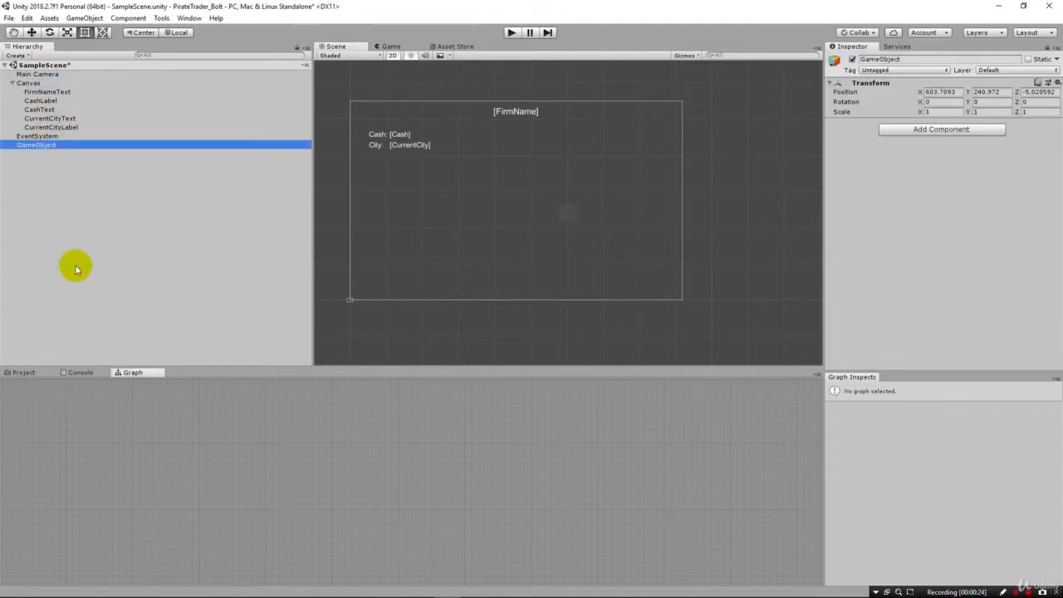
pyautogui.doubleClick(894, 60)
pyautogui.write('Manager')
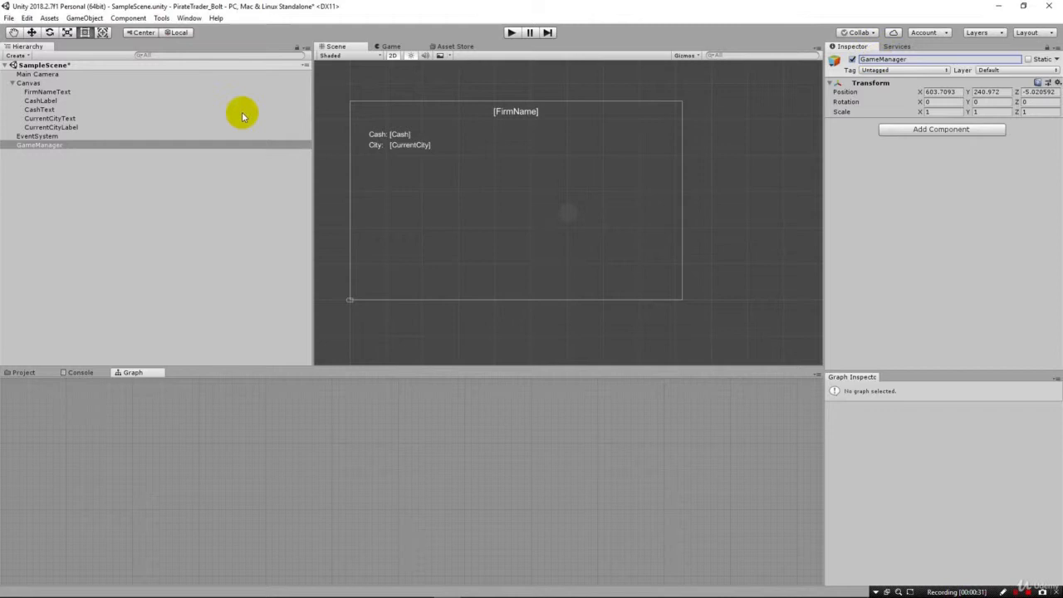
pyautogui.moveTo(35, 160)
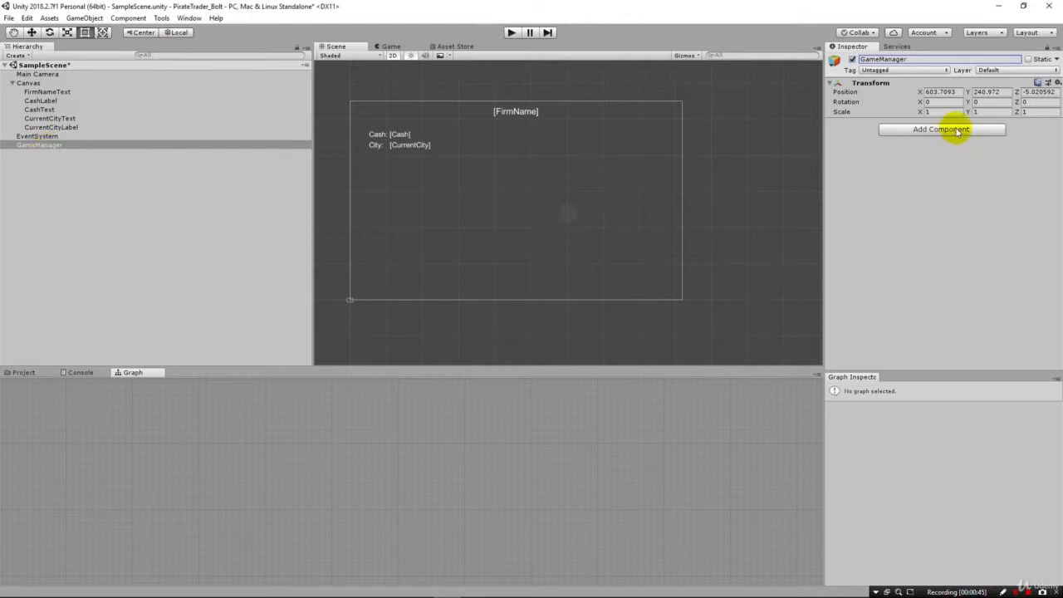
# Step: Add a Flow Machine component to GameManager via the 'flow' search
pyautogui.click(940, 130)
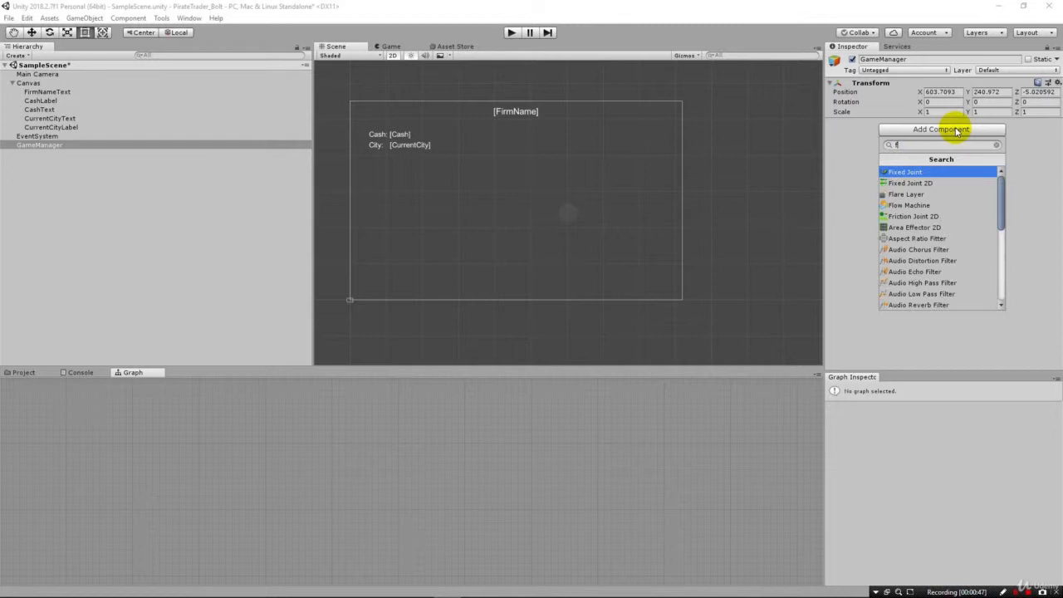
pyautogui.write('low')
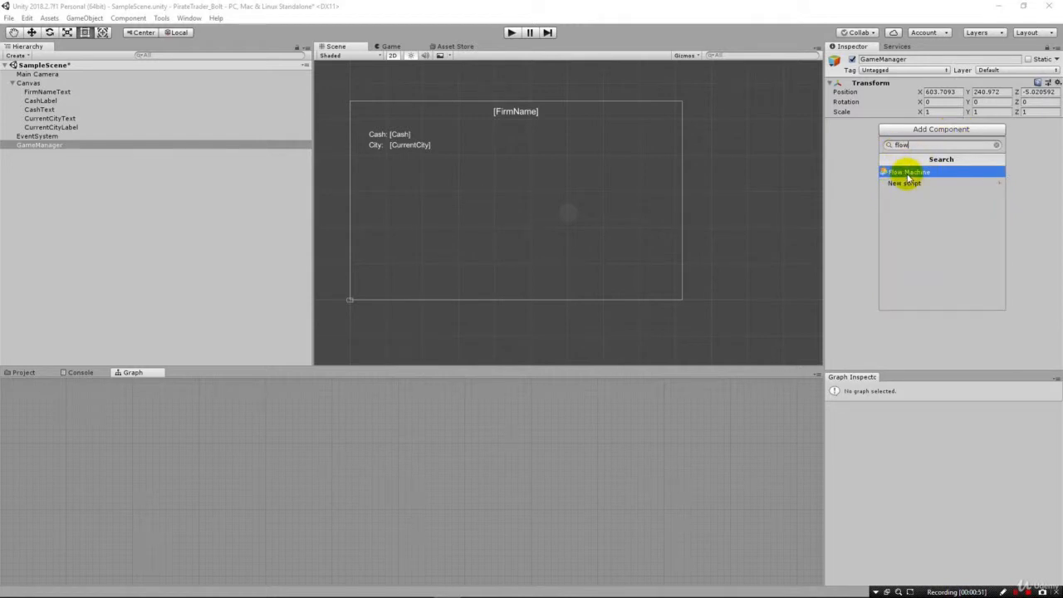
pyautogui.click(907, 171)
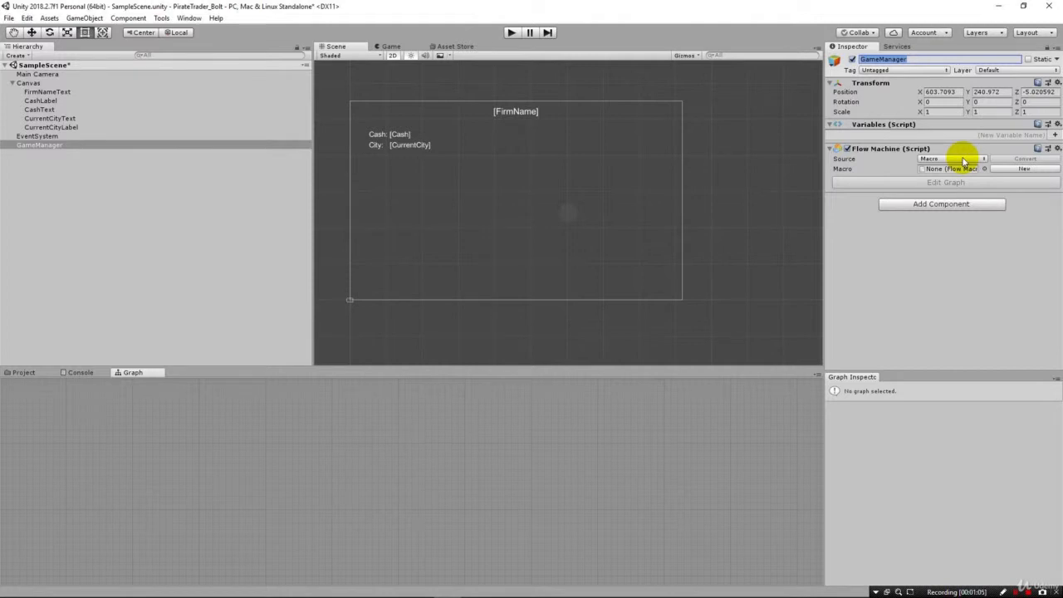
# Step: Set the graph source to Embed and title the graph GameManager
pyautogui.click(950, 160)
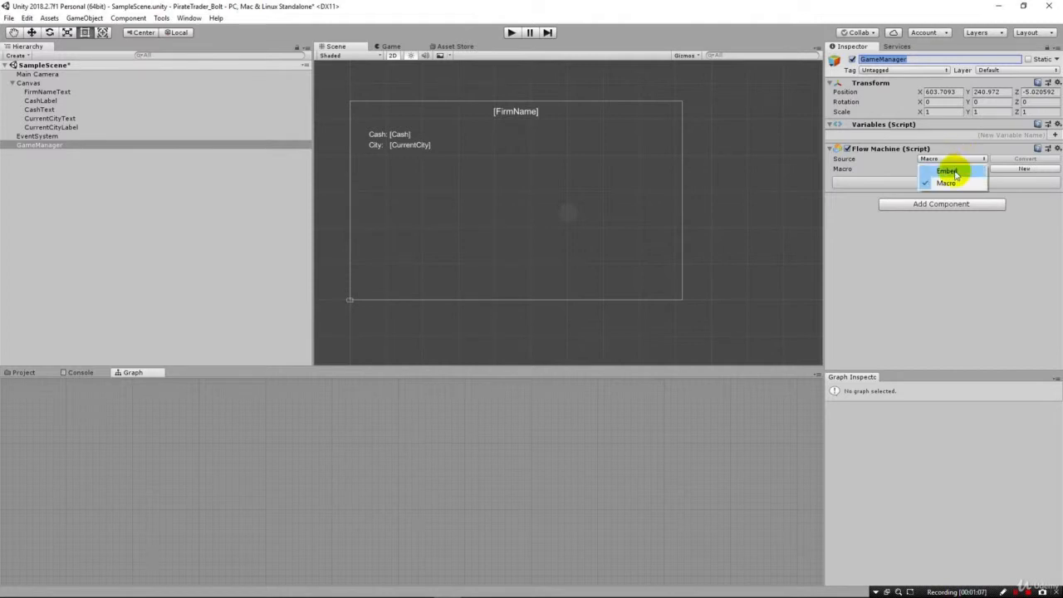
pyautogui.click(947, 171)
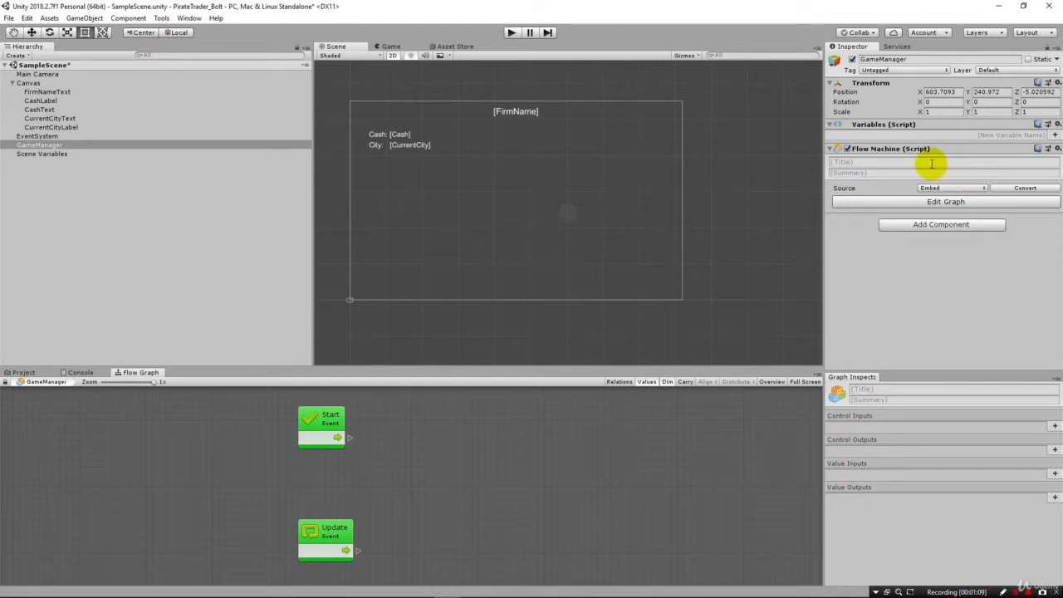
pyautogui.click(913, 162)
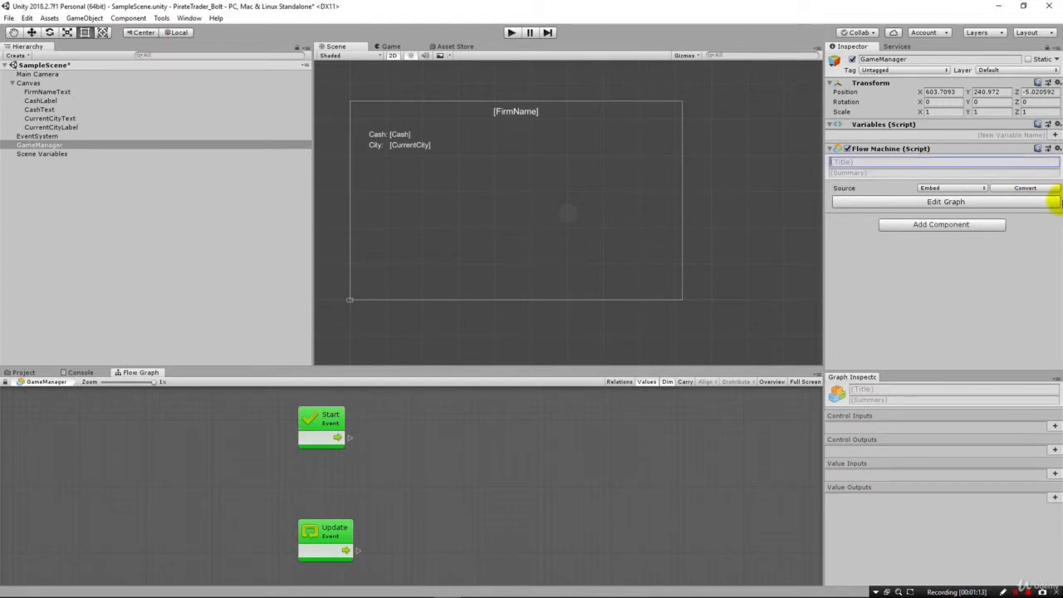
pyautogui.click(944, 161)
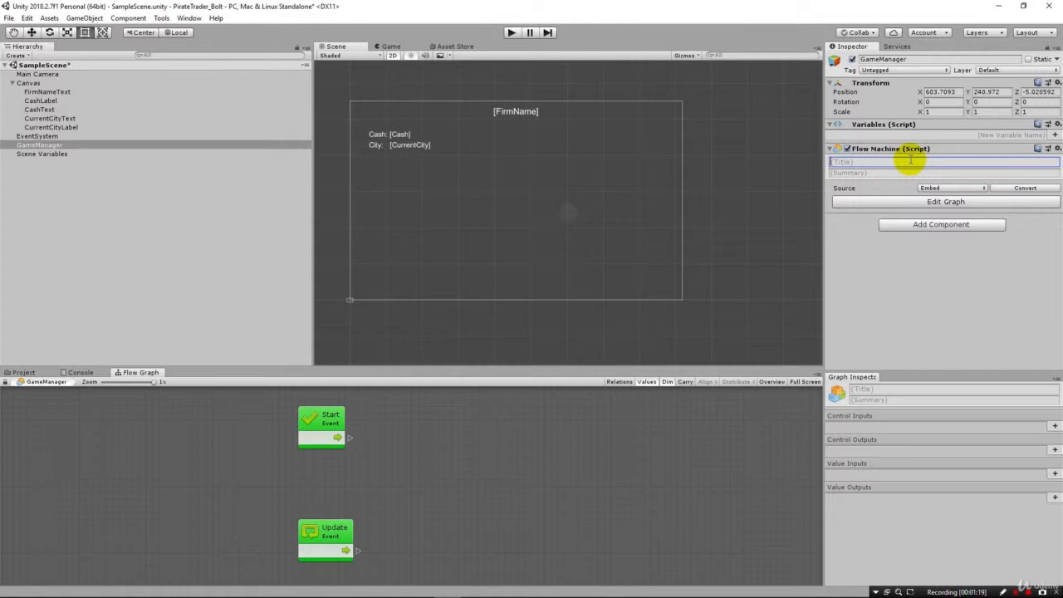
pyautogui.write('GameManager')
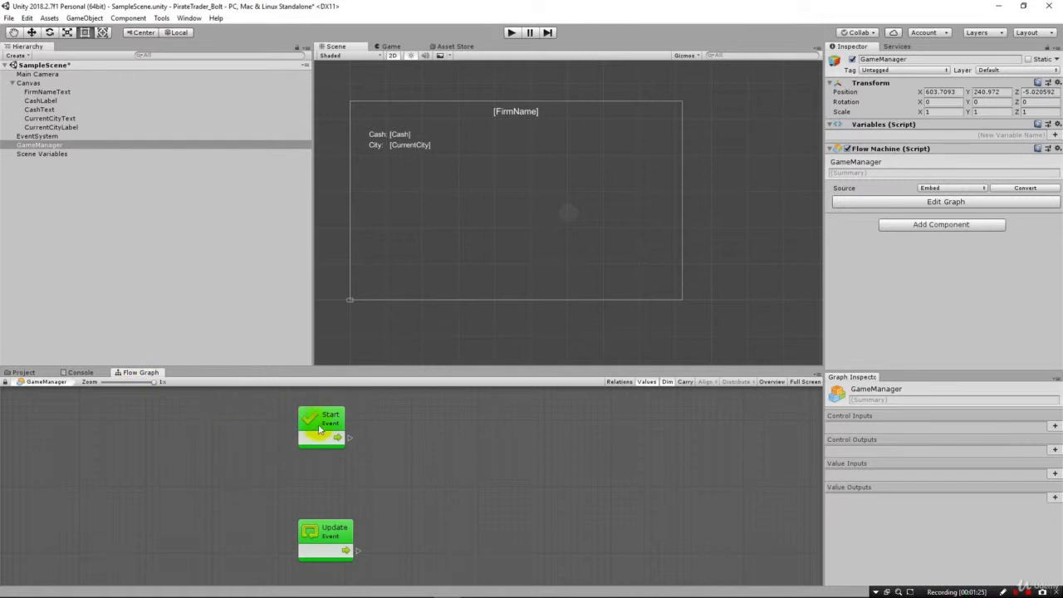
# Step: Move the Start node left and drag a connection from its trigger into the unit finder
pyautogui.click(322, 419)
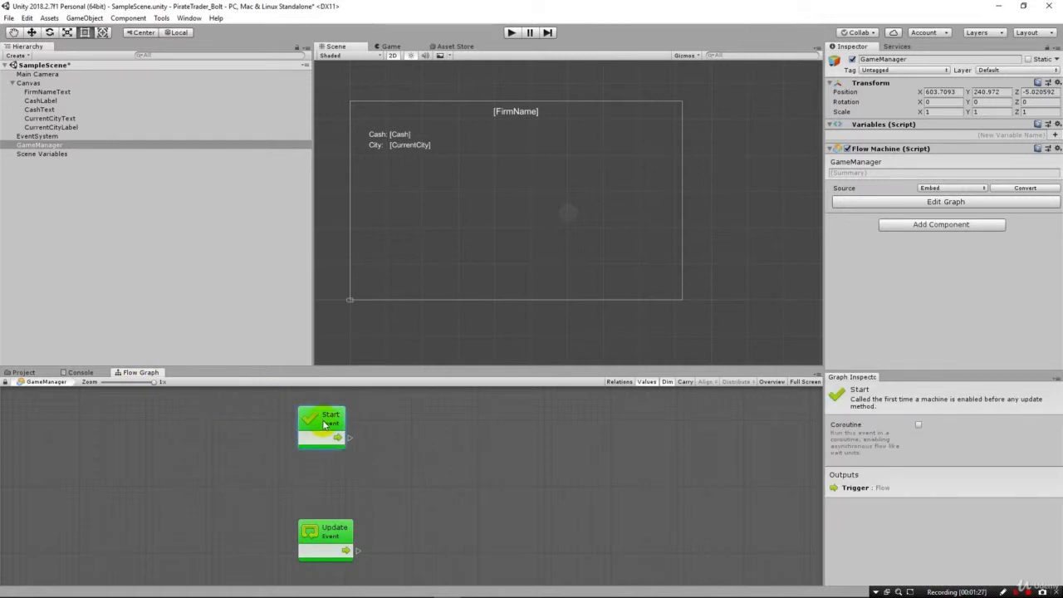
pyautogui.moveTo(322, 424); pyautogui.dragTo(196, 425)
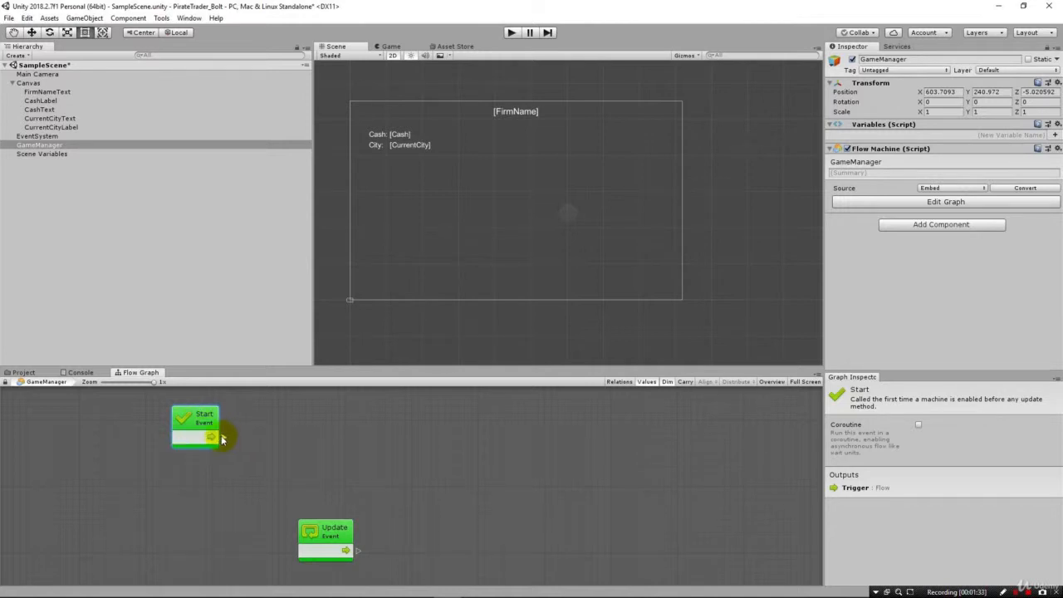
pyautogui.moveTo(213, 439); pyautogui.dragTo(342, 432)
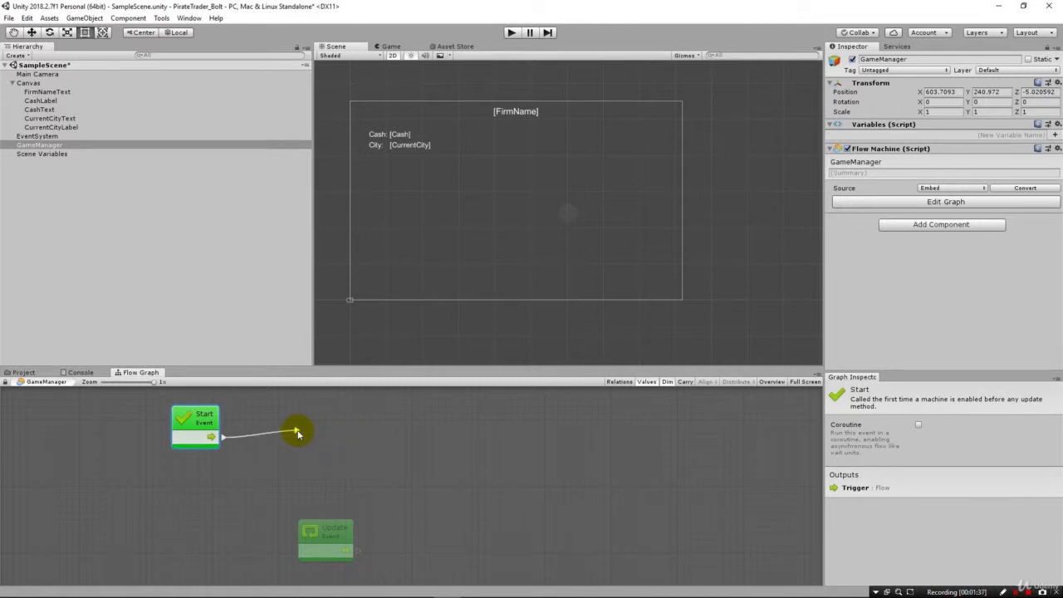
pyautogui.click(296, 431)
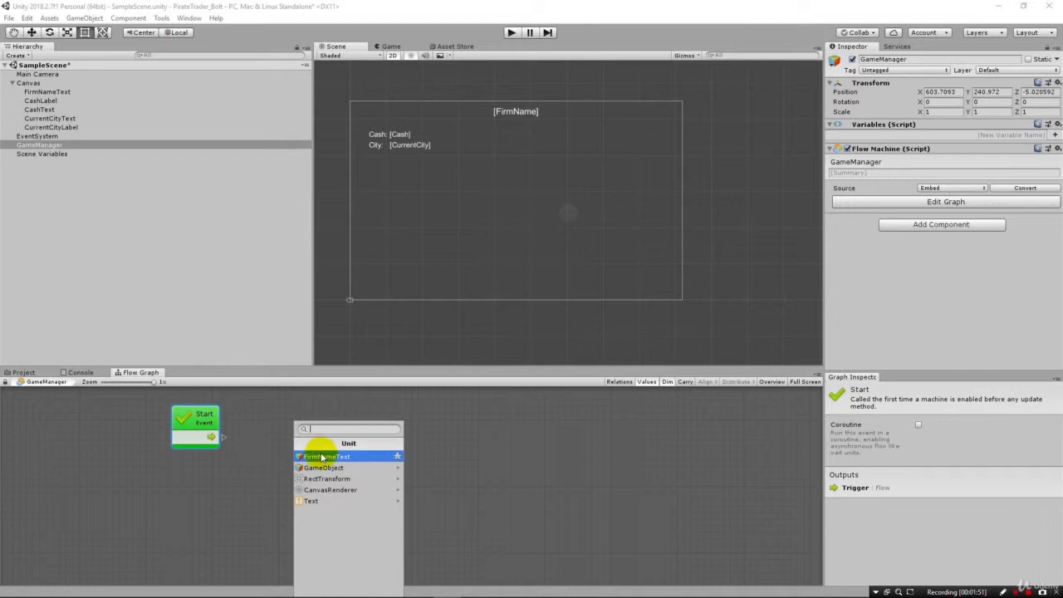
pyautogui.moveTo(312, 502)
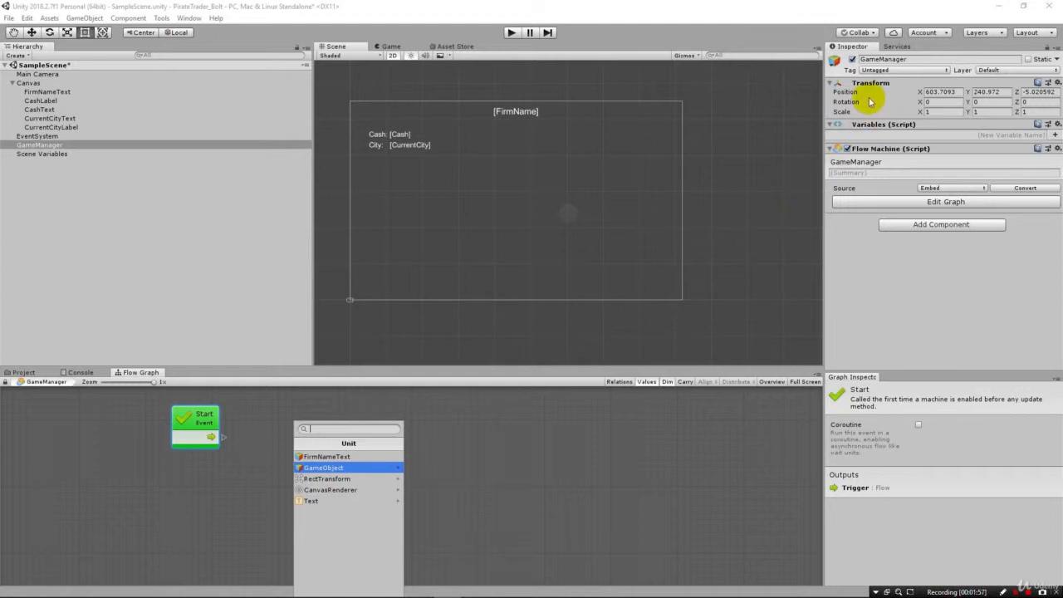
pyautogui.moveTo(376, 425)
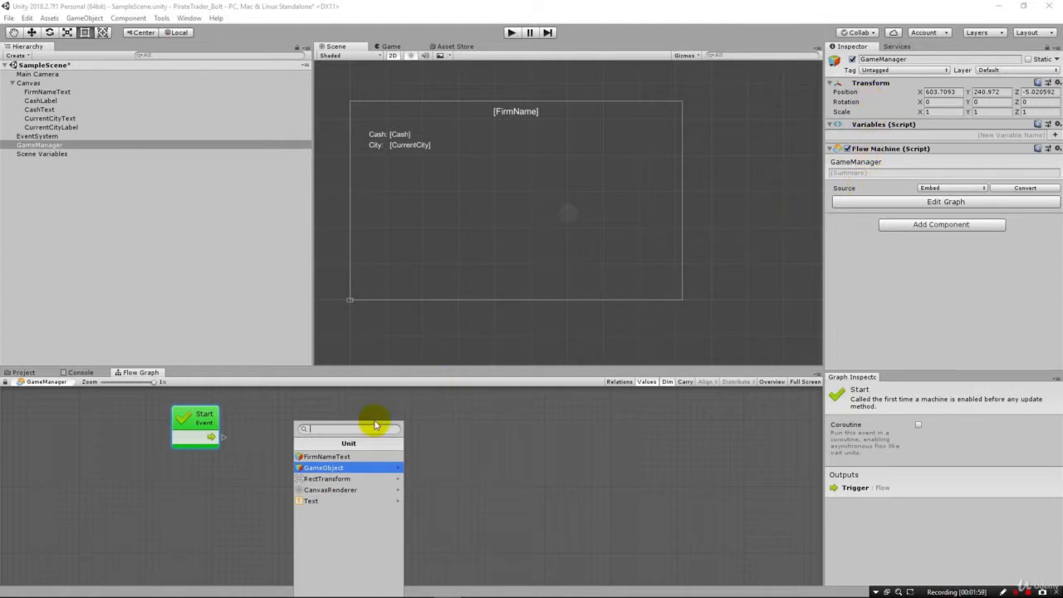
# Step: Browse FirmNameText's Text component members down toward text (set)
pyautogui.click(311, 502)
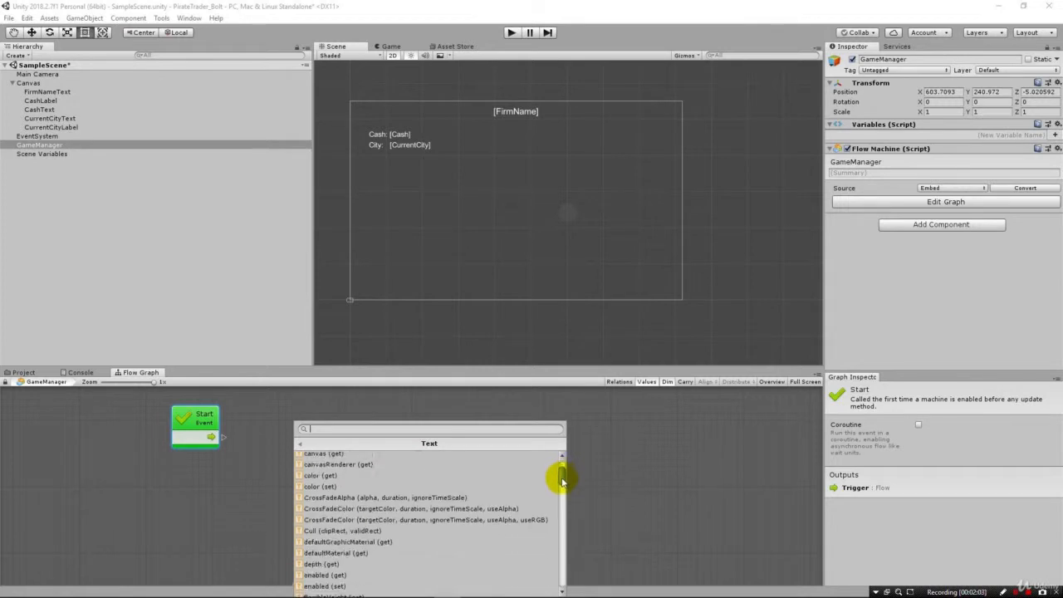
pyautogui.scroll(-3)
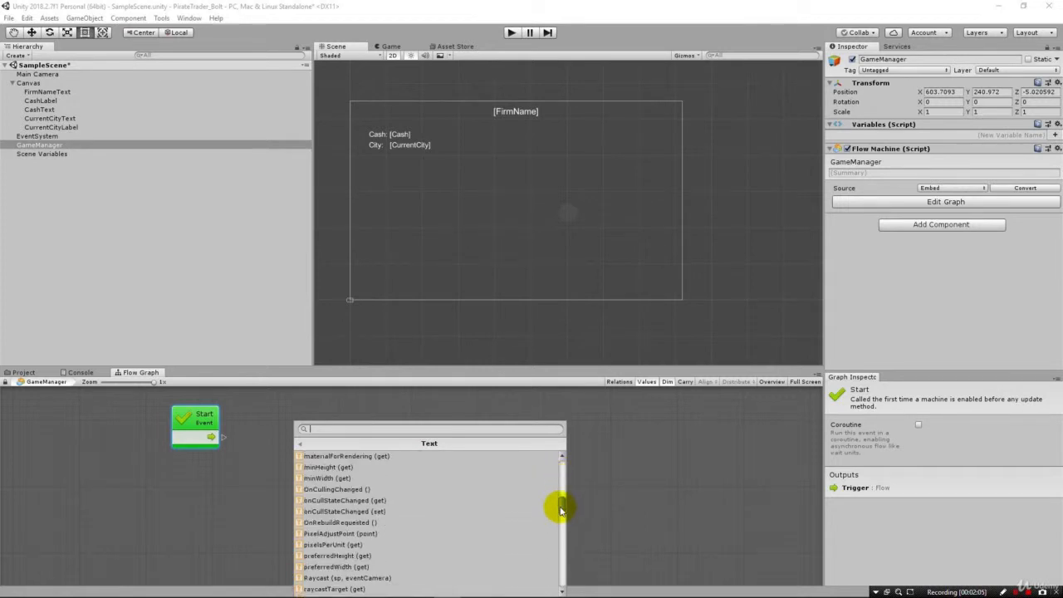
pyautogui.scroll(-3)
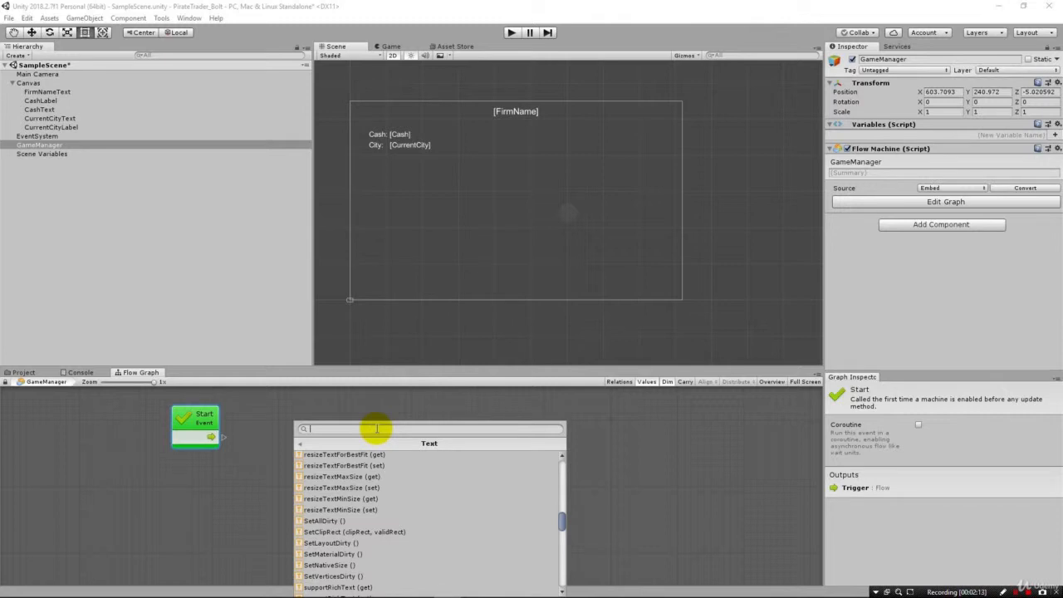
pyautogui.moveTo(588, 490)
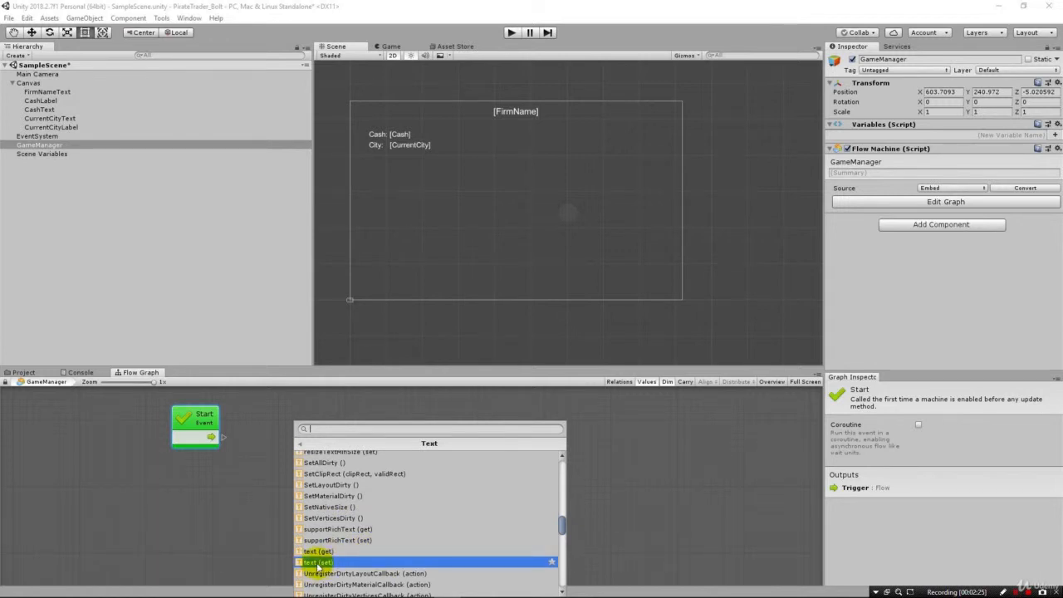
# Step: Add a Text.text (set) unit with value My Firm and connect Start's flow into it
pyautogui.click(319, 562)
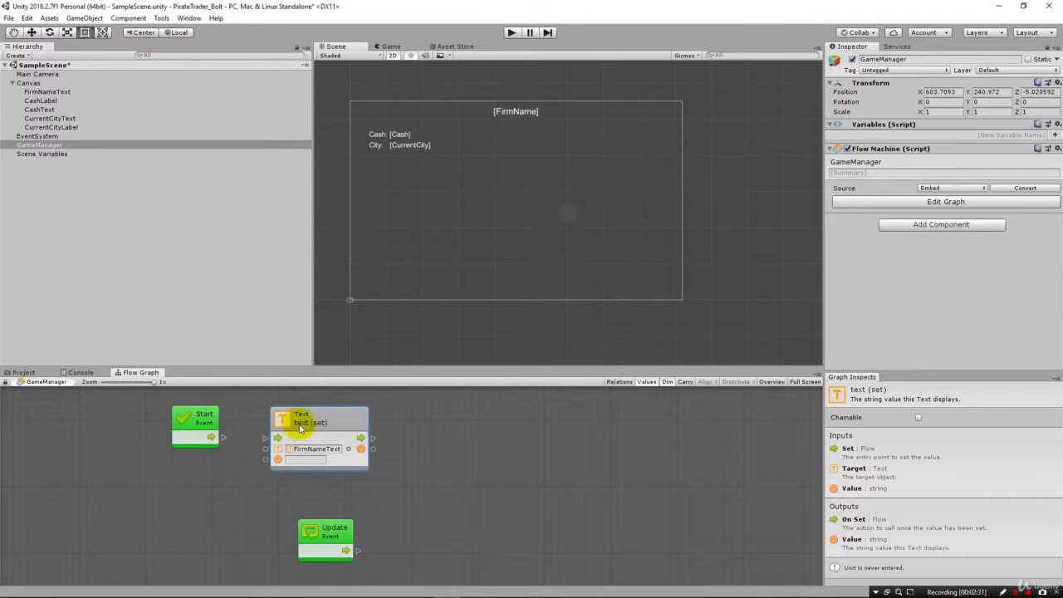
pyautogui.moveTo(319, 424); pyautogui.dragTo(362, 419)
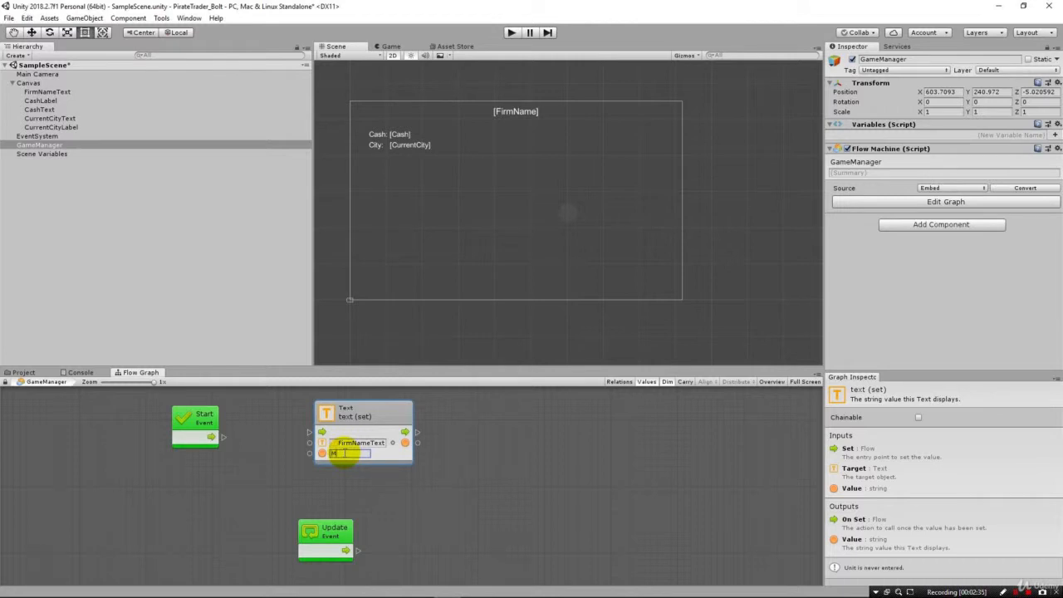
pyautogui.write('My Firm')
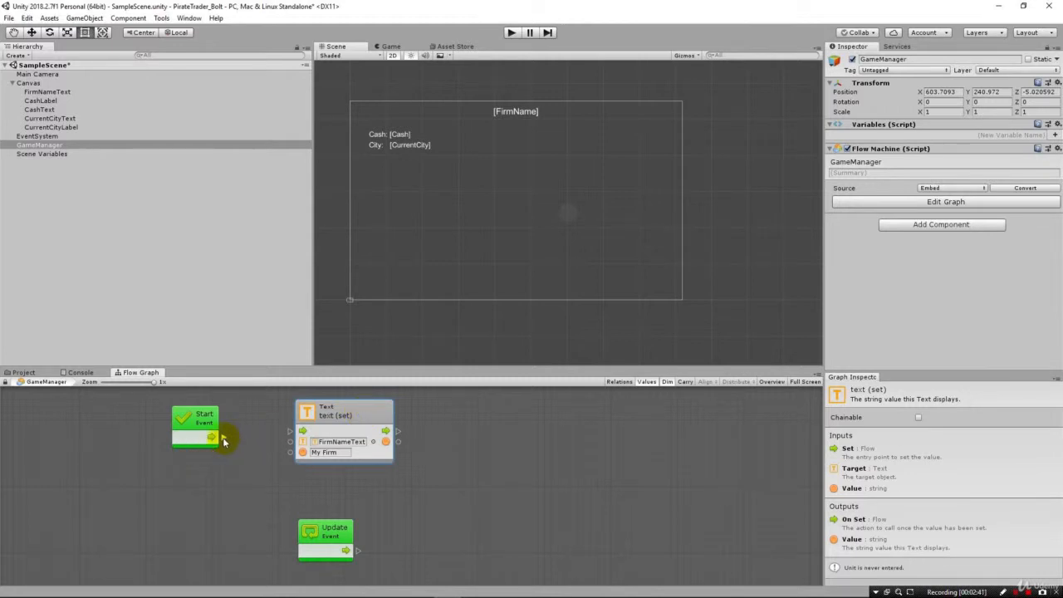
pyautogui.moveTo(224, 462)
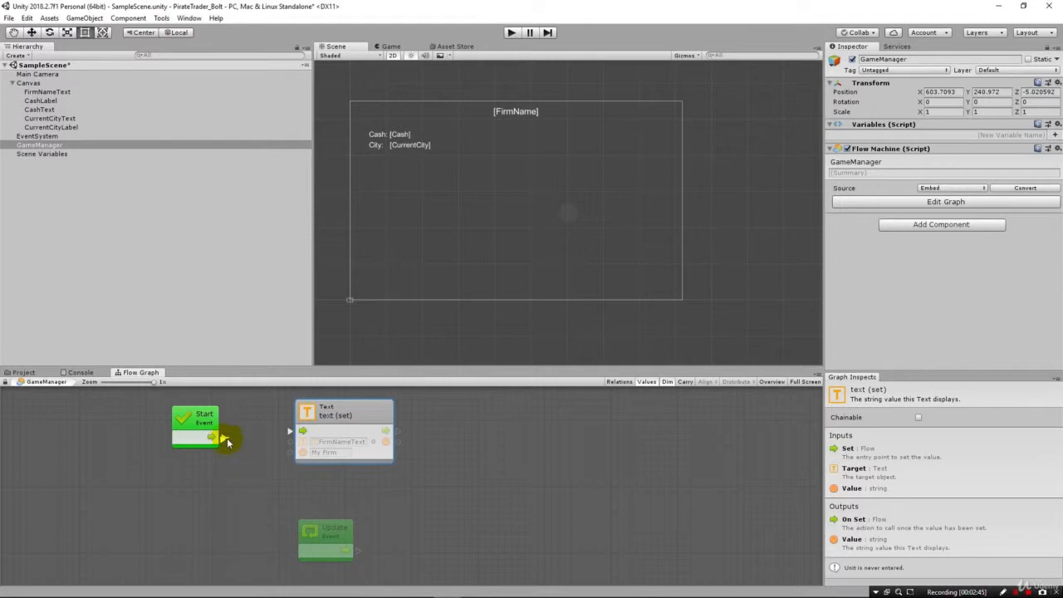
pyautogui.moveTo(213, 439); pyautogui.dragTo(290, 430)
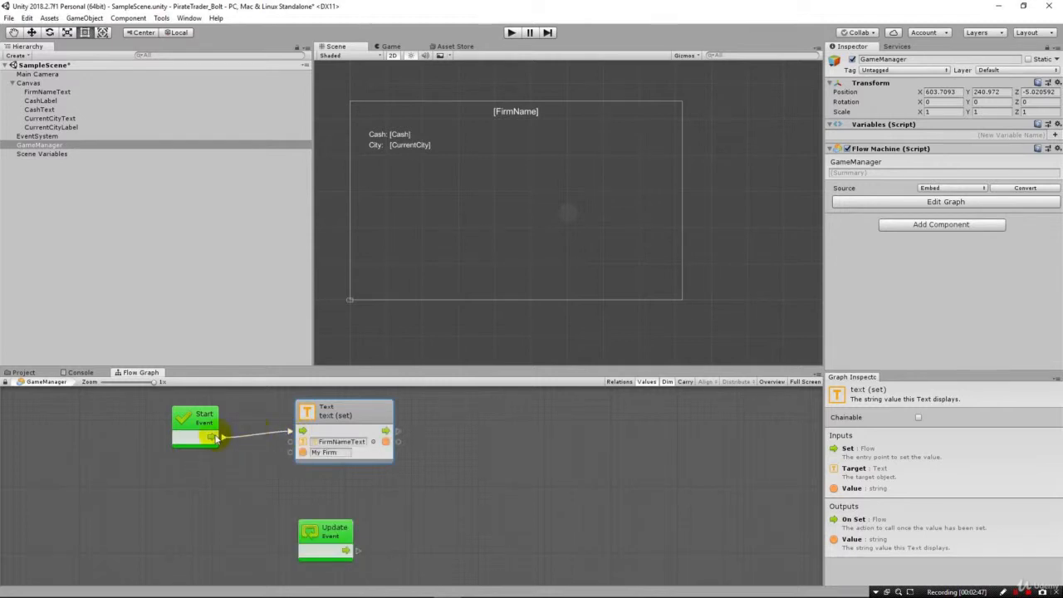
pyautogui.moveTo(315, 438)
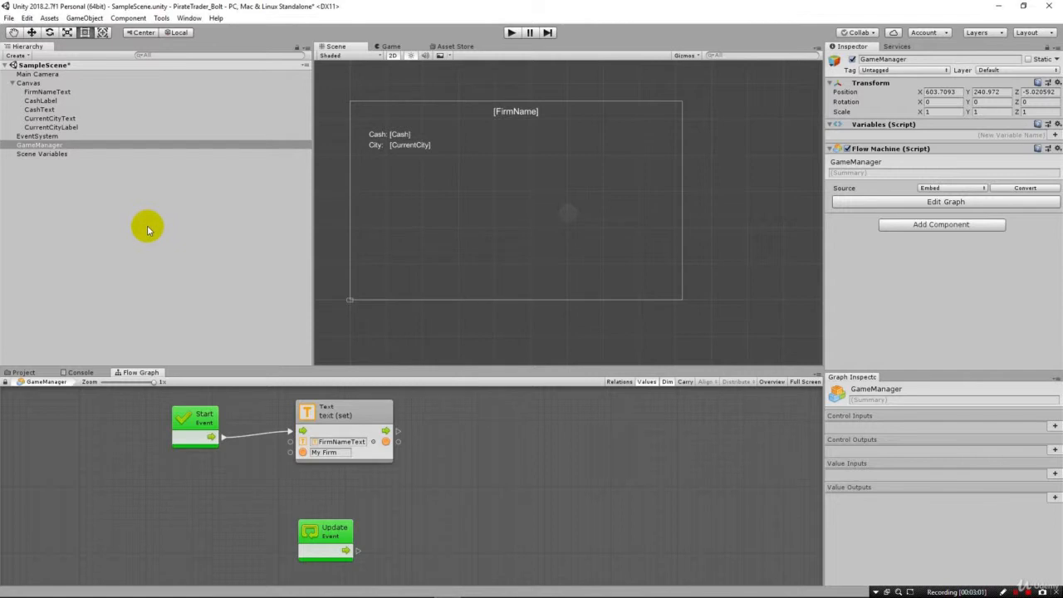
pyautogui.moveTo(484, 359)
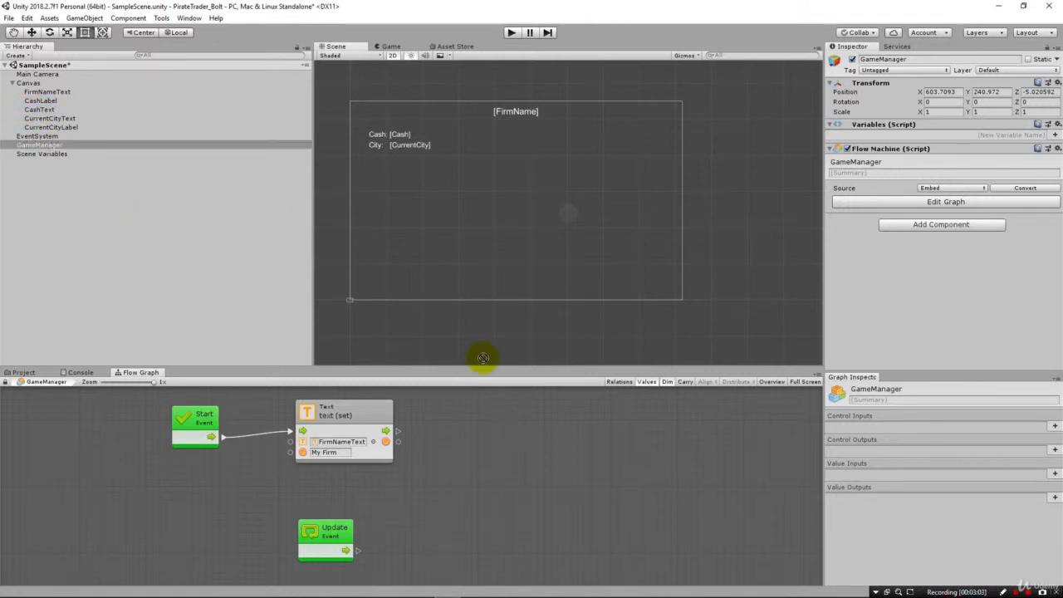
# Step: Add a second Text.text (set) unit targeting CashText, chained after the firm name setter
pyautogui.click(466, 422)
pyautogui.write('text.text')
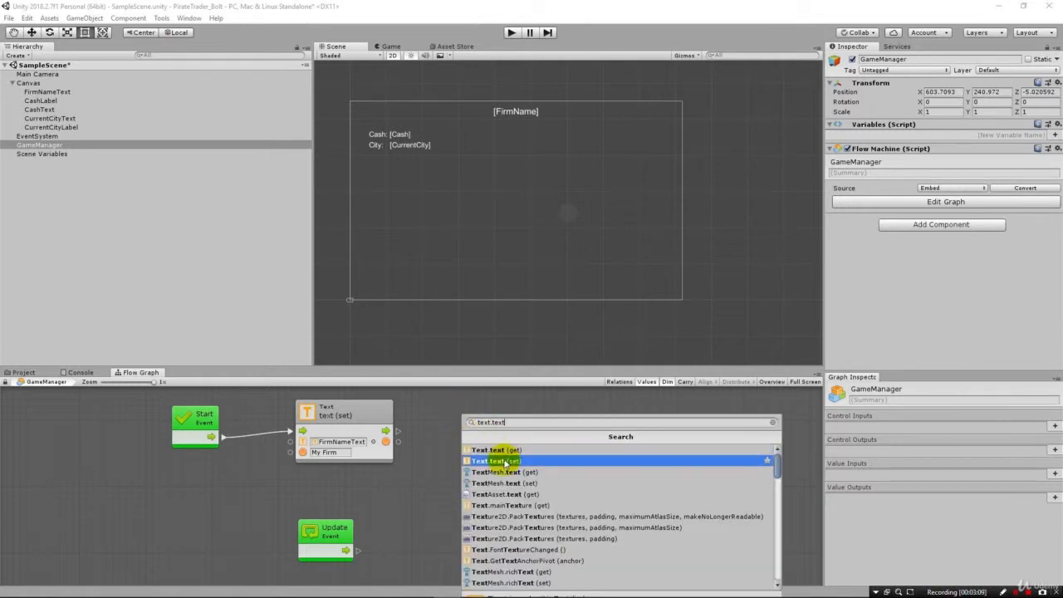
pyautogui.click(495, 462)
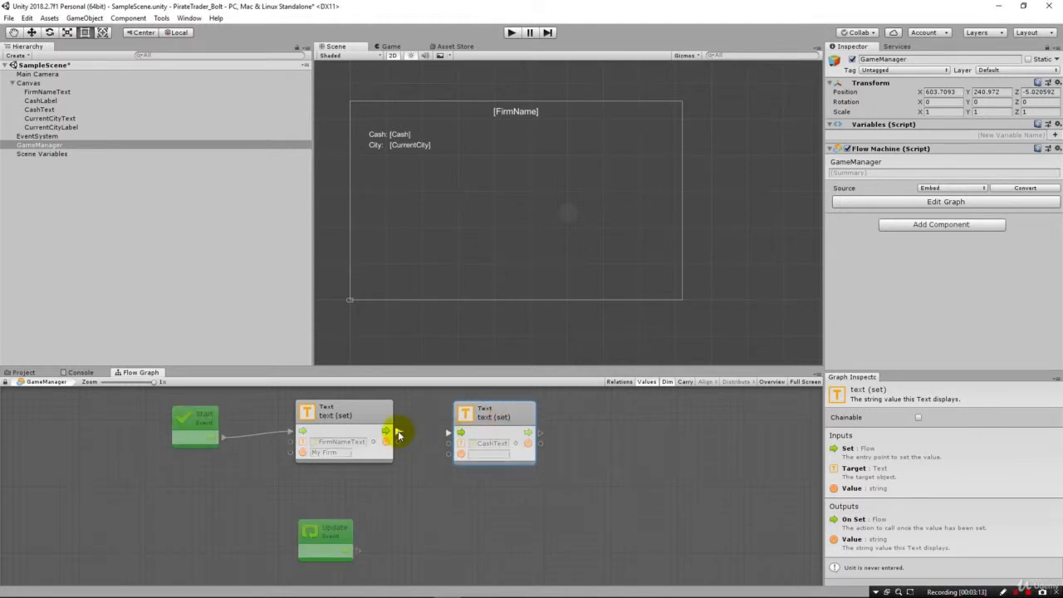
pyautogui.moveTo(385, 432); pyautogui.dragTo(448, 432)
pyautogui.write('0')
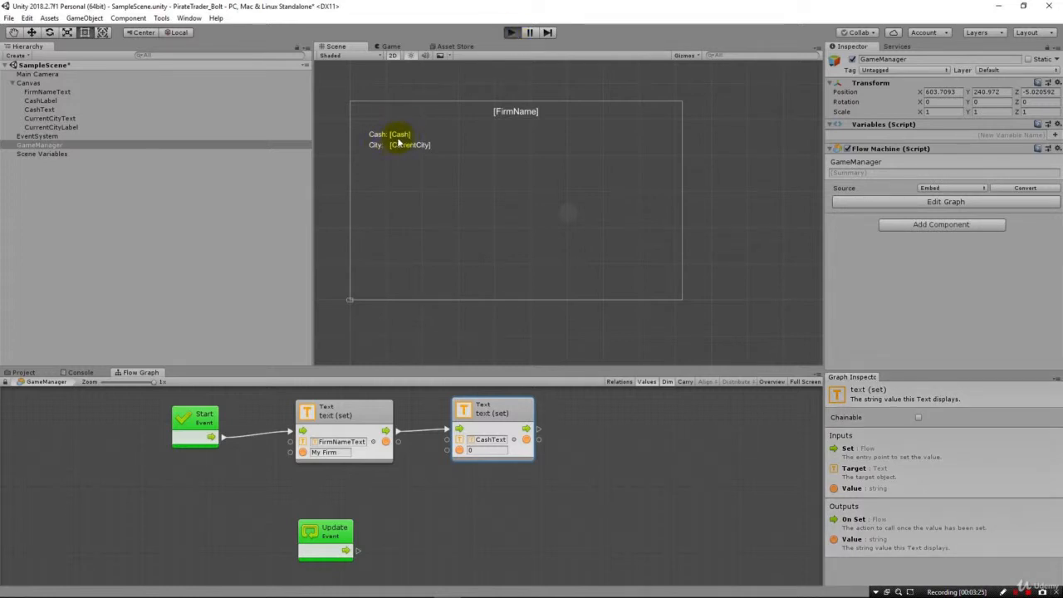
pyautogui.click(511, 33)
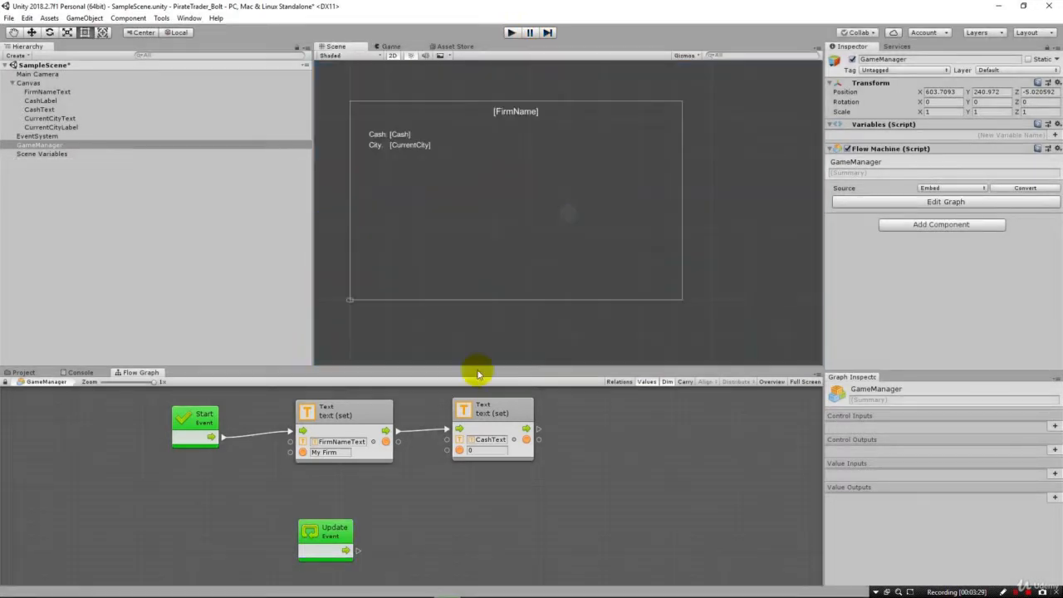
pyautogui.click(498, 412)
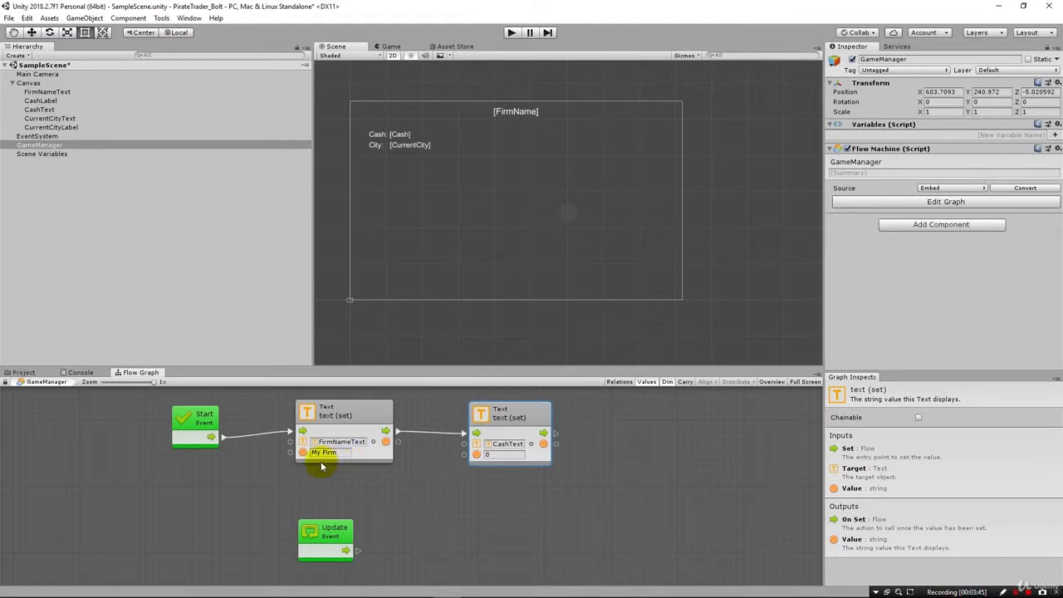
pyautogui.moveTo(302, 438)
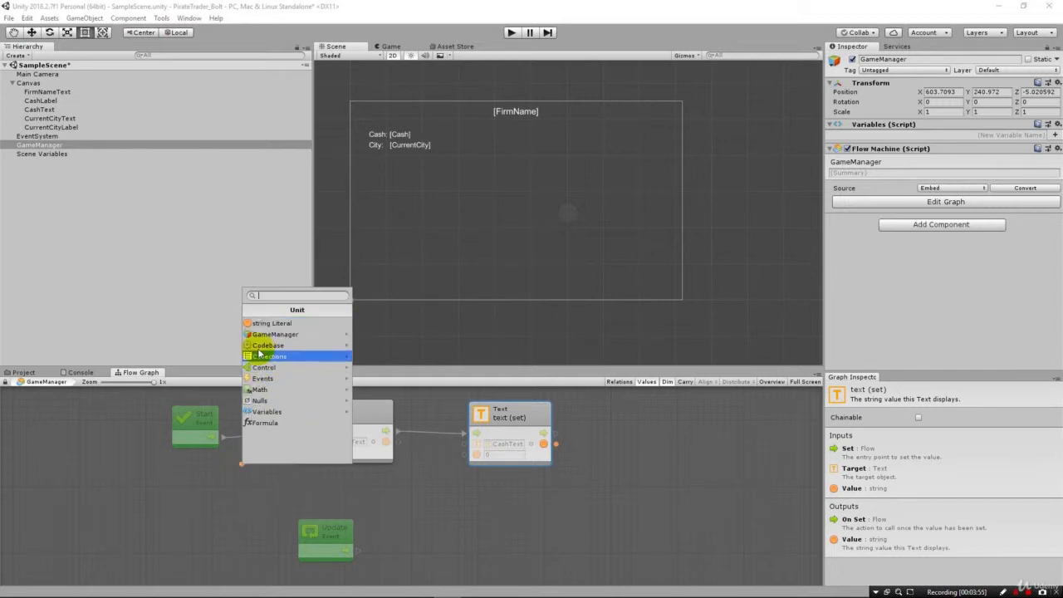
pyautogui.click(273, 323)
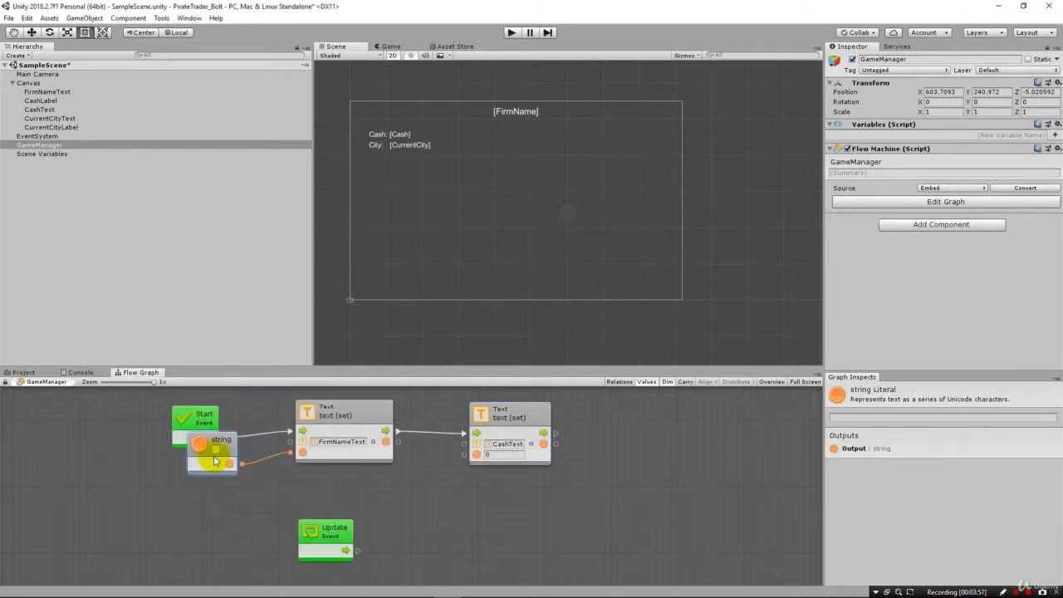
pyautogui.write('Welc')
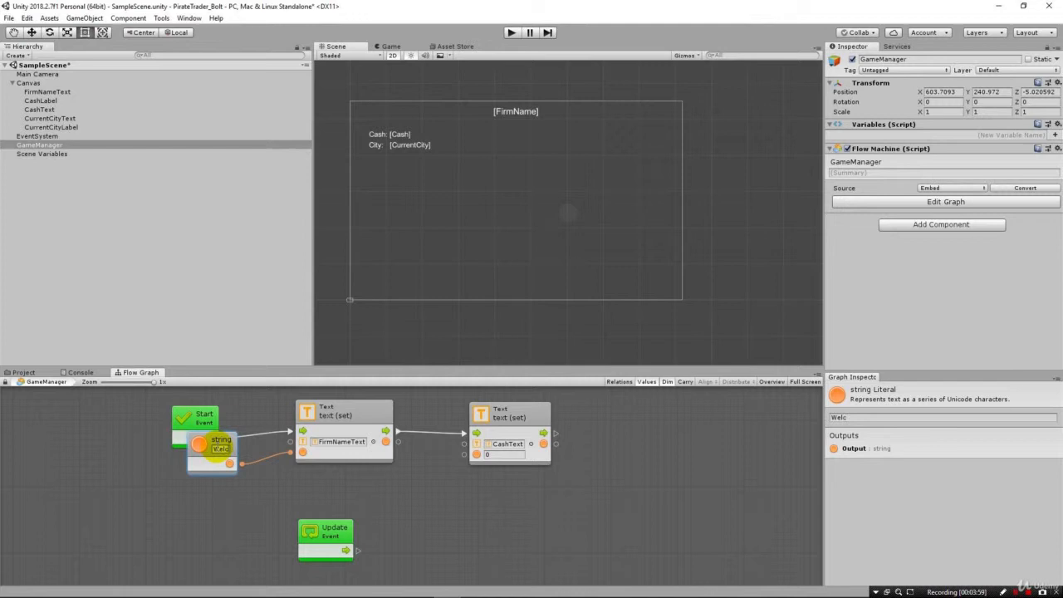
pyautogui.write('Welcome To B')
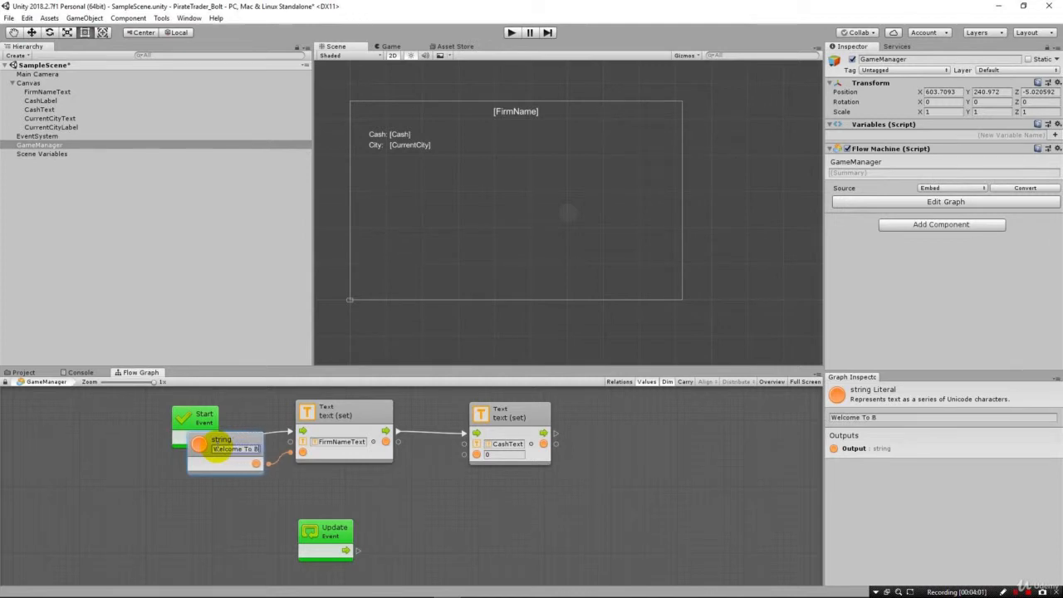
pyautogui.write('olt Pirate Trader')
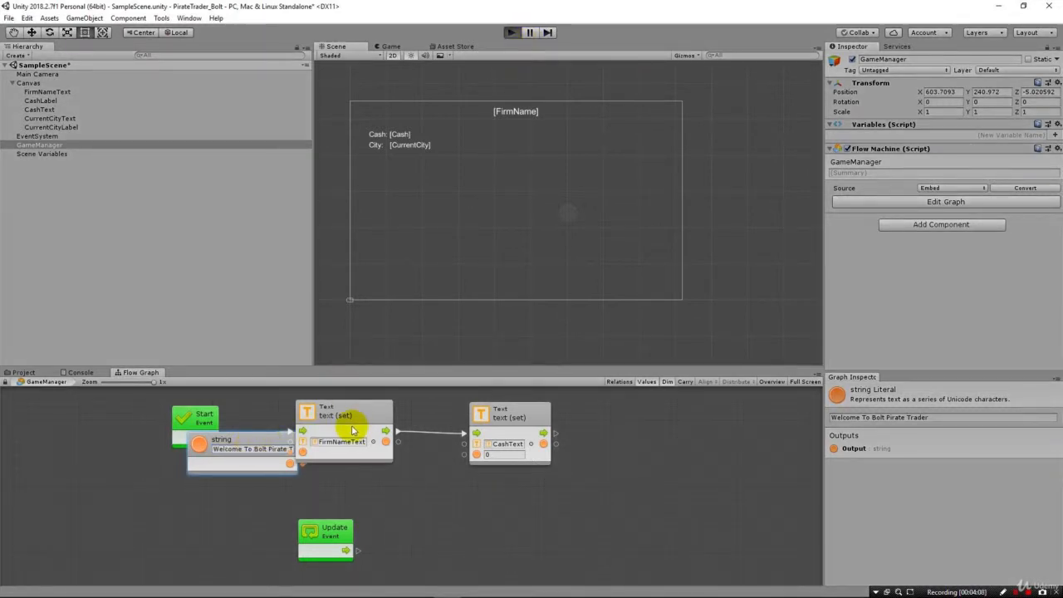
pyautogui.click(510, 32)
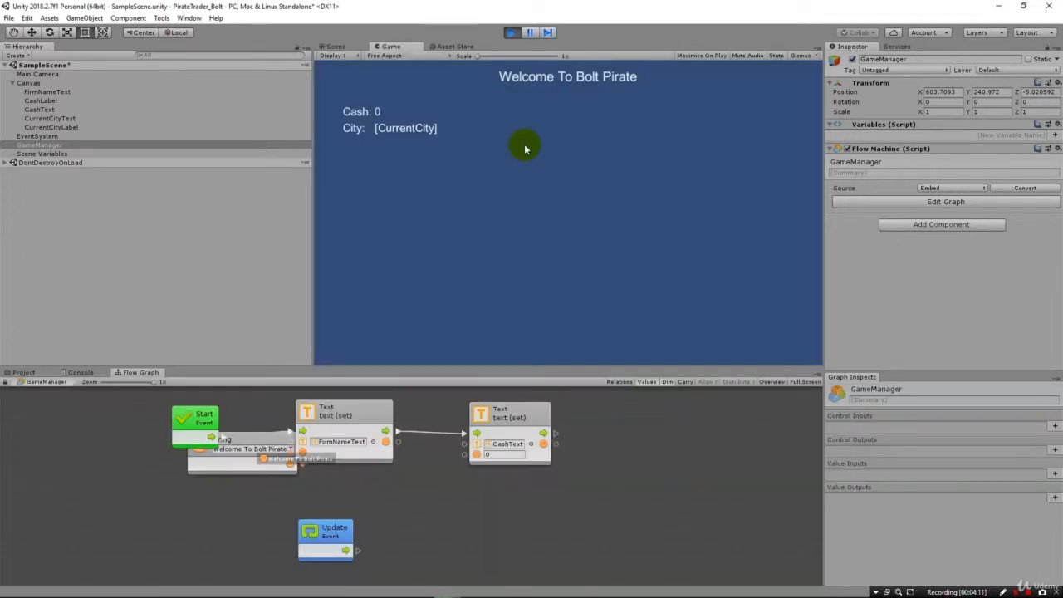
pyautogui.moveTo(624, 77)
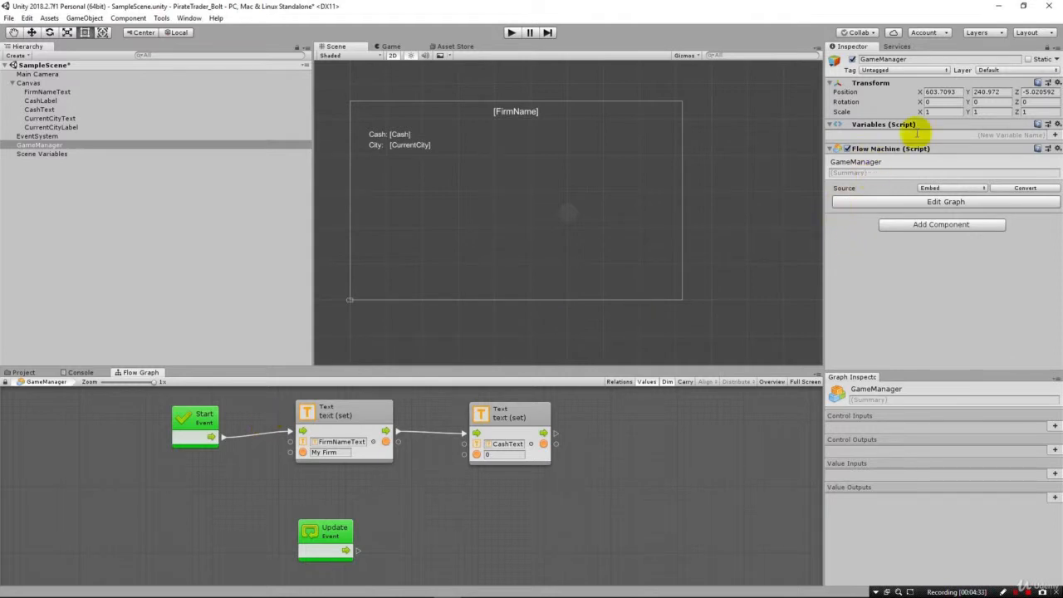
# Step: Add scene variables FirmName (string, Welcome To Pirate Trader) and Cash (int, 250)
pyautogui.click(42, 153)
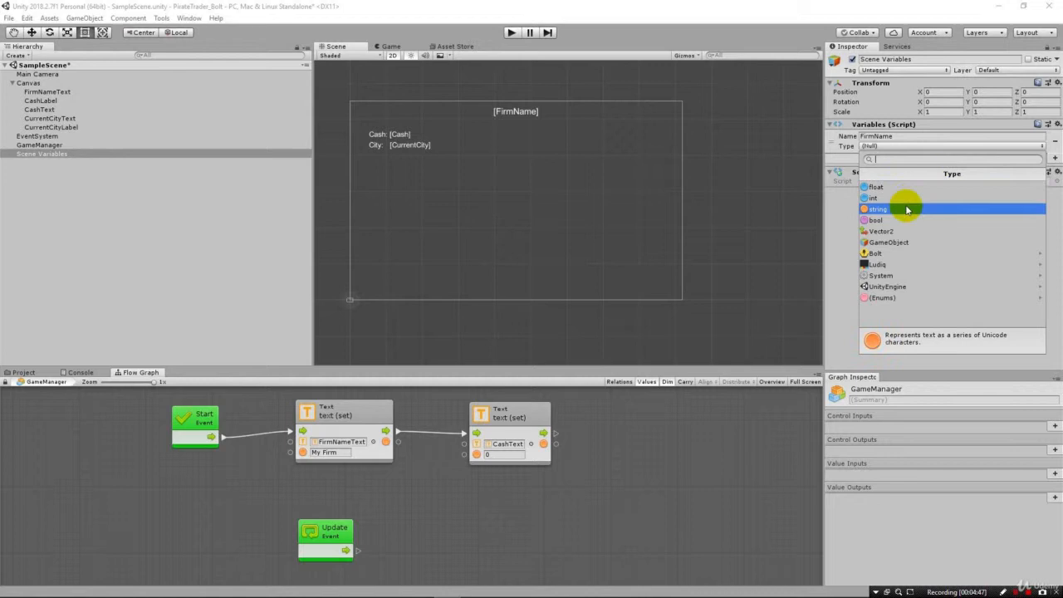
pyautogui.click(877, 210)
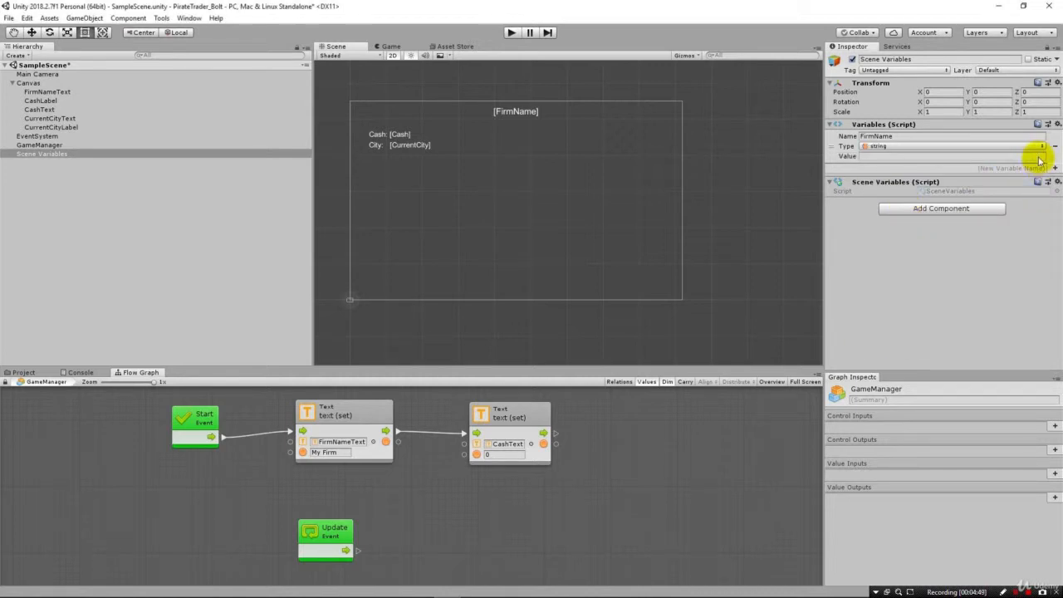
pyautogui.write('Welcome To Pirate Trader')
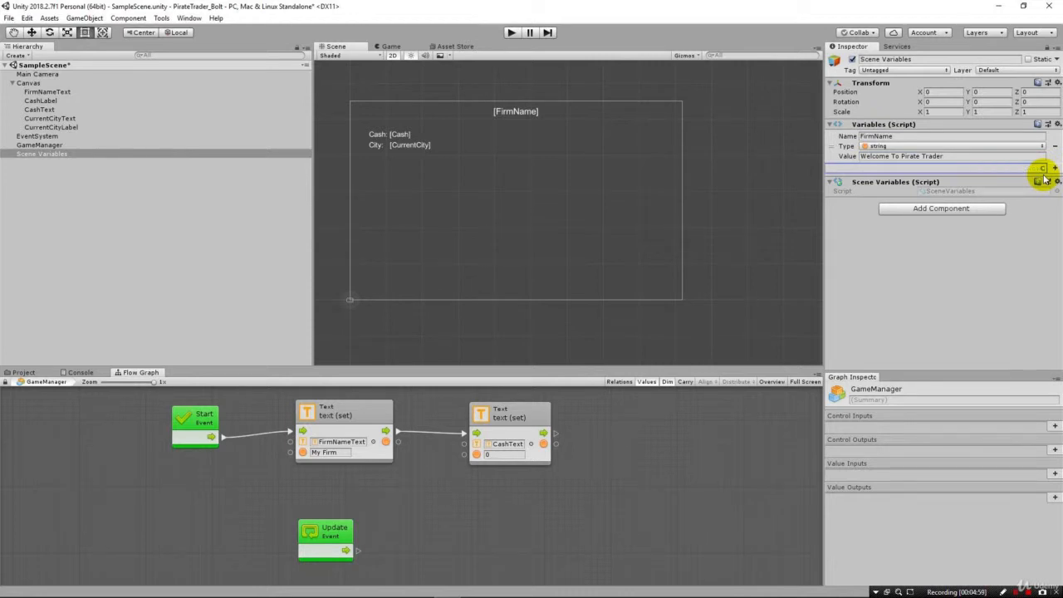
pyautogui.click(1030, 167)
pyautogui.write('250')
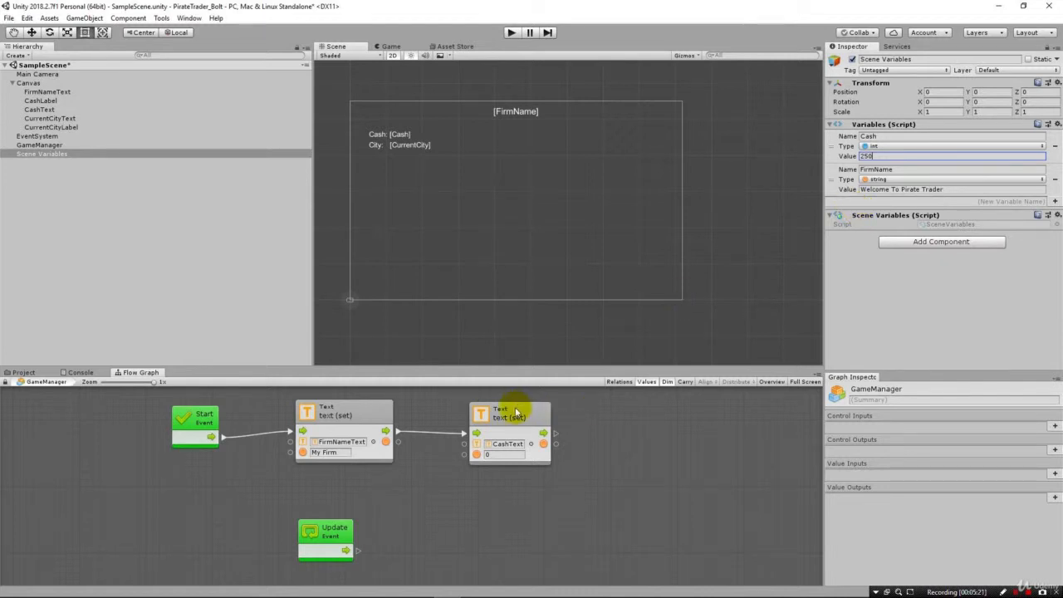
# Step: Feed a Get Variable FirmName unit into the firm name setter and run to see Welcome To Pirate Trader
pyautogui.click(514, 416)
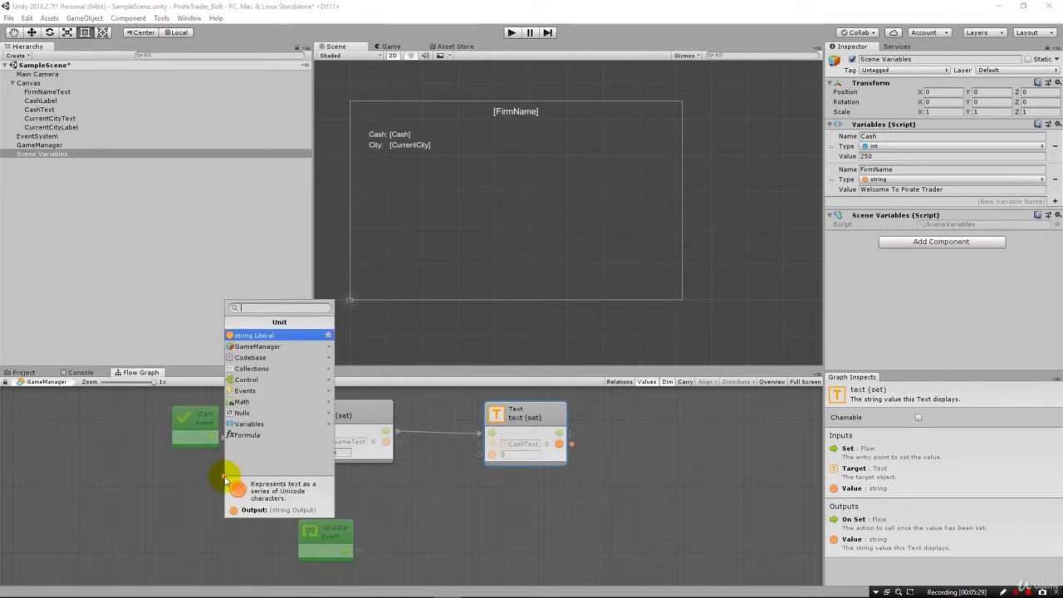
pyautogui.write('Firm')
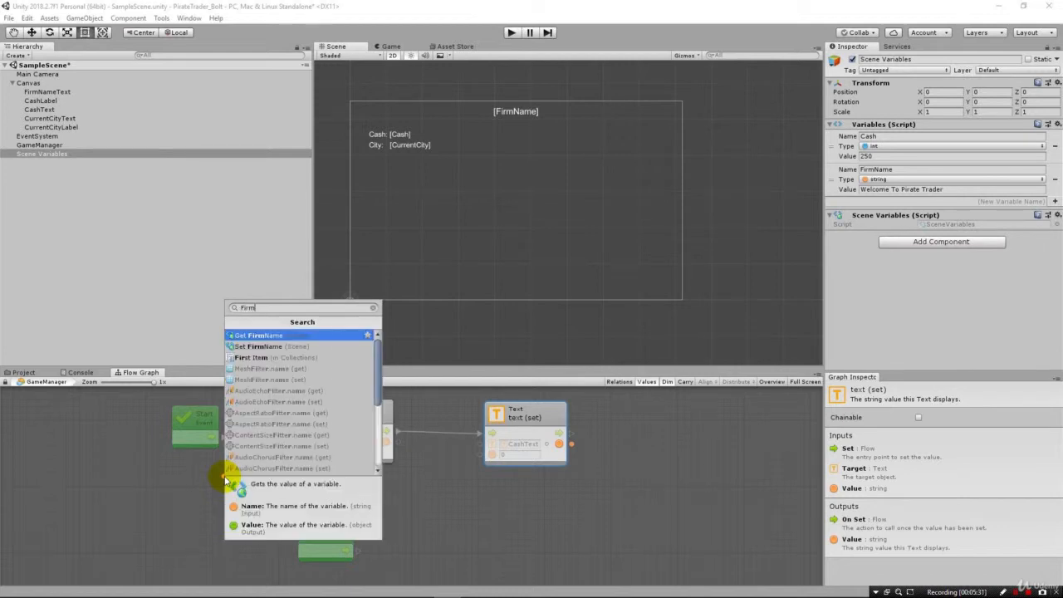
pyautogui.moveTo(250, 346)
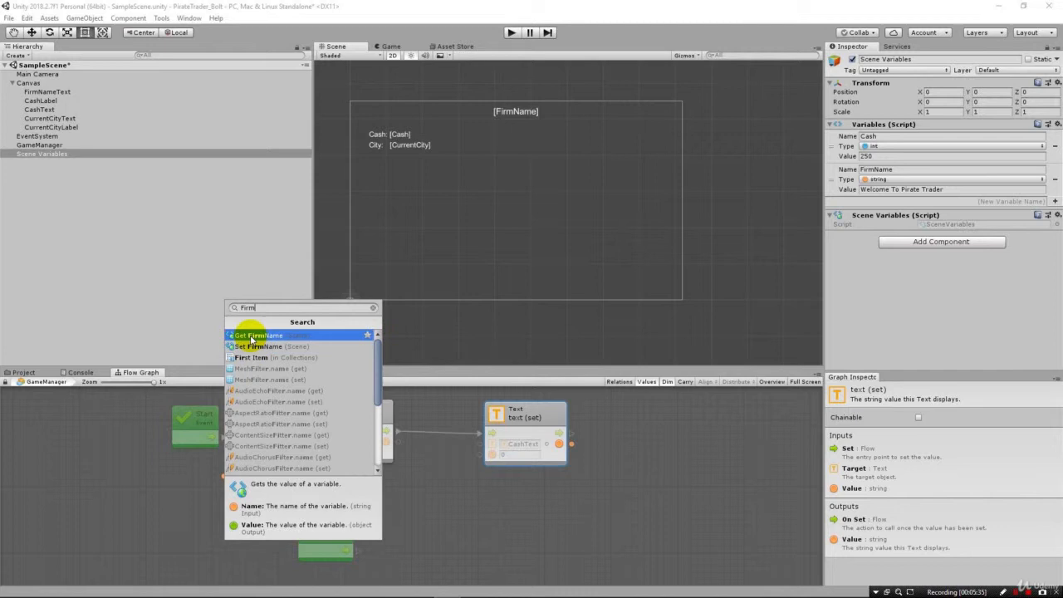
pyautogui.click(259, 335)
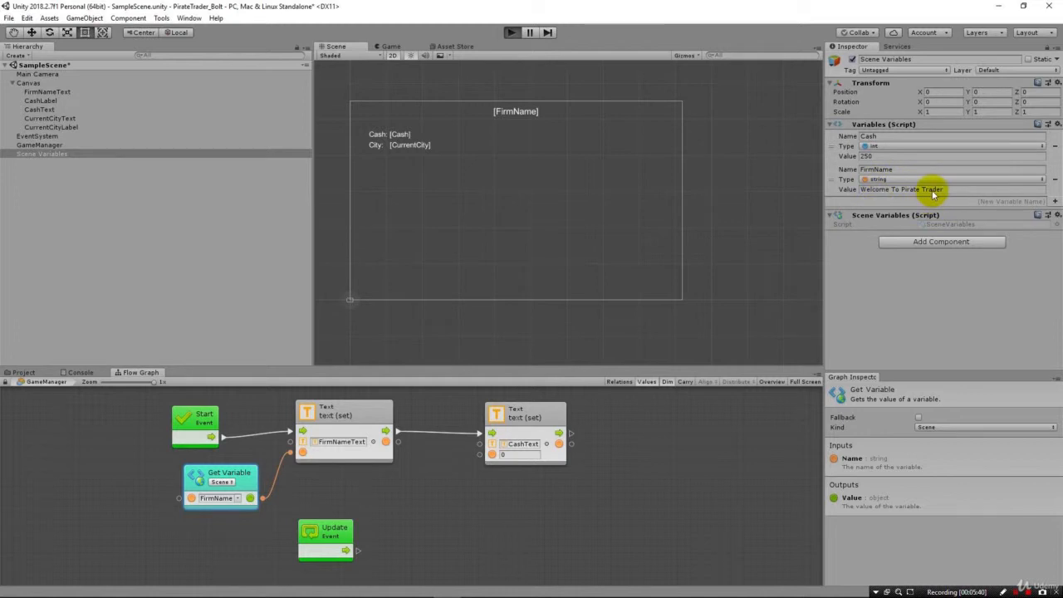
pyautogui.moveTo(544, 123)
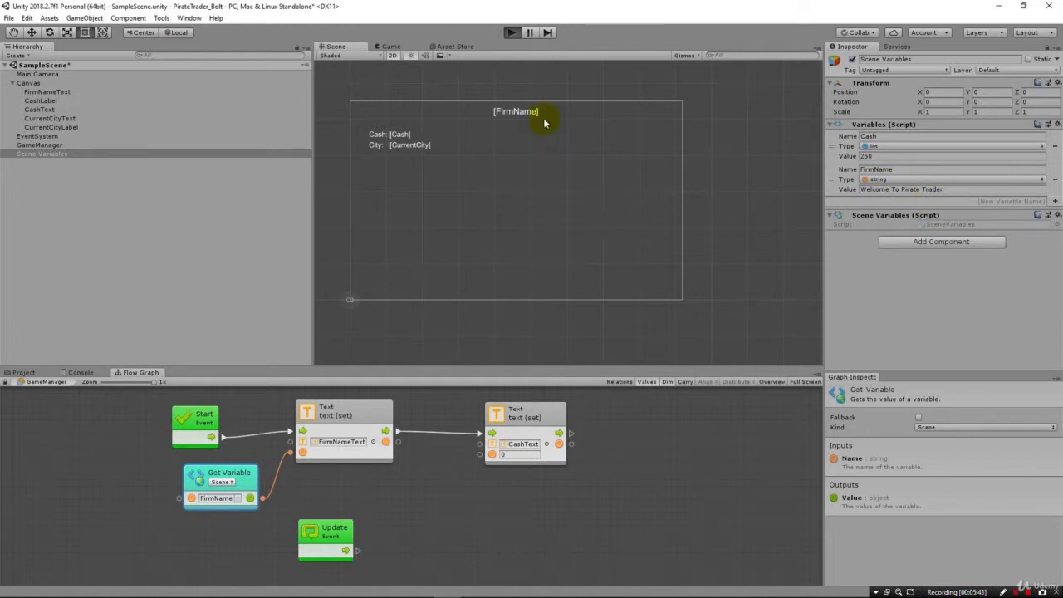
pyautogui.click(512, 34)
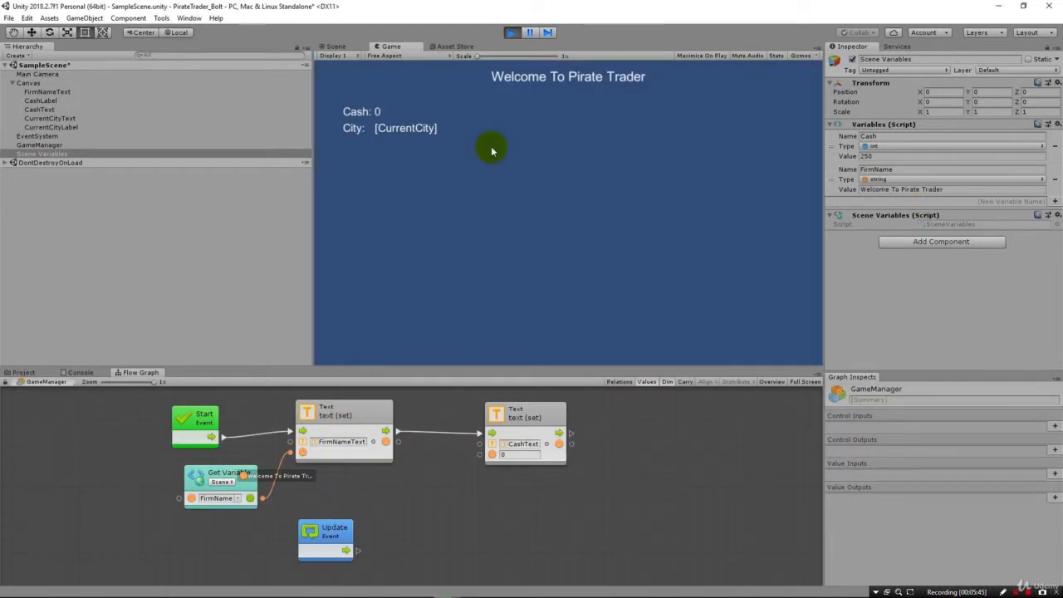
pyautogui.moveTo(608, 87)
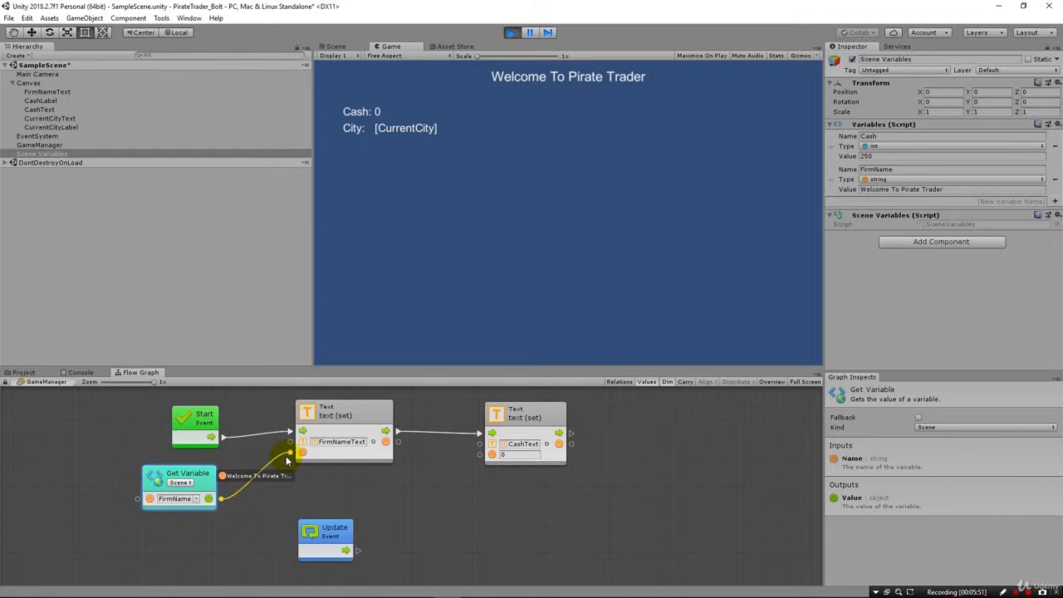
pyautogui.moveTo(451, 63)
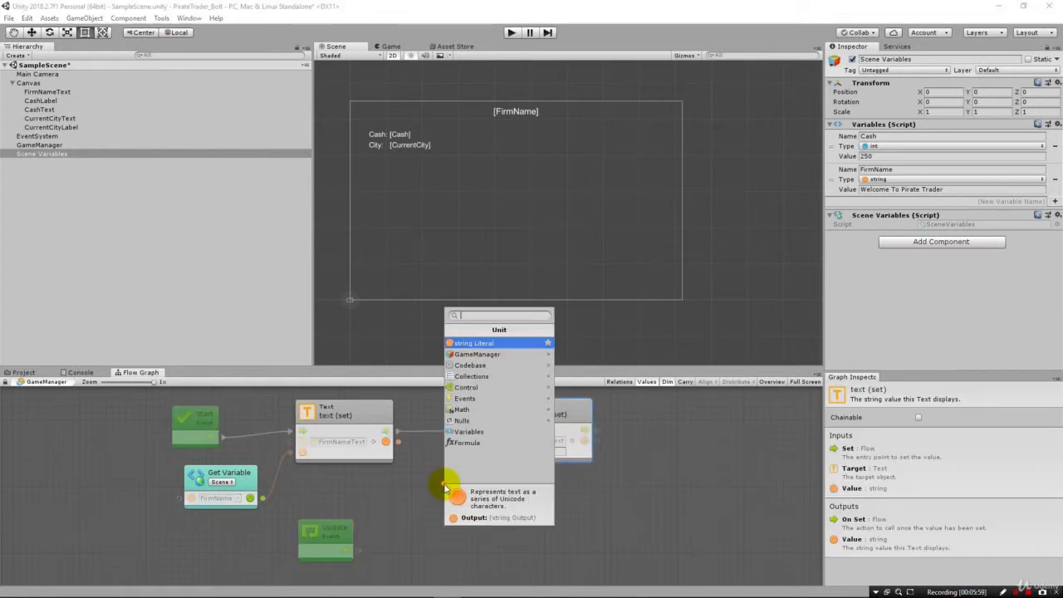
# Step: Feed Get Variable Cash into CashText's setter, run, and reveal the Int32-to-String error
pyautogui.write('Cash')
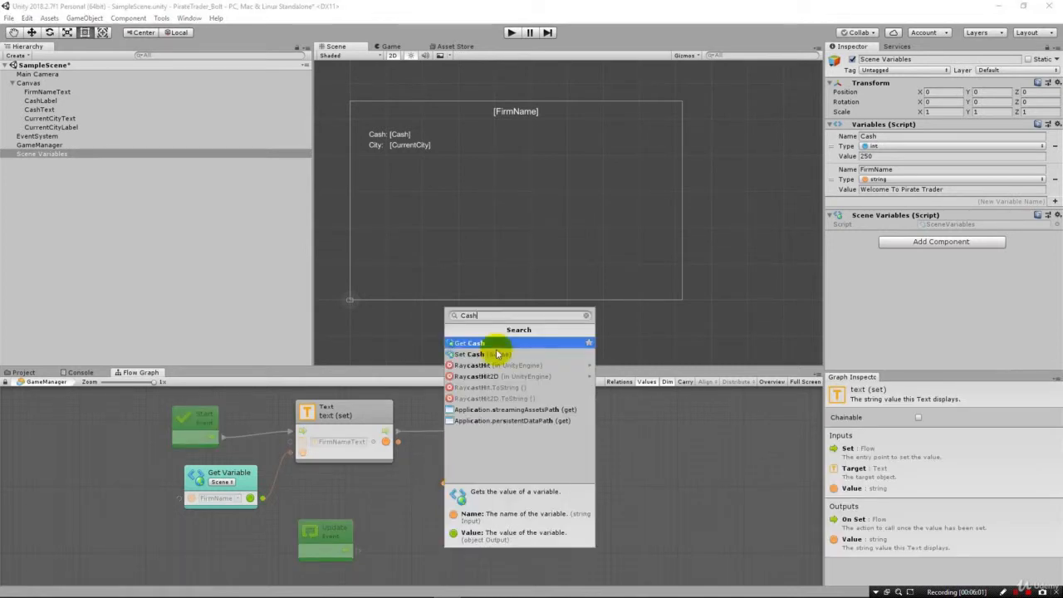
pyautogui.moveTo(475, 342)
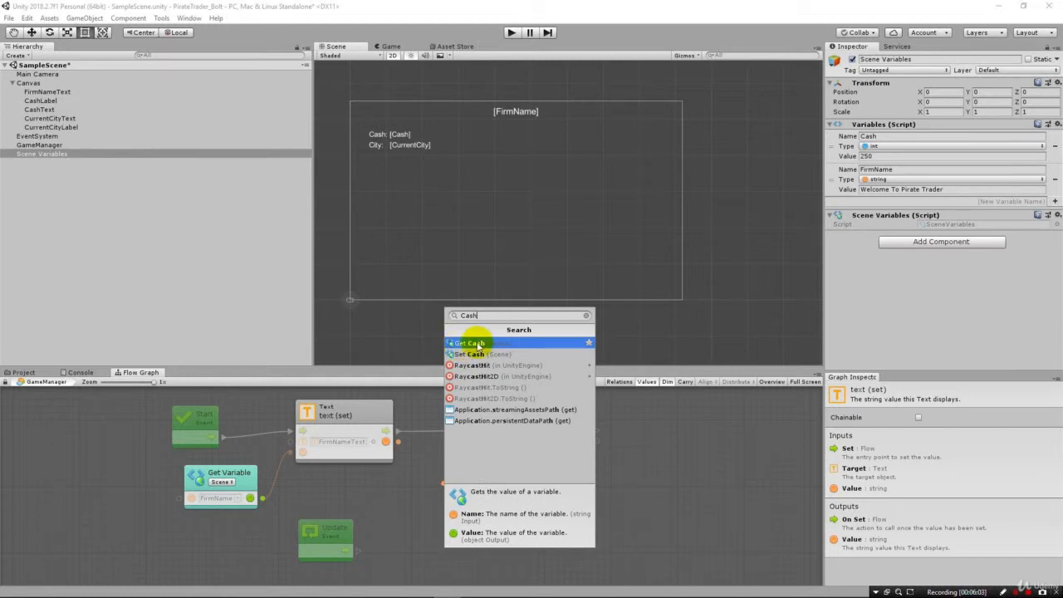
pyautogui.click(471, 342)
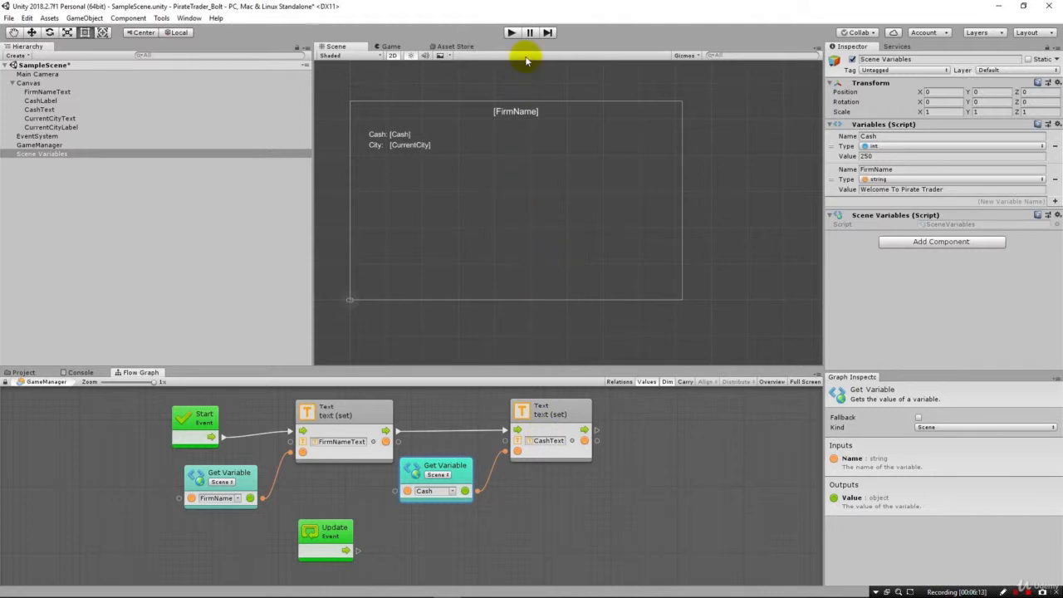
pyautogui.click(512, 33)
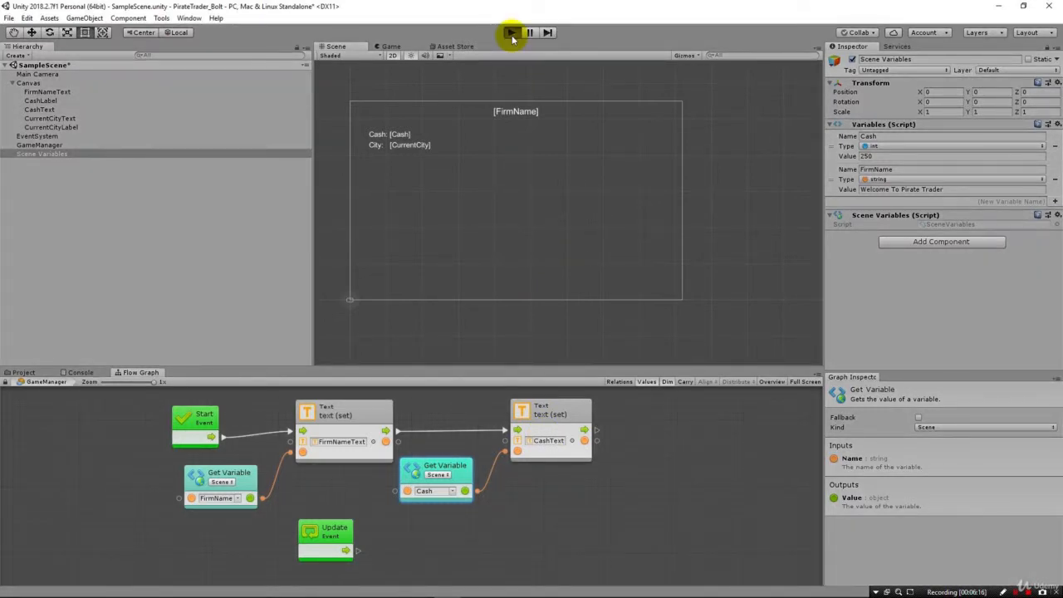
pyautogui.click(511, 33)
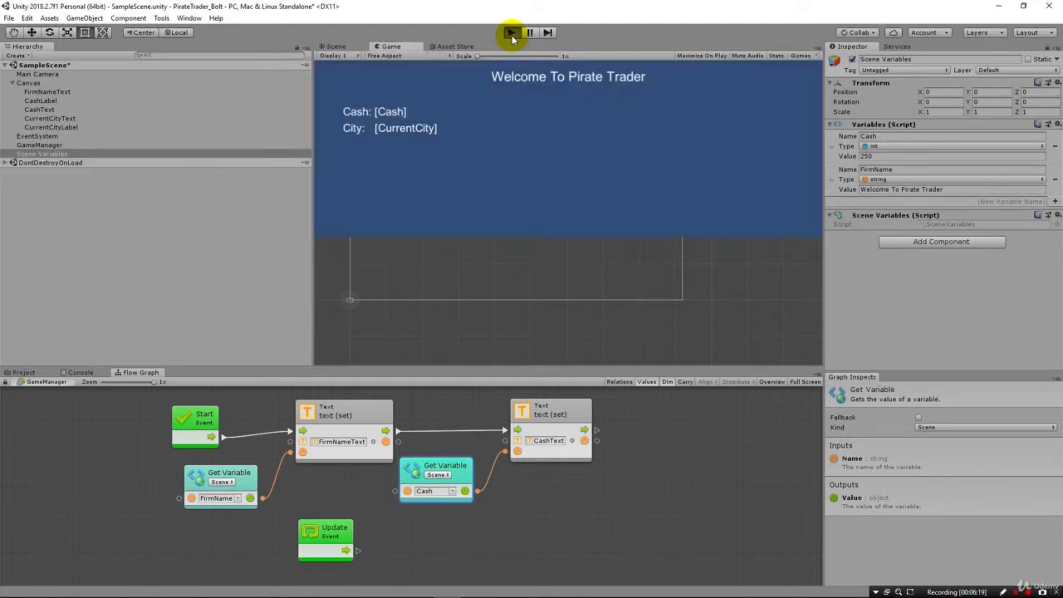
pyautogui.click(512, 33)
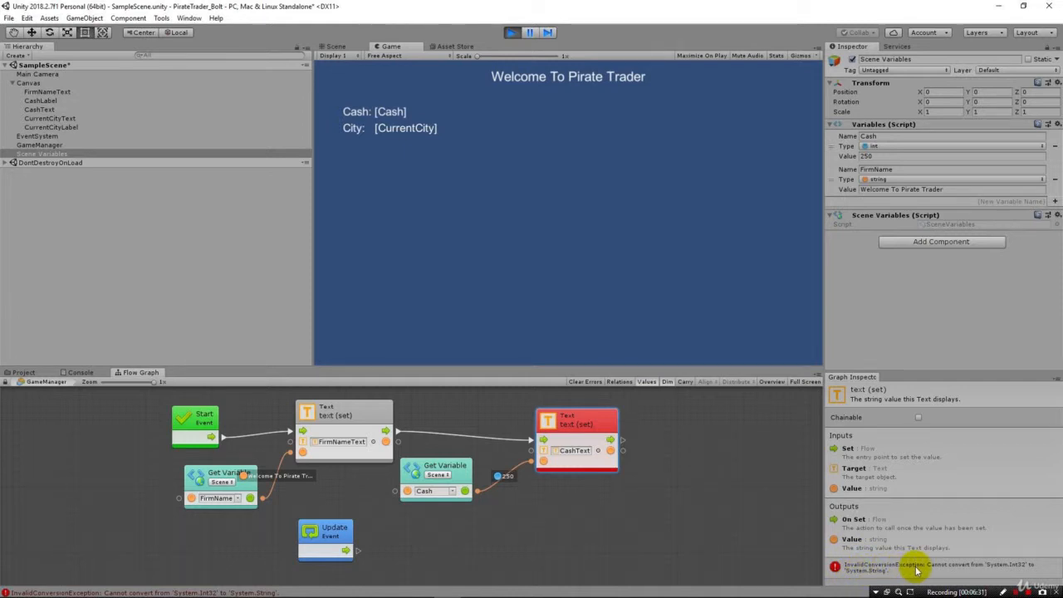
pyautogui.moveTo(1012, 572)
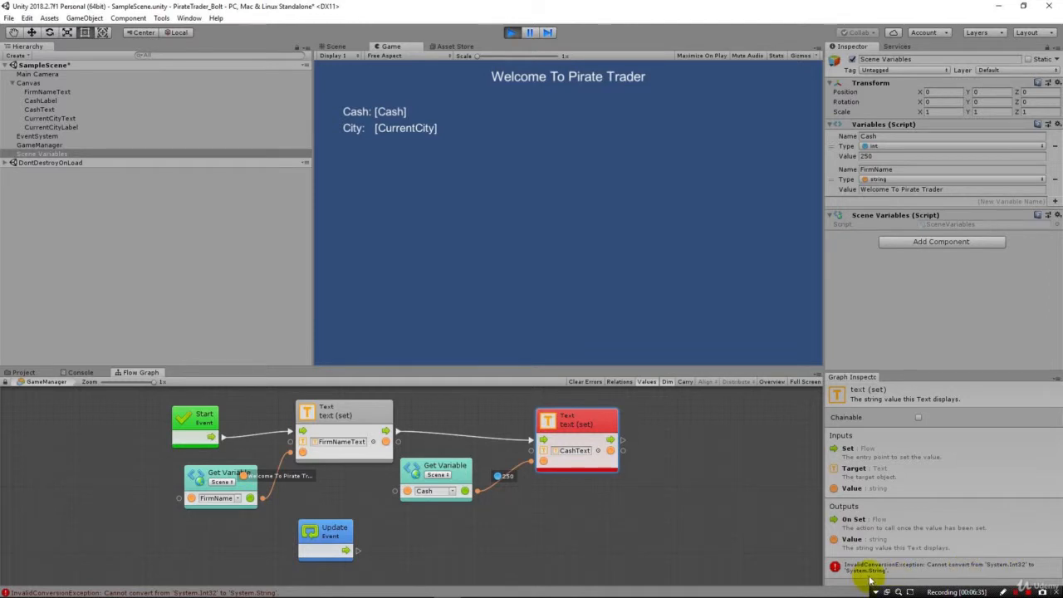
pyautogui.click(80, 372)
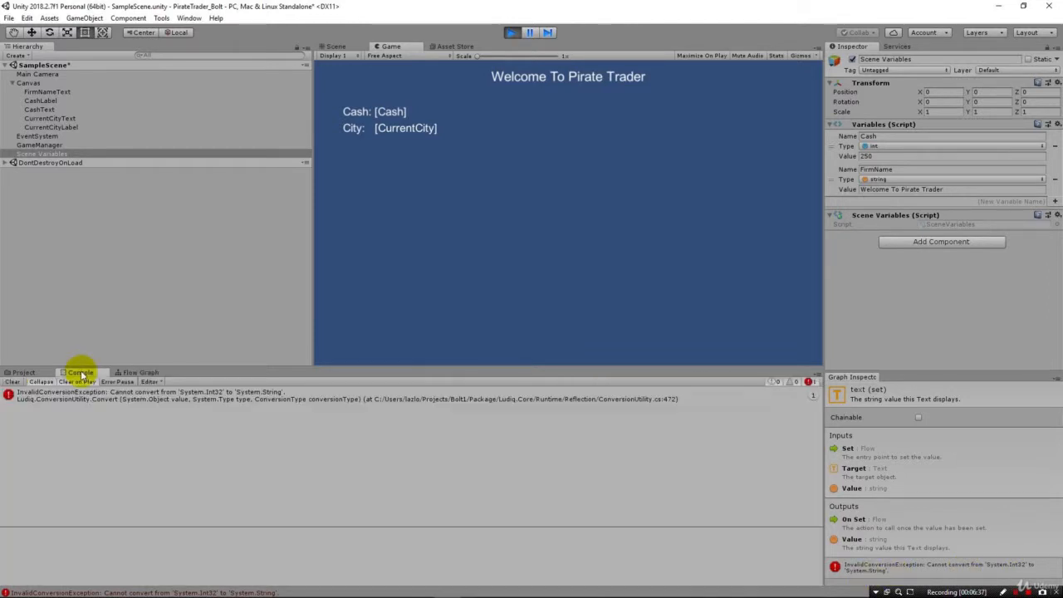
# Step: Expand the conversion error's stack trace, then return to GameManager's flow graph
pyautogui.click(207, 396)
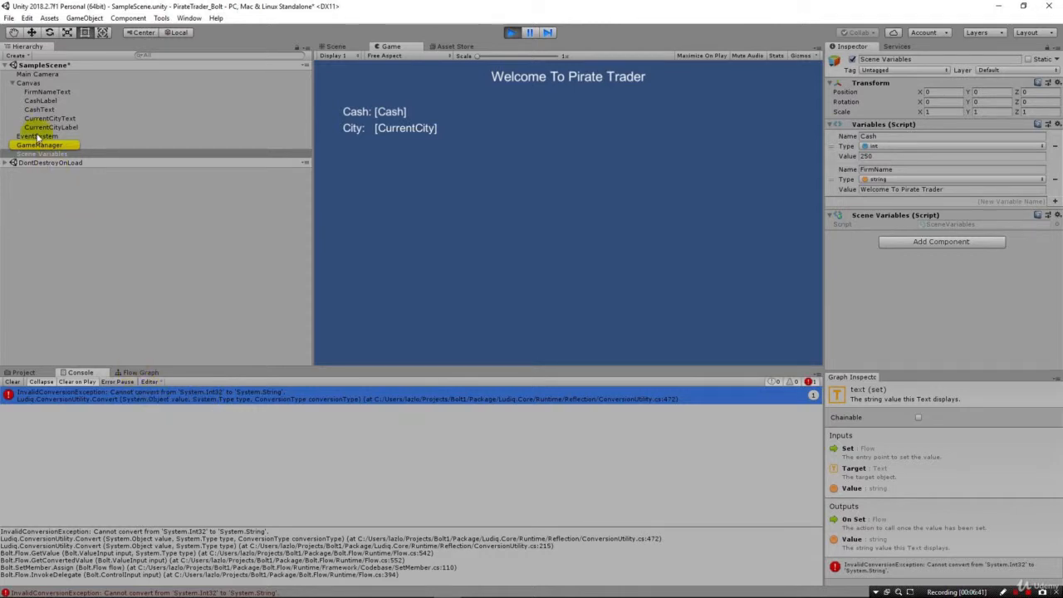
pyautogui.click(40, 145)
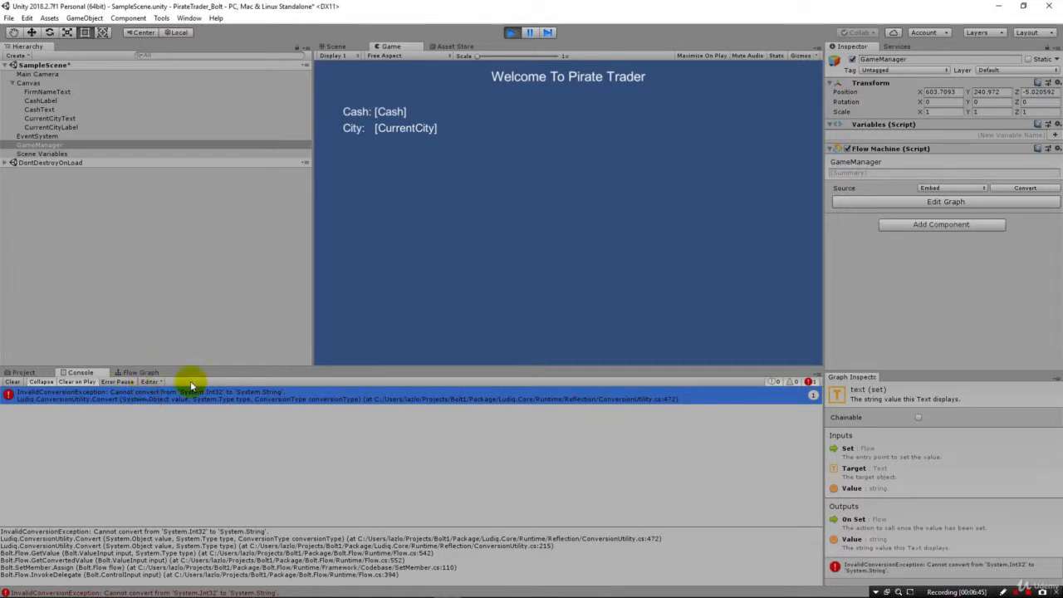
pyautogui.moveTo(133, 375)
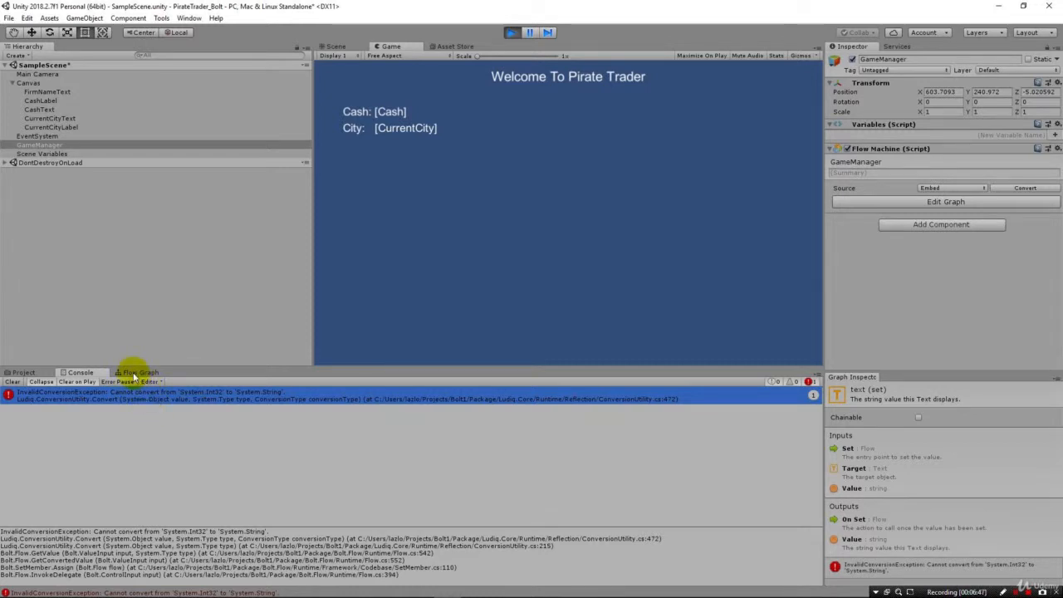
pyautogui.click(136, 372)
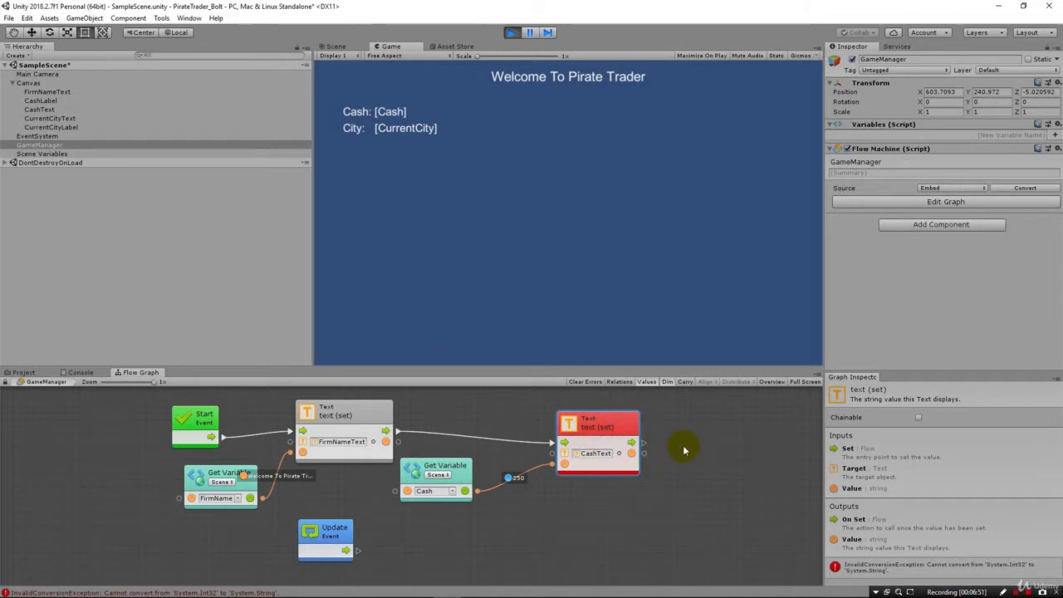
pyautogui.moveTo(1010, 572)
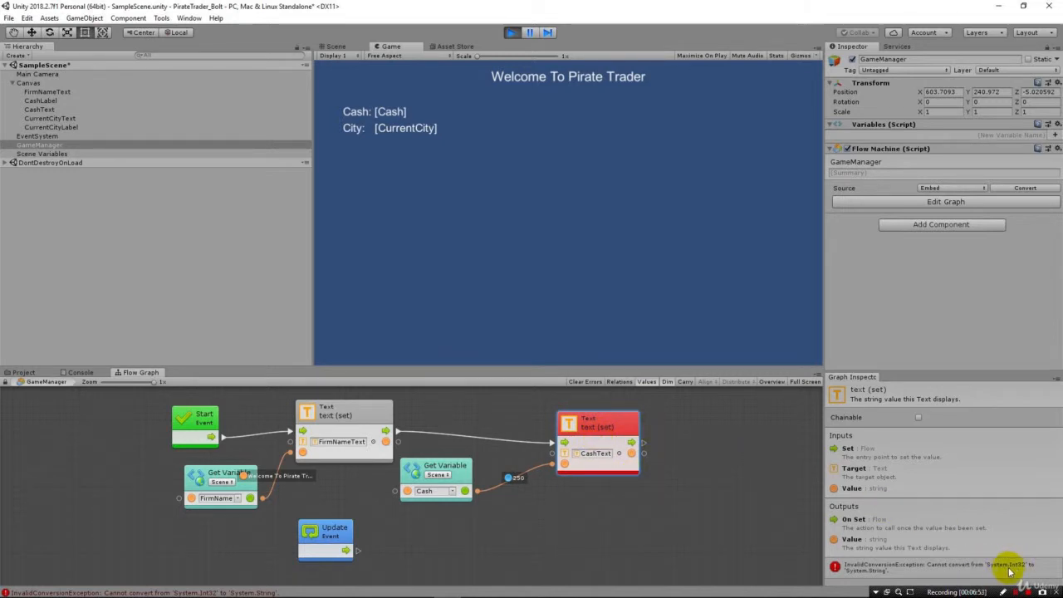
# Step: Stop Play mode, reposition the Cash variable node and drag its output into the unit finder
pyautogui.click(445, 479)
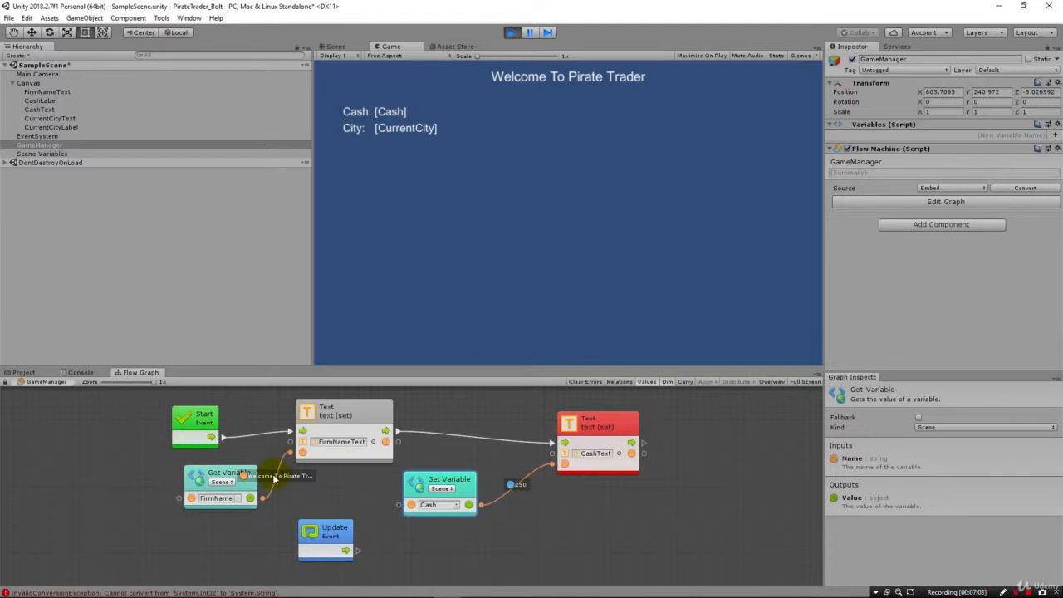
pyautogui.moveTo(440, 490); pyautogui.dragTo(386, 498)
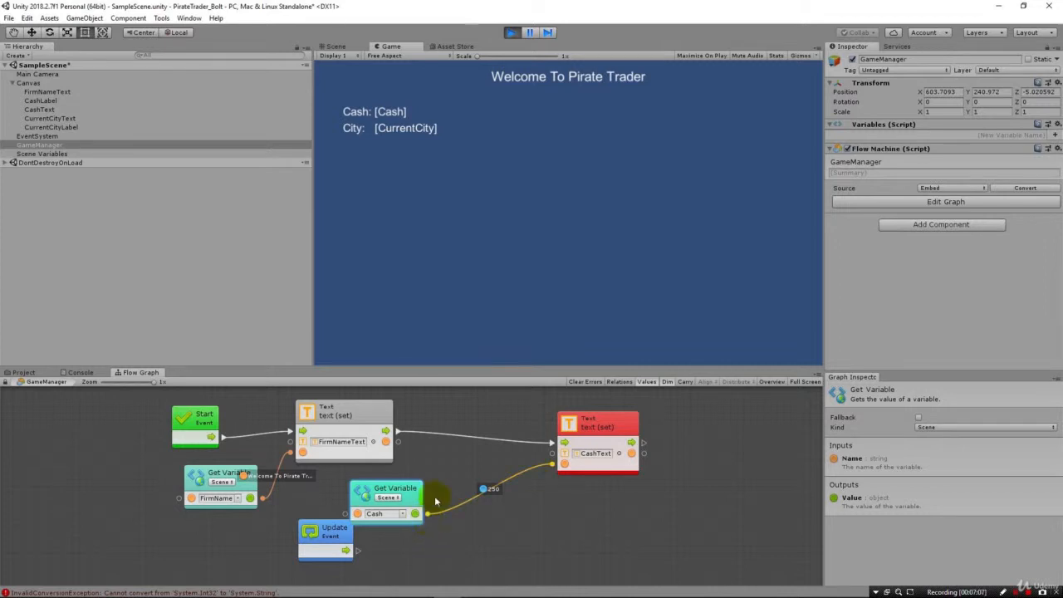
pyautogui.click(529, 33)
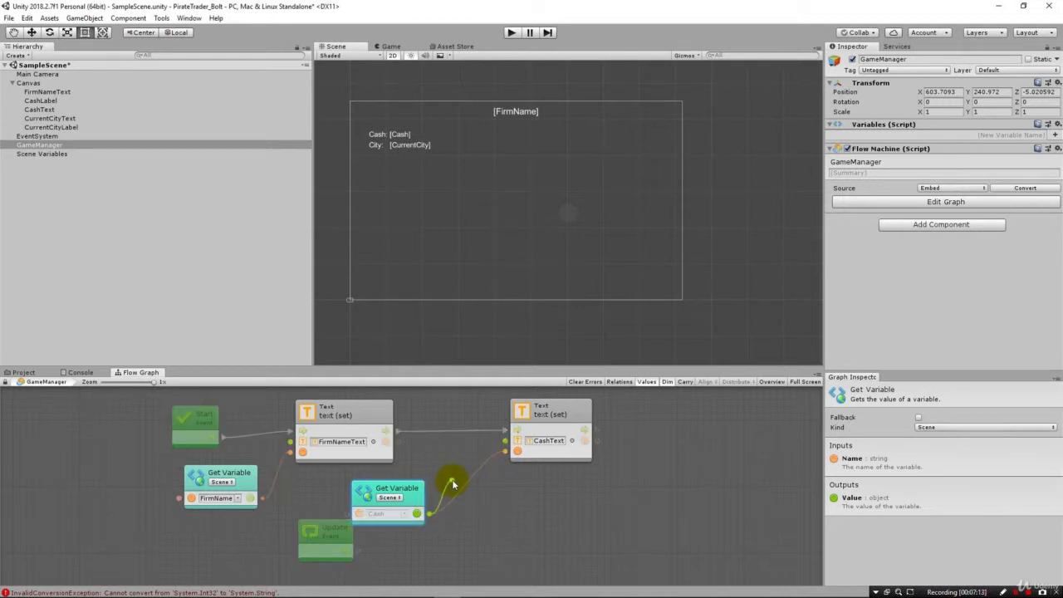
pyautogui.click(455, 483)
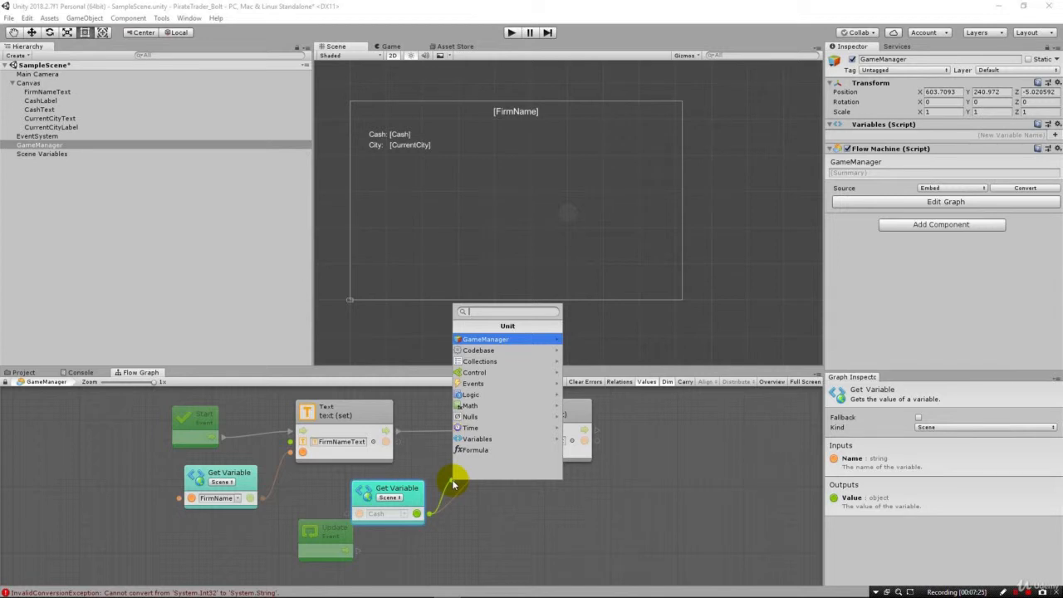
# Step: Insert a ToString unit and route its Result into the CashText Set Text value
pyautogui.write('tostring')
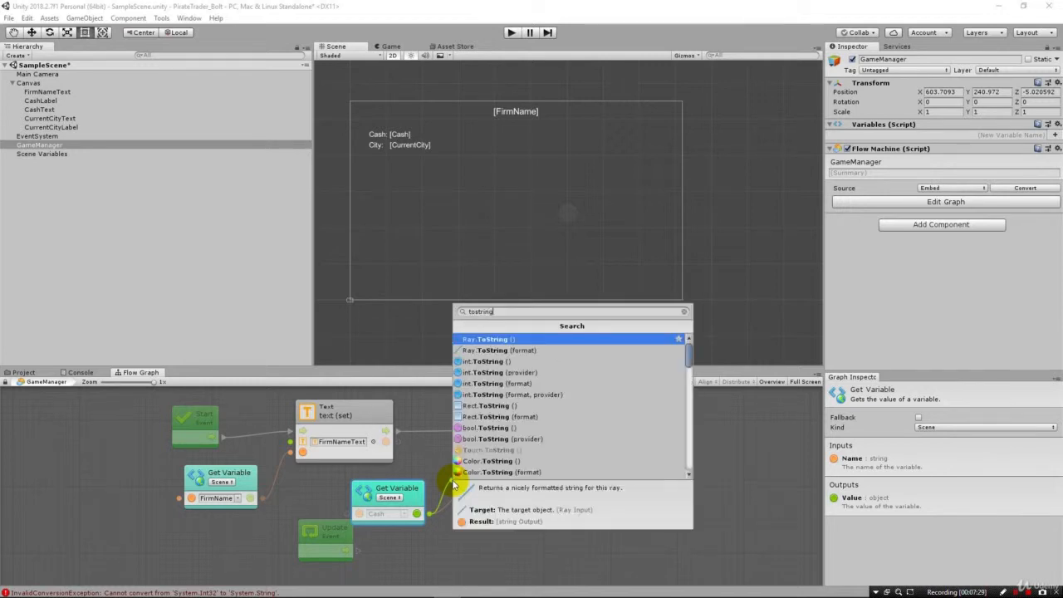
pyautogui.click(485, 362)
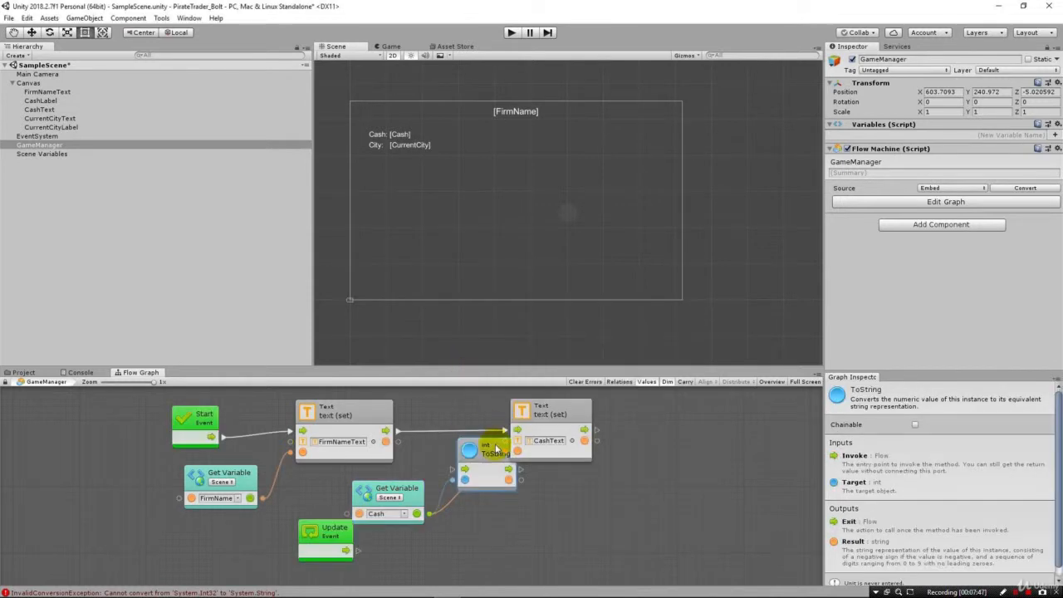
pyautogui.moveTo(485, 452); pyautogui.dragTo(498, 507)
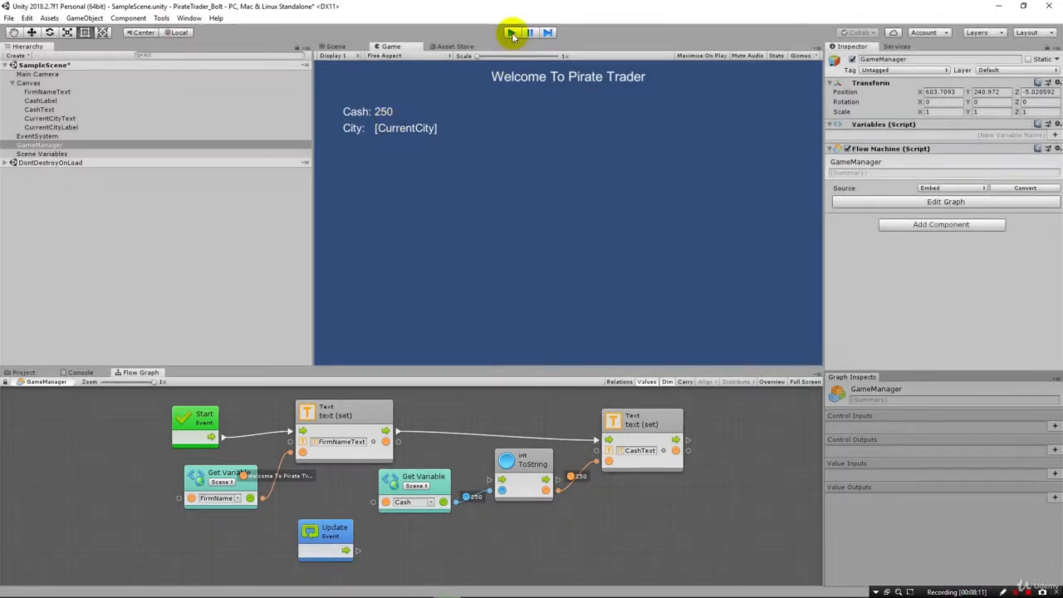
# Step: Stop the running scene and select Scene Variables to resume editing
pyautogui.click(512, 33)
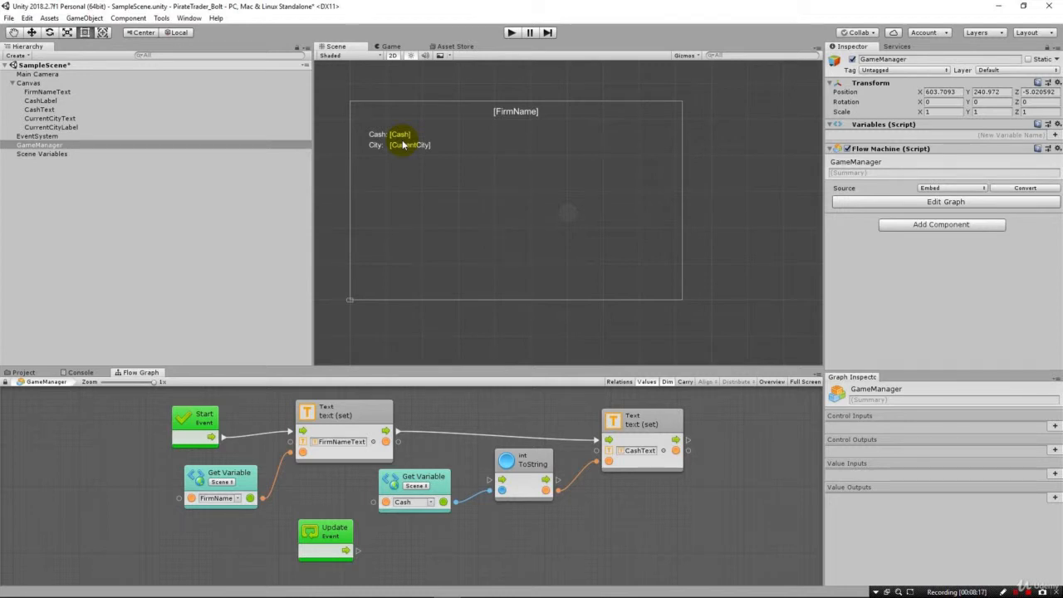
pyautogui.moveTo(406, 342)
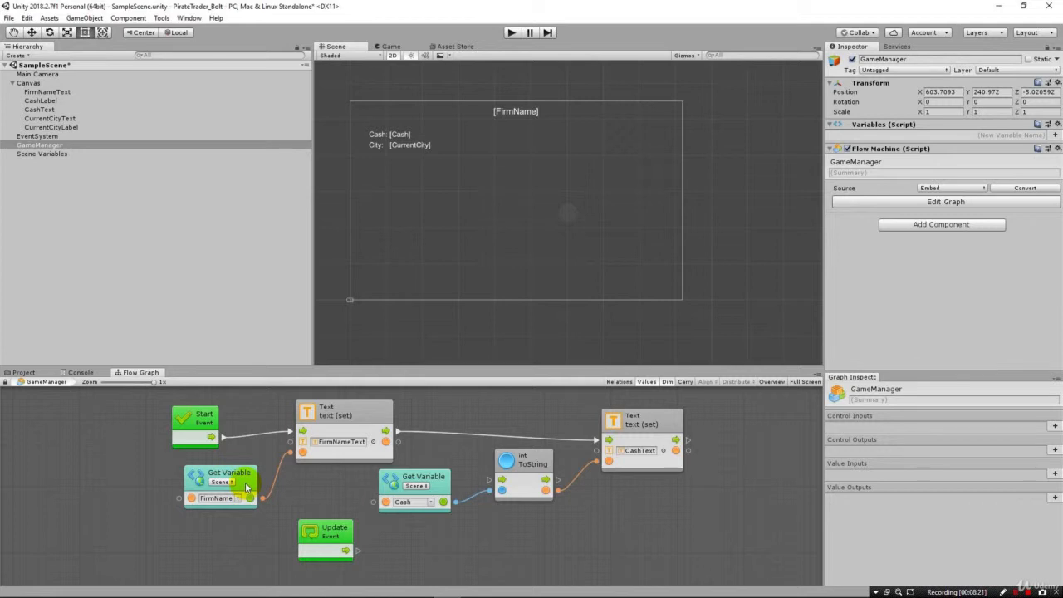
pyautogui.click(356, 415)
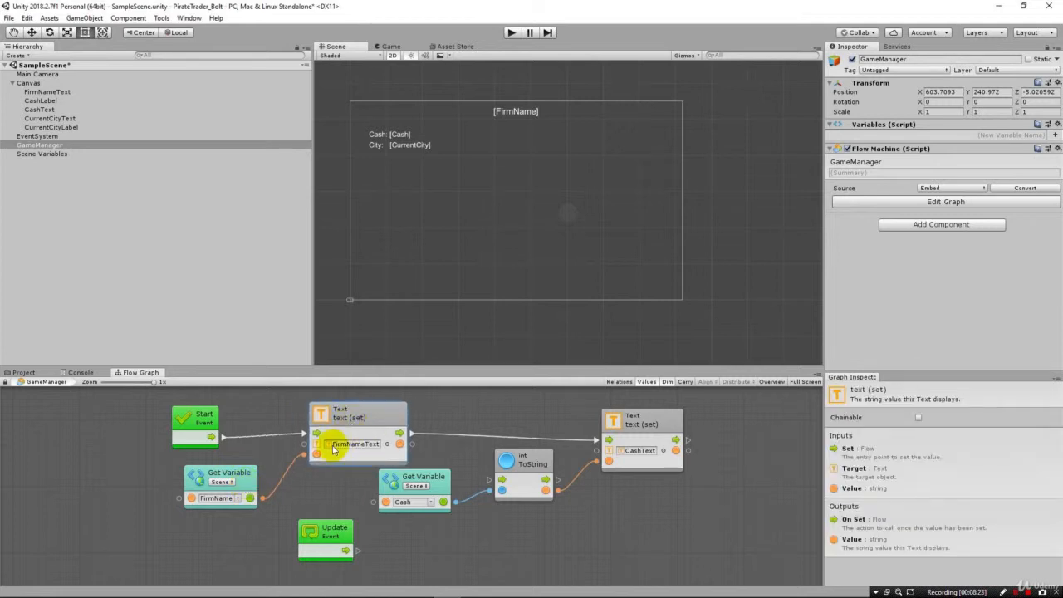
pyautogui.moveTo(296, 473)
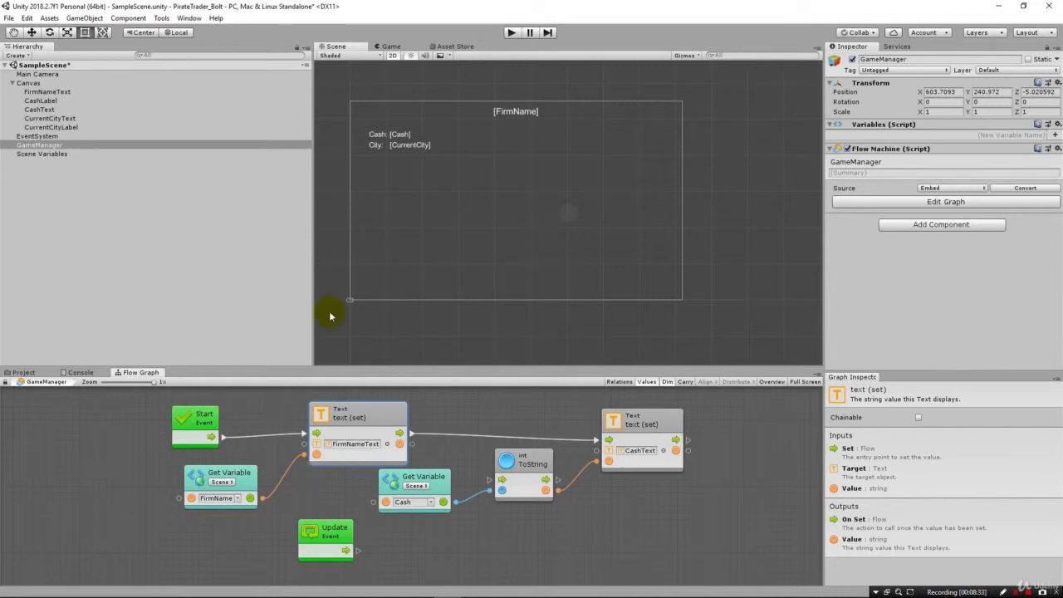
pyautogui.moveTo(223, 146)
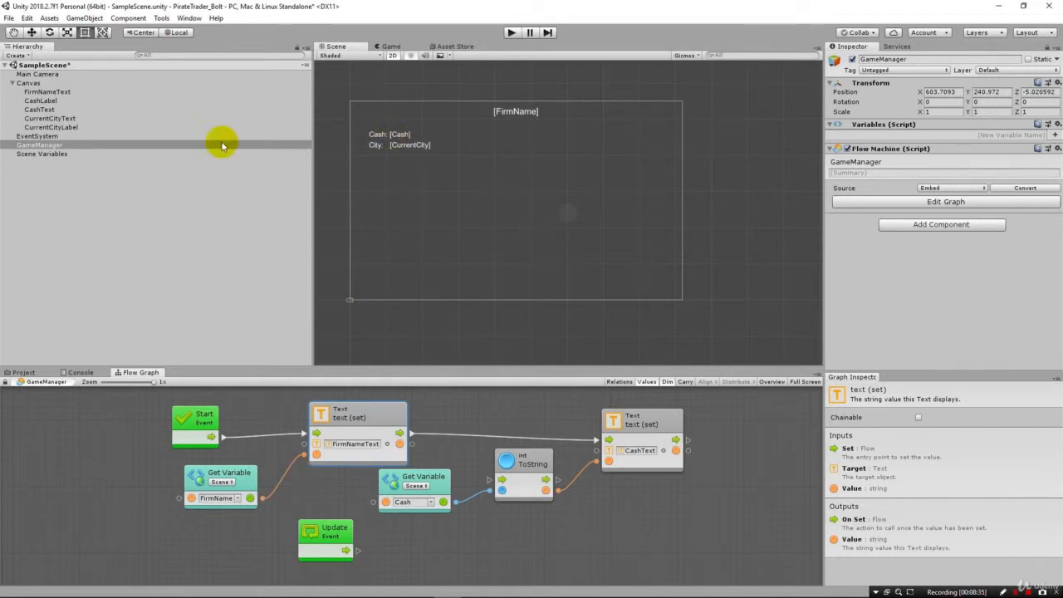
pyautogui.click(42, 153)
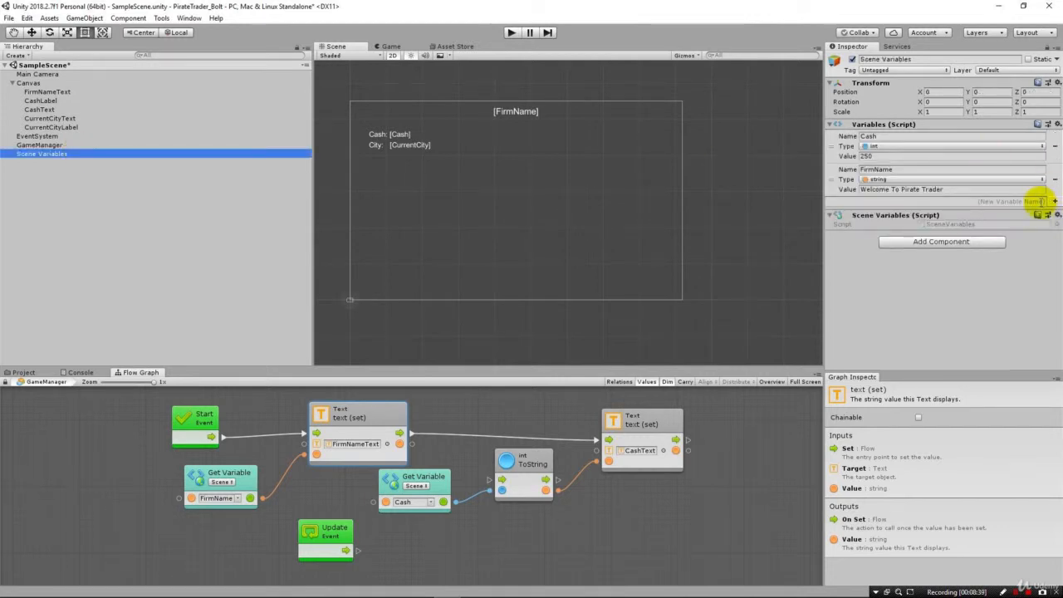
# Step: Create a scene variable Cities and set its type to Ludiq AotList
pyautogui.write('Cities')
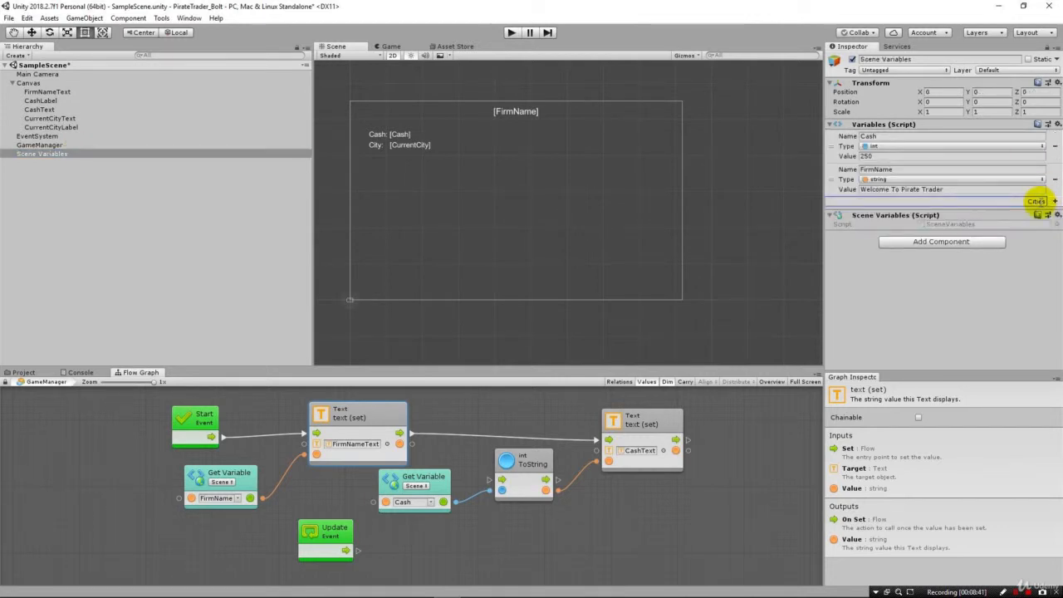
pyautogui.click(1055, 201)
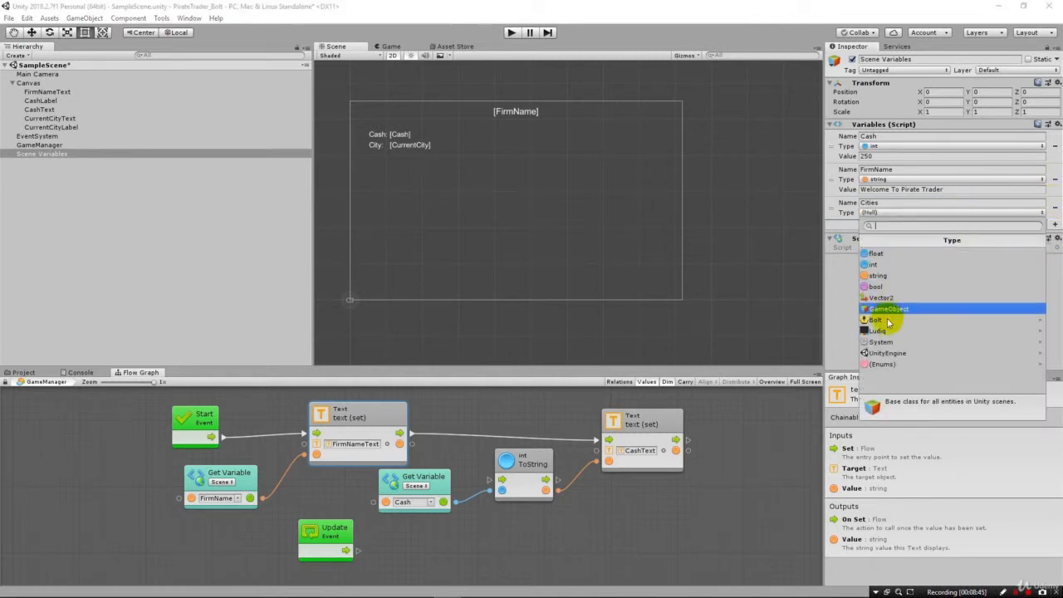
pyautogui.click(877, 331)
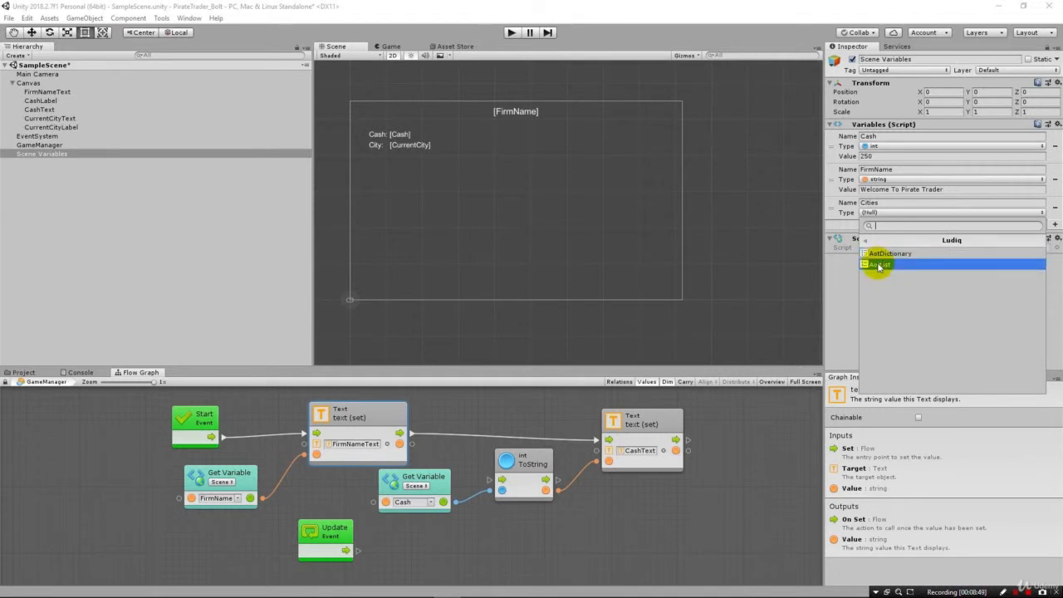
pyautogui.click(881, 264)
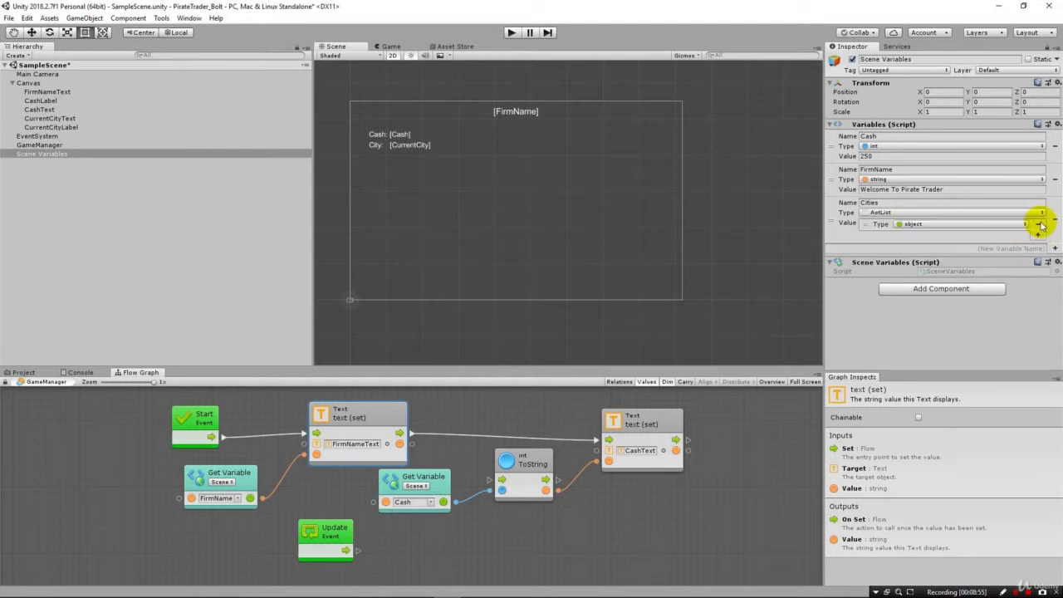
pyautogui.moveTo(996, 226)
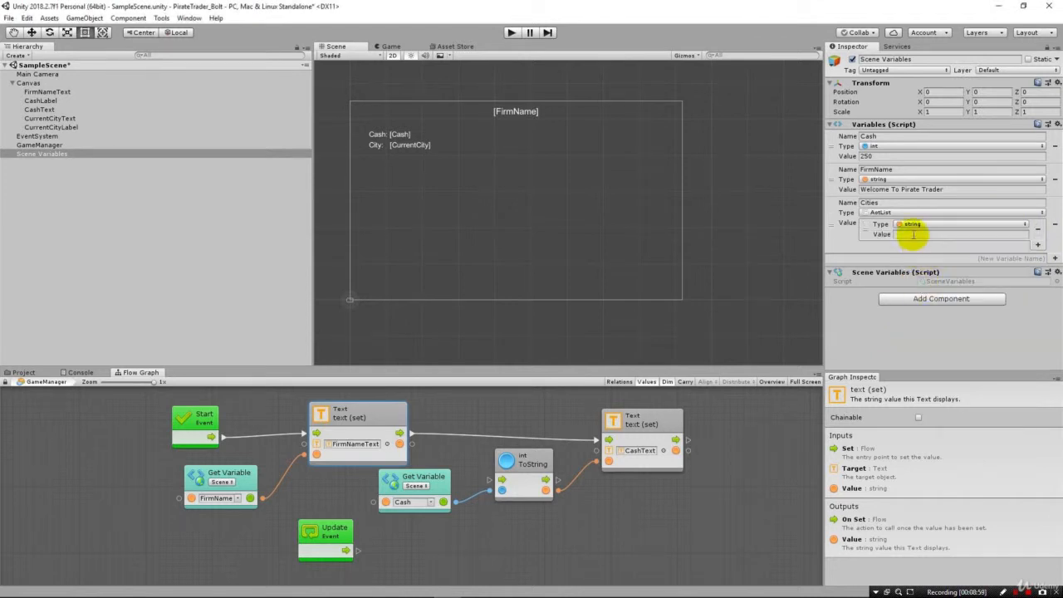
# Step: Fill the Cities list with string entries Hong Kong and Shanghai
pyautogui.write('H3')
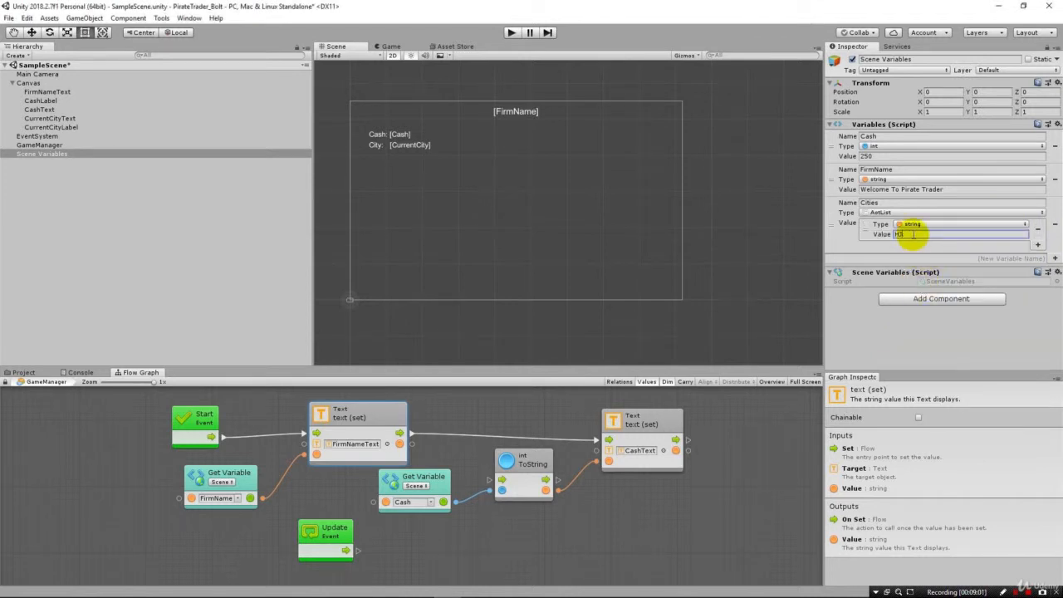
pyautogui.write('Hong Kong')
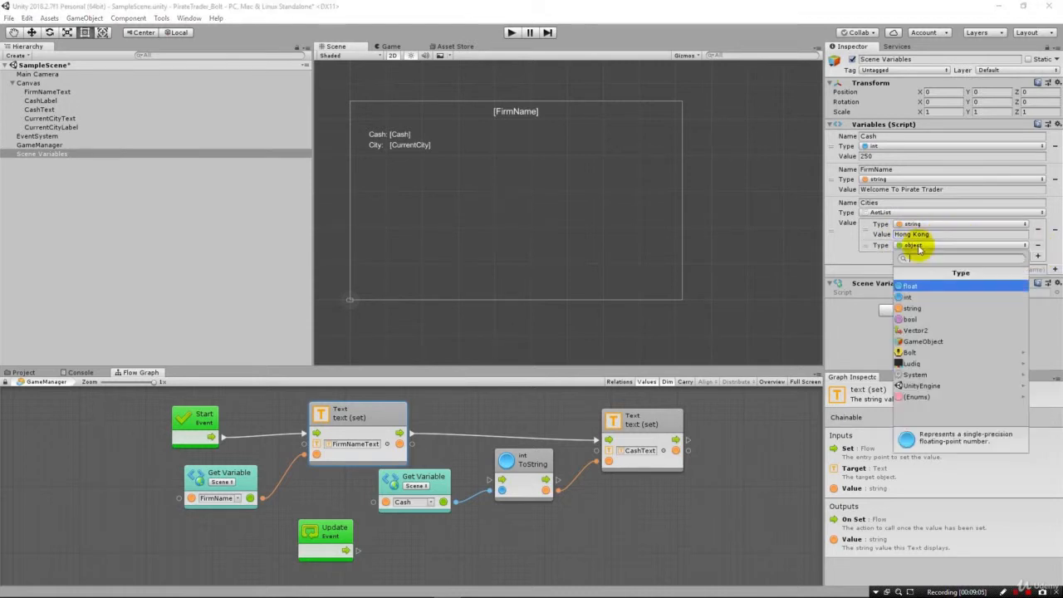
pyautogui.click(910, 307)
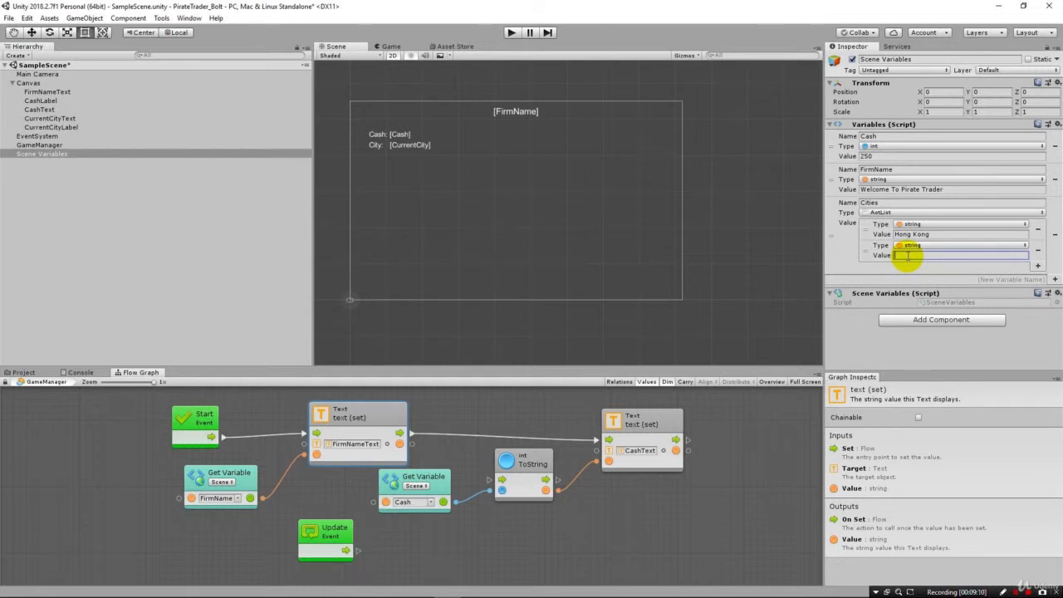
pyautogui.write('Shanghai')
pyautogui.write('Nagasaki')
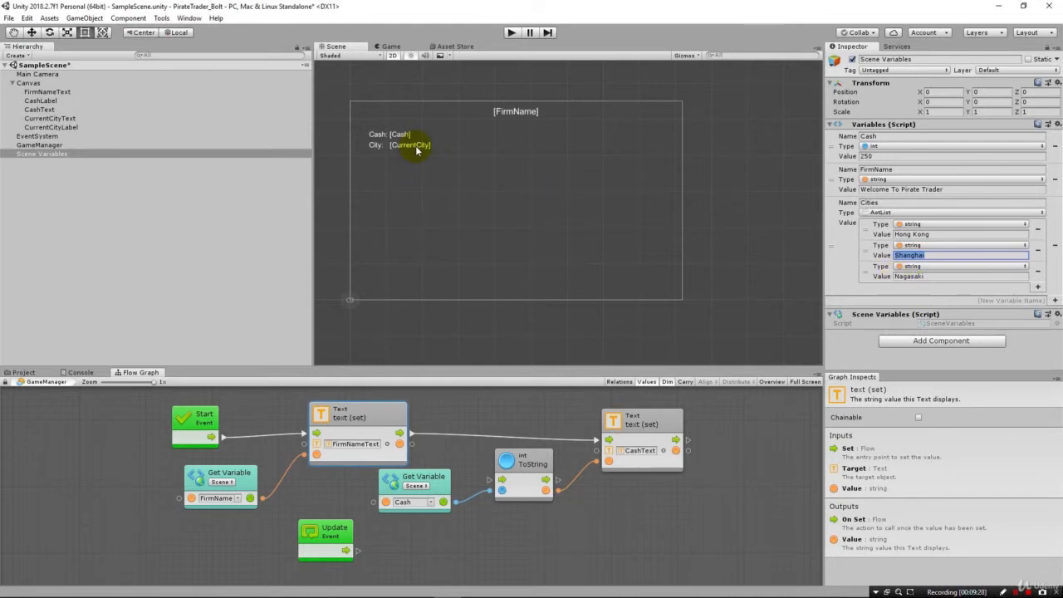
pyautogui.moveTo(585, 508)
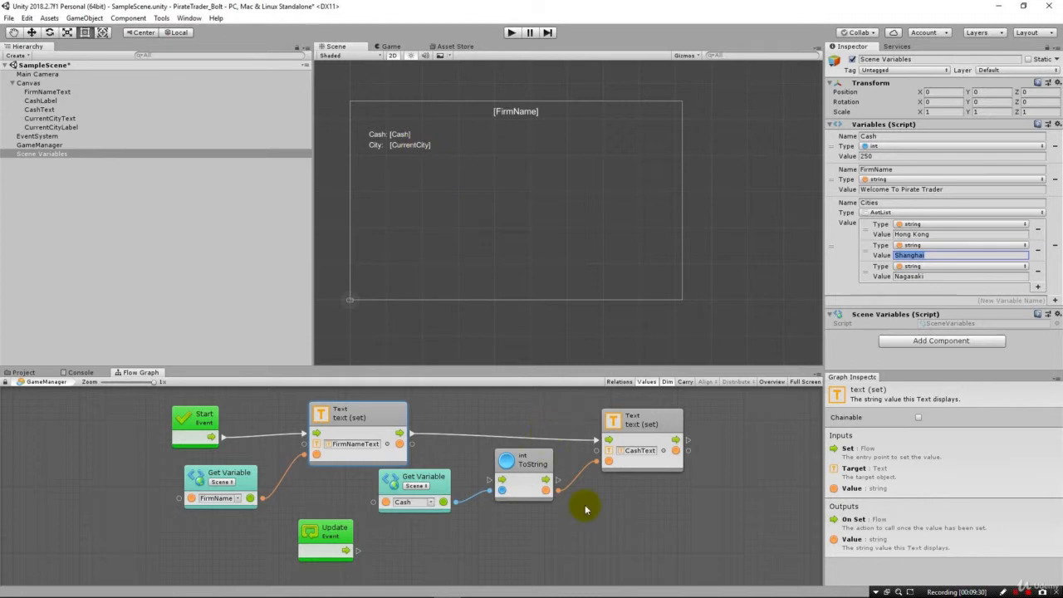
# Step: Add a Get Variable Cities unit of Kind Scene below the Cash lookup and drag from its output
pyautogui.click(540, 531)
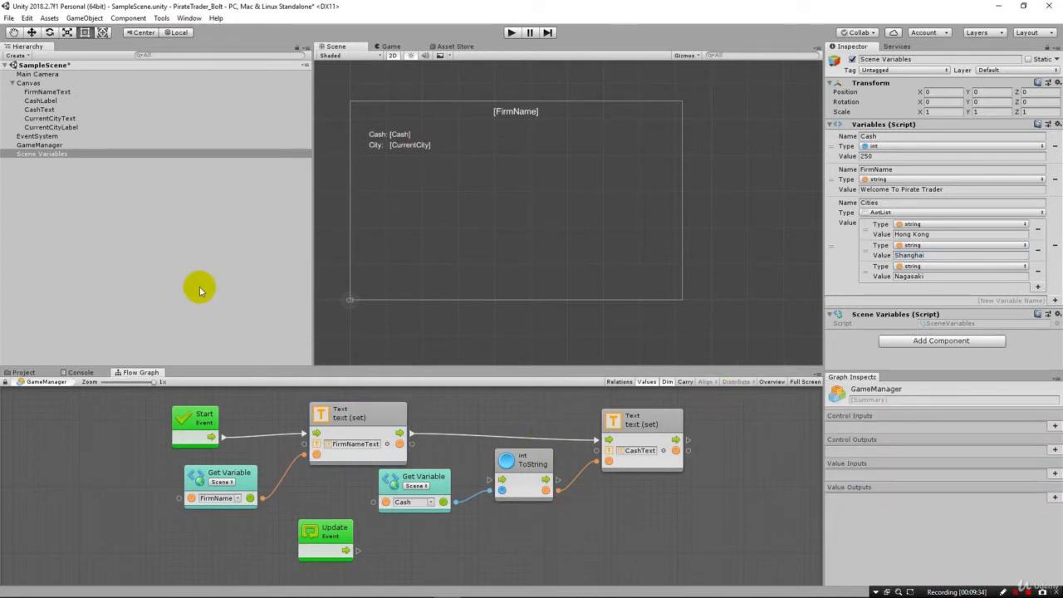
pyautogui.moveTo(485, 535)
pyautogui.write('cities')
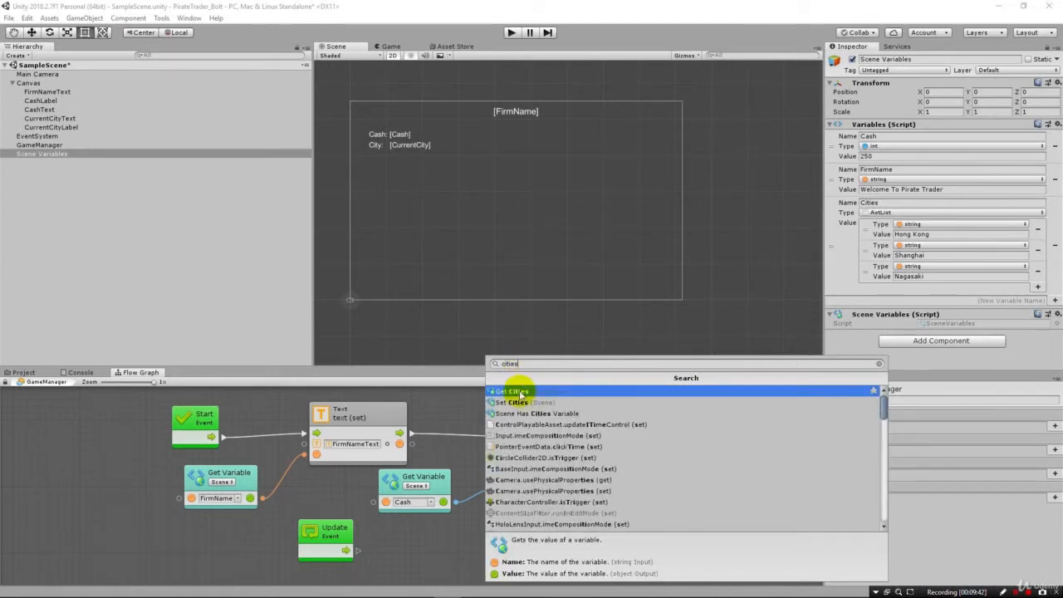
pyautogui.click(511, 392)
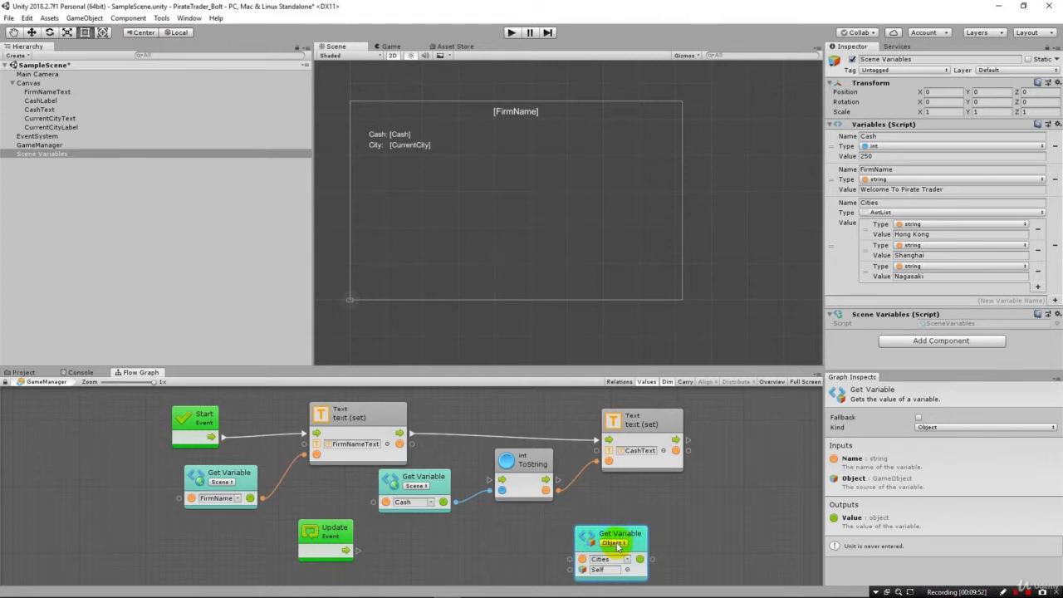
pyautogui.click(634, 541)
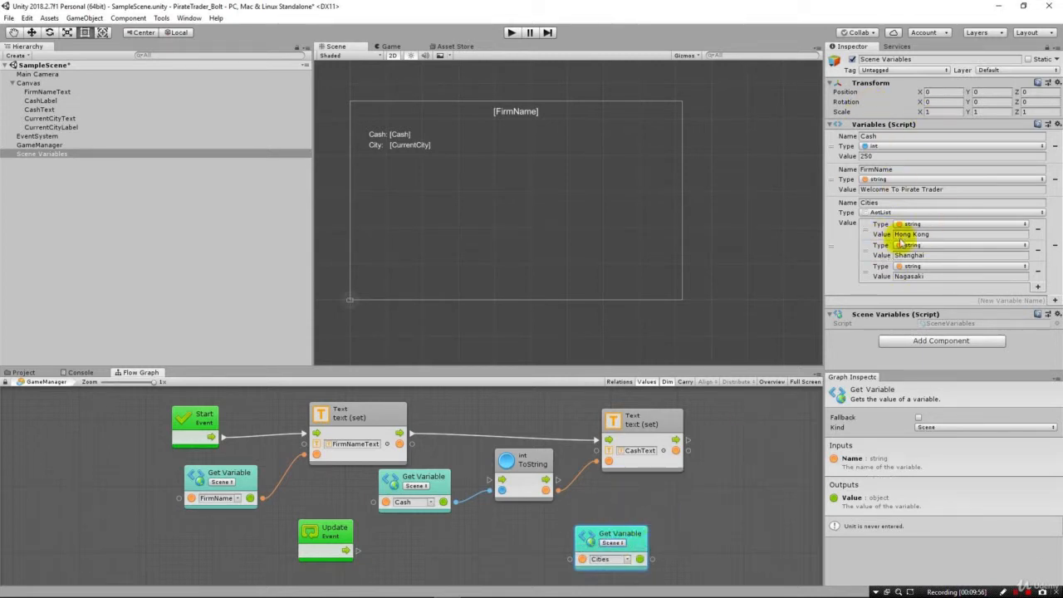
pyautogui.click(615, 545)
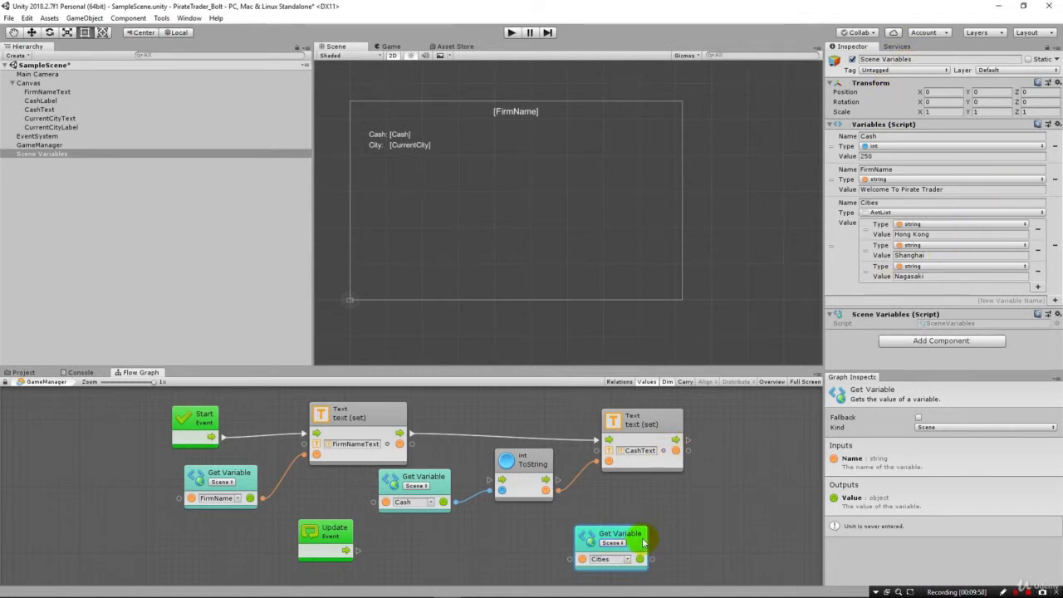
pyautogui.moveTo(611, 544); pyautogui.dragTo(555, 535)
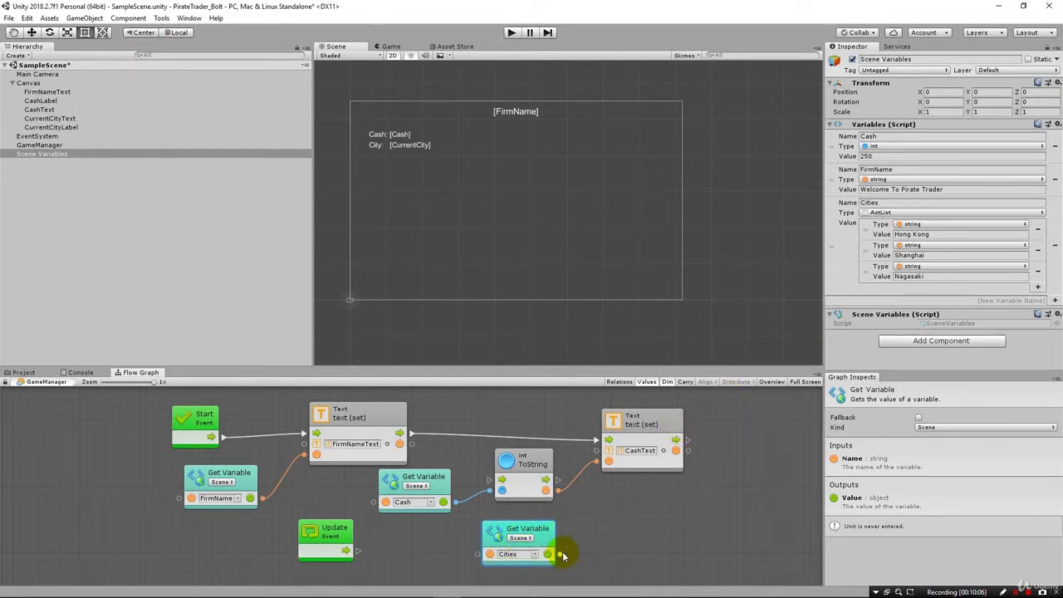
pyautogui.moveTo(549, 555); pyautogui.dragTo(606, 523)
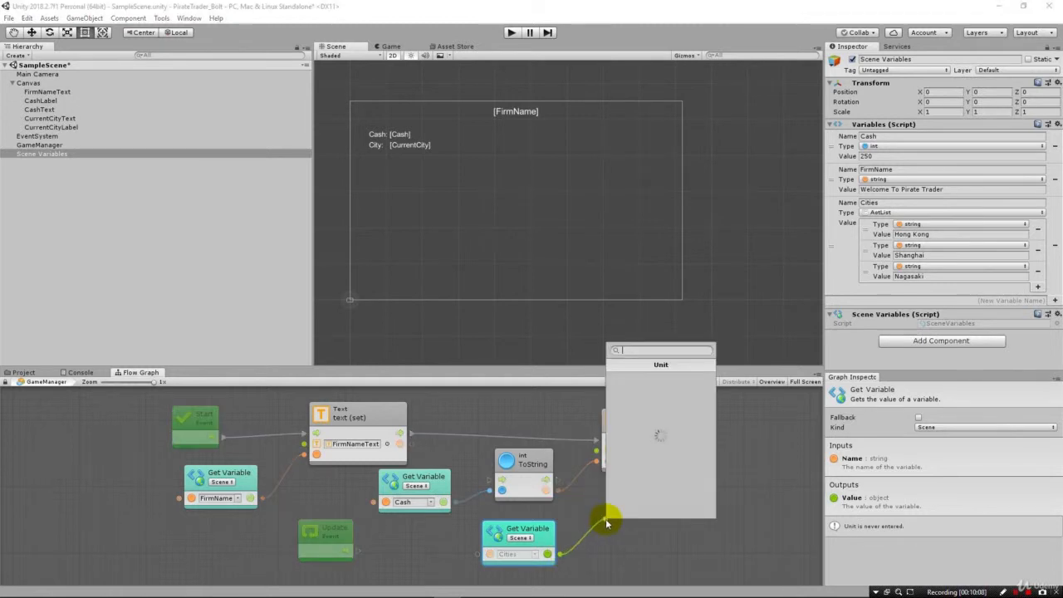
# Step: Add a First Item unit taking the Cities list output
pyautogui.write('first')
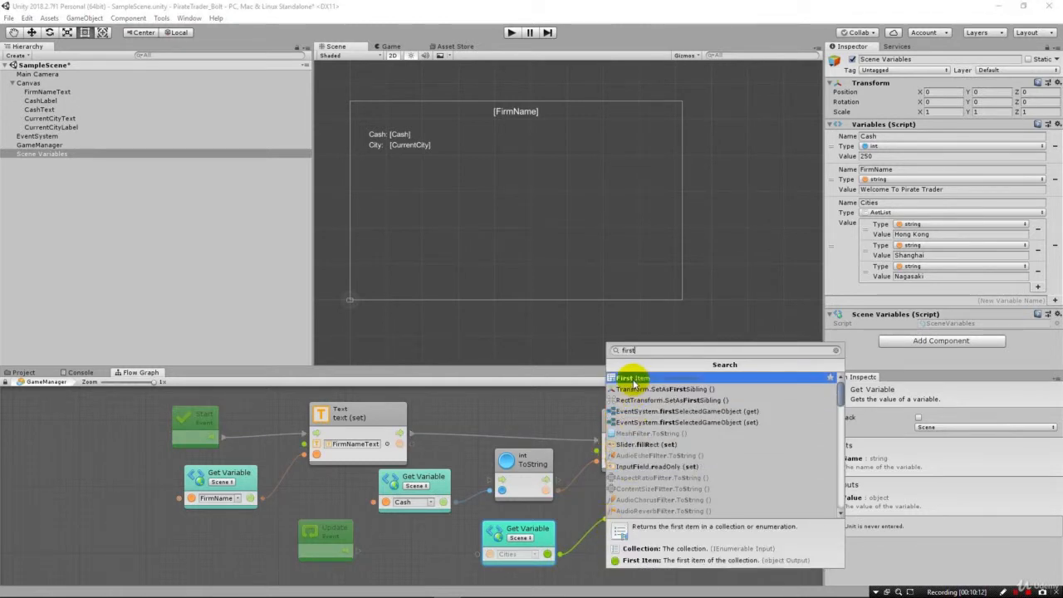
pyautogui.click(633, 378)
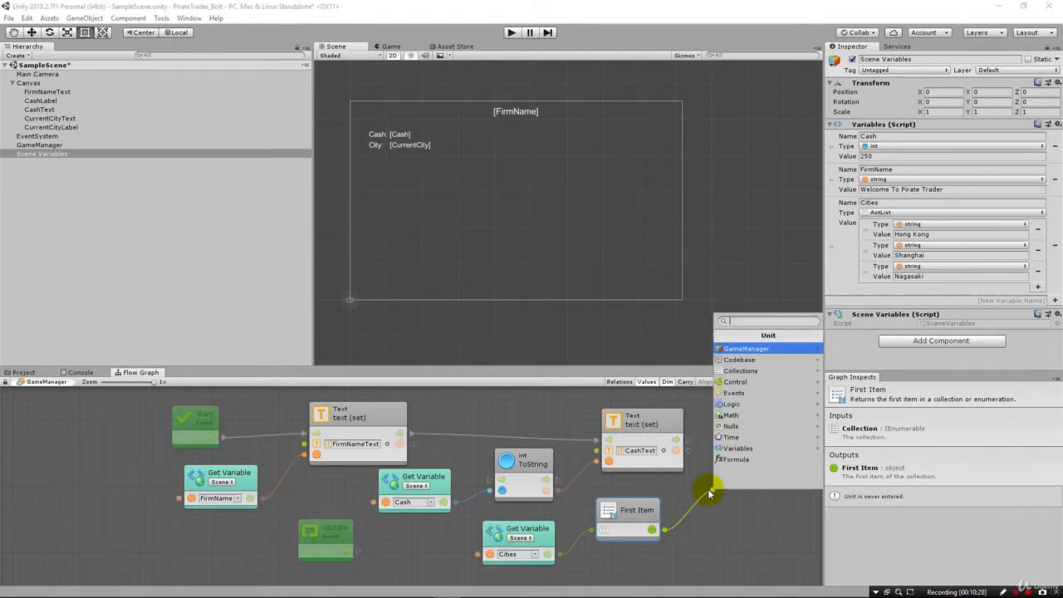
# Step: Add a Text.text (set) unit chained after the CashText setter
pyautogui.write('Current')
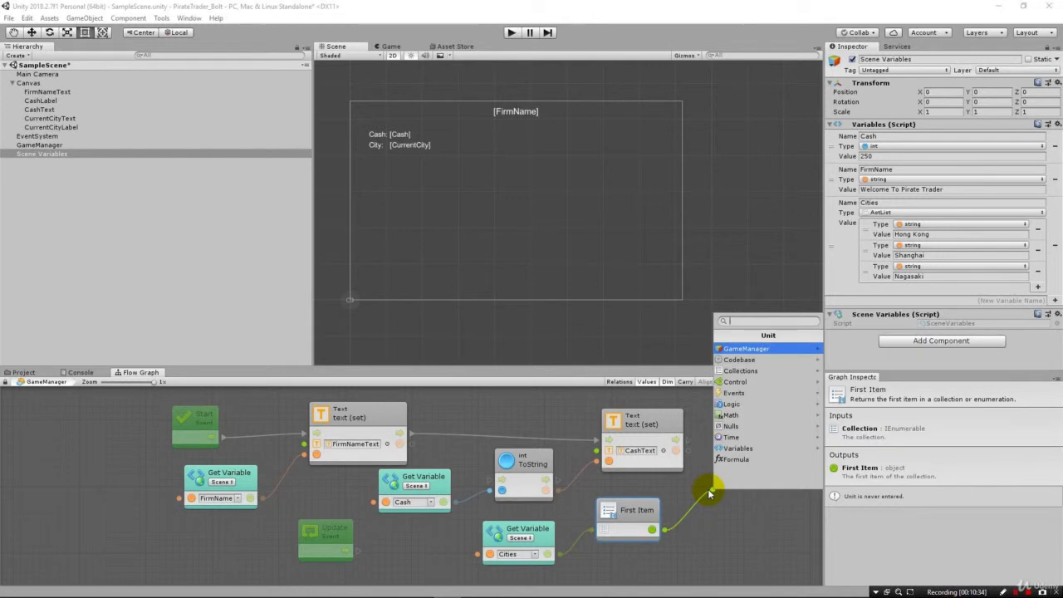
pyautogui.write('Set Text')
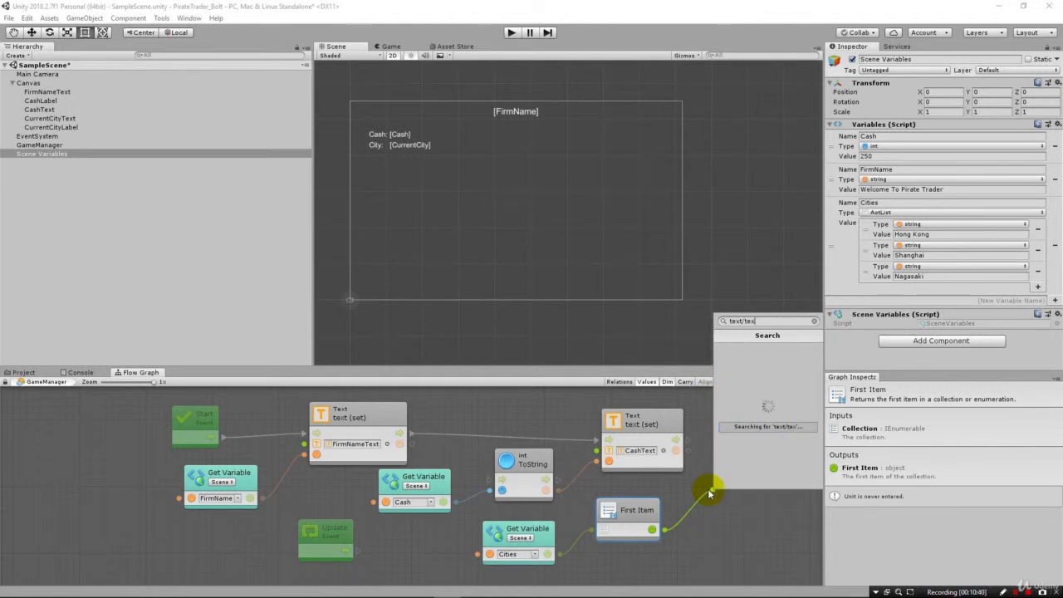
pyautogui.write('text.text')
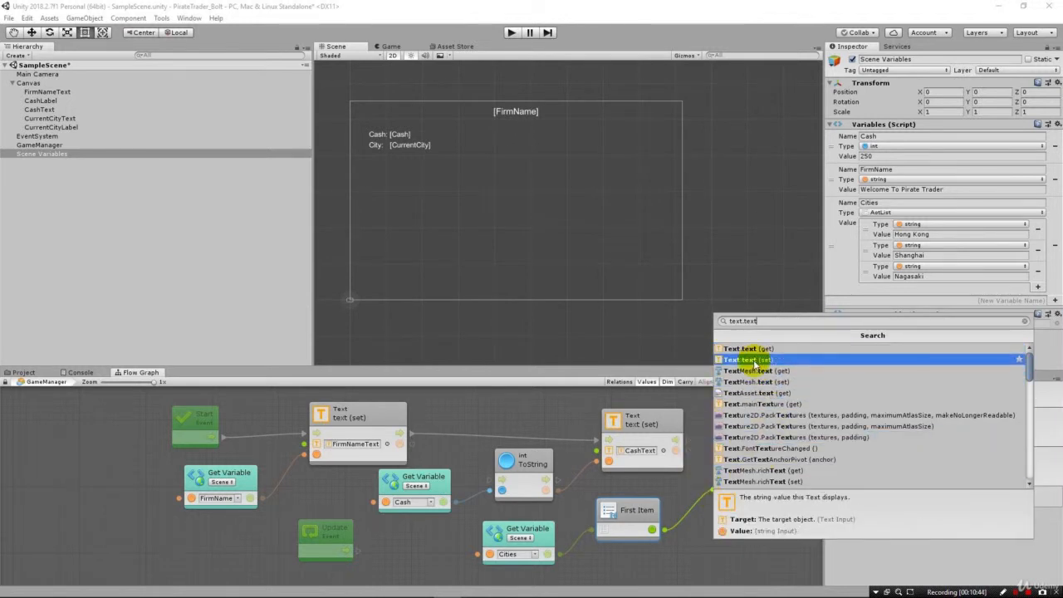
pyautogui.click(754, 359)
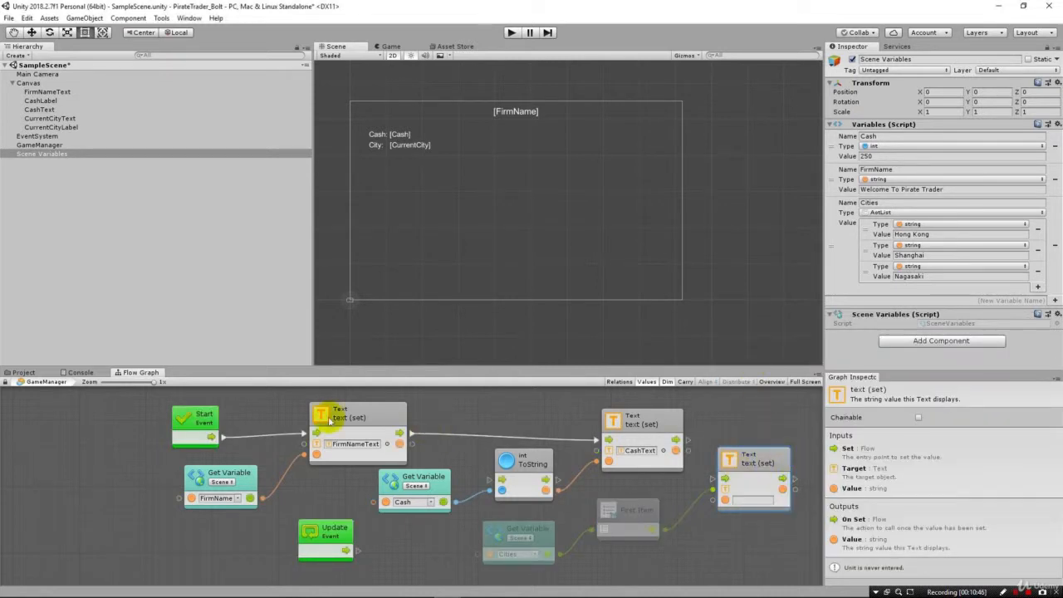
pyautogui.click(756, 440)
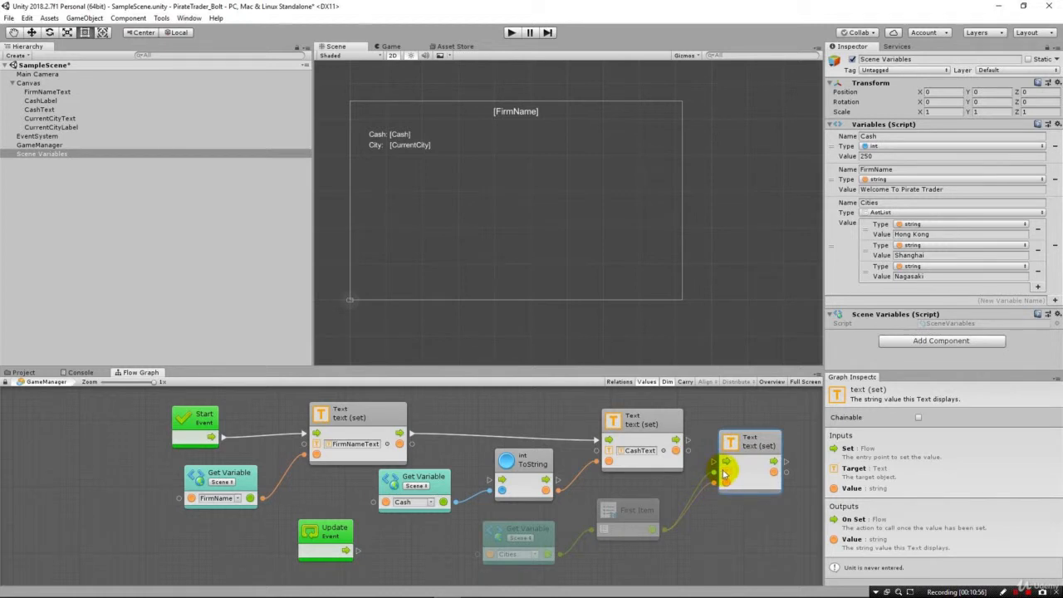
pyautogui.moveTo(701, 462)
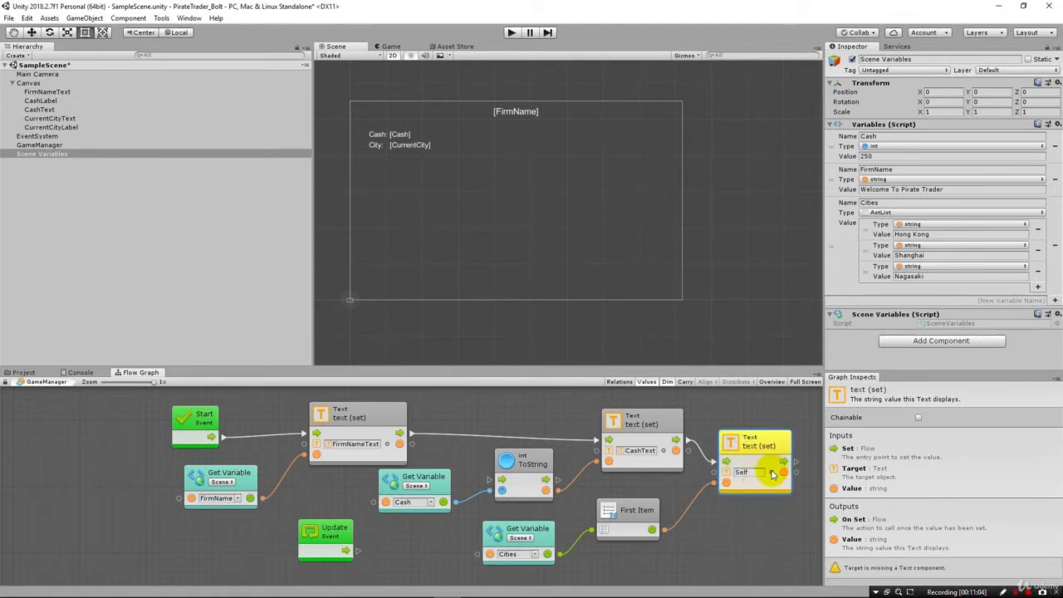
# Step: Target the new Text (set) unit at CurrentCityText, fed by the First Item of Cities
pyautogui.click(756, 471)
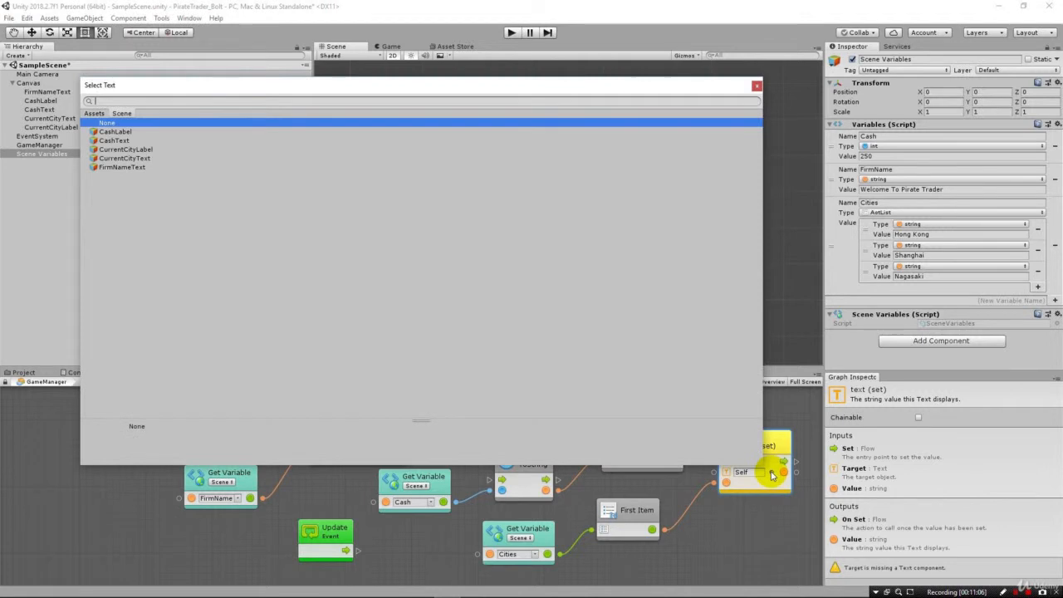
pyautogui.moveTo(139, 183)
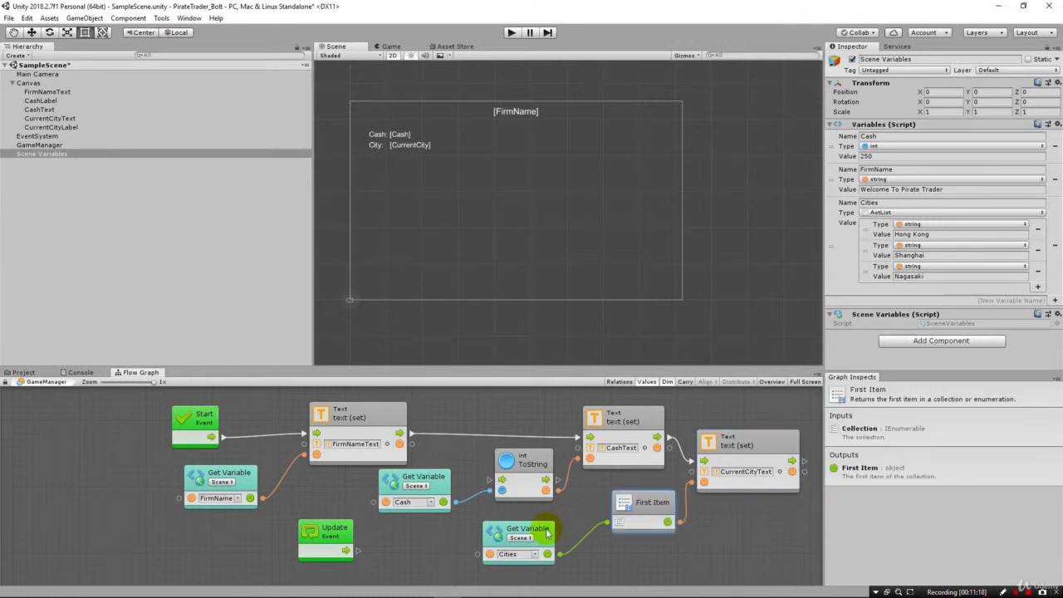
pyautogui.click(523, 531)
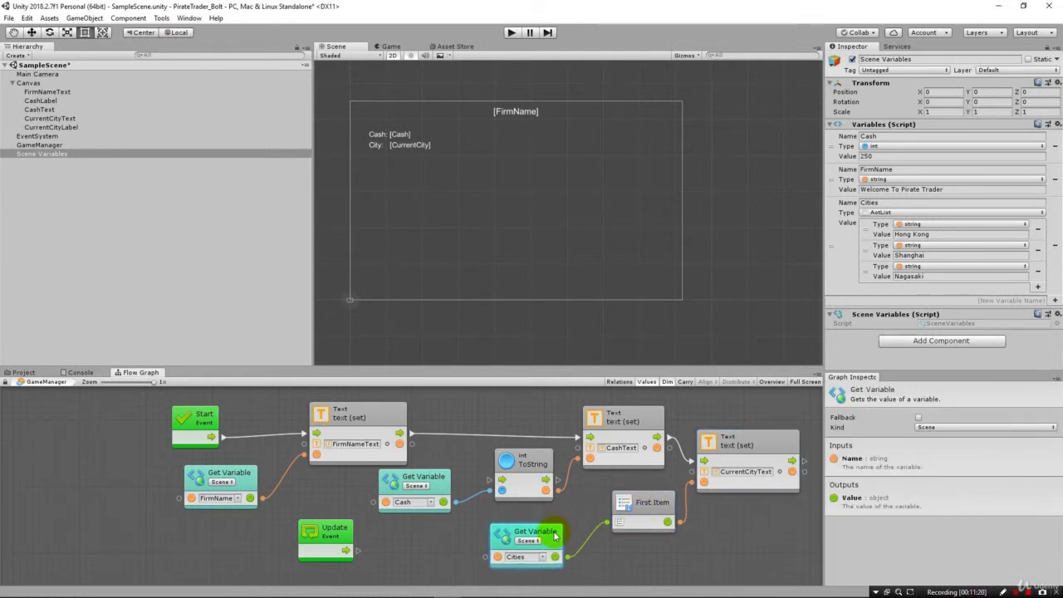
pyautogui.click(645, 501)
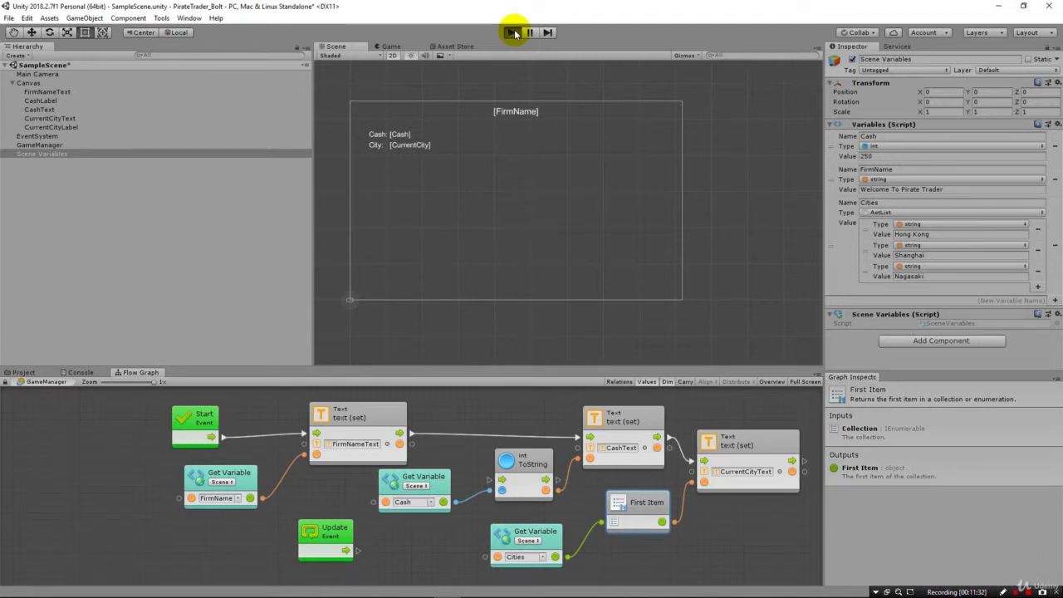
pyautogui.click(510, 33)
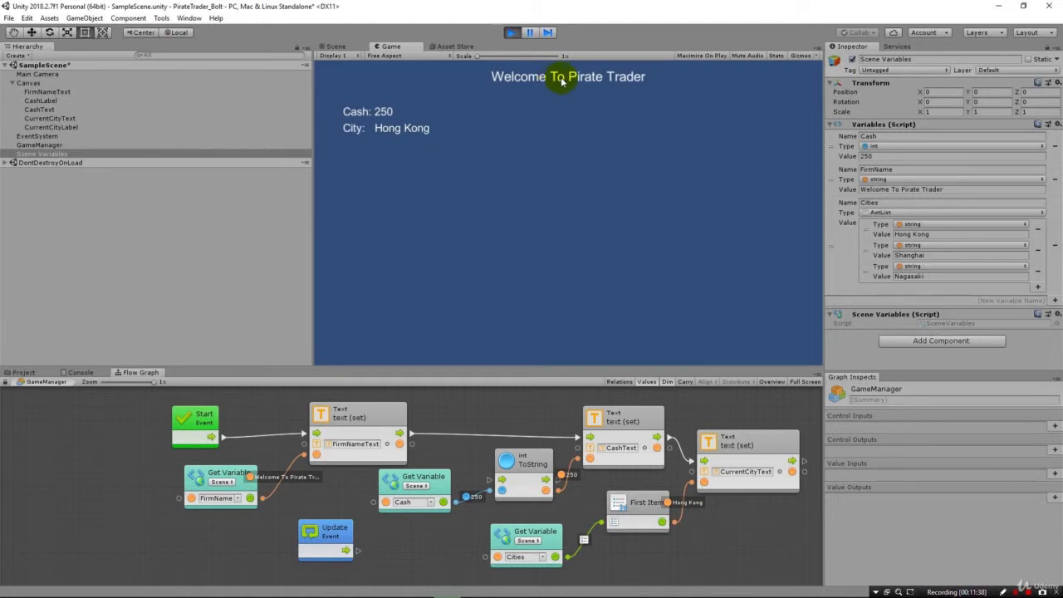
pyautogui.moveTo(398, 119)
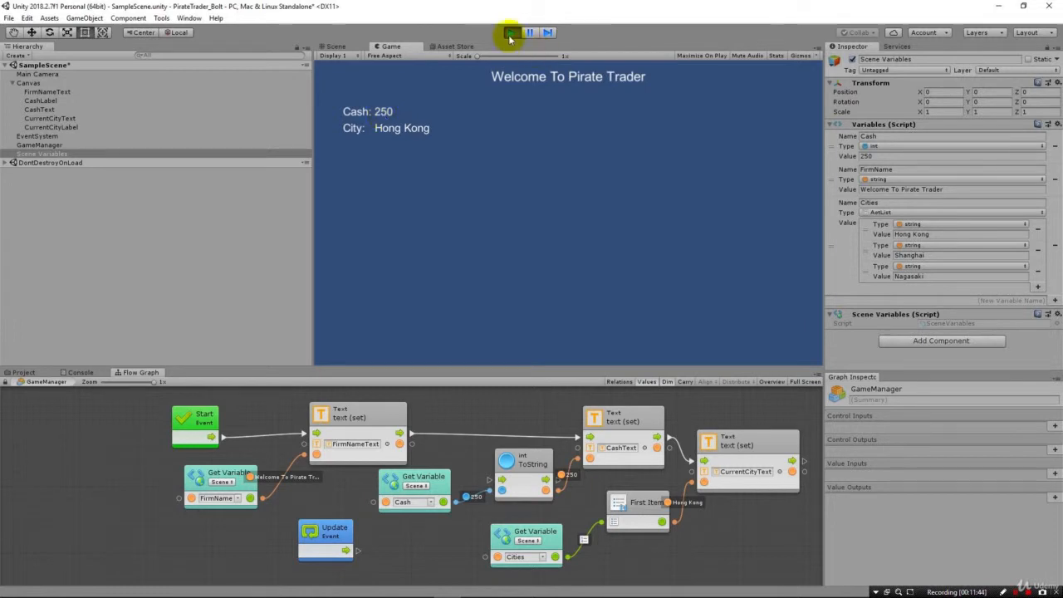
pyautogui.click(512, 33)
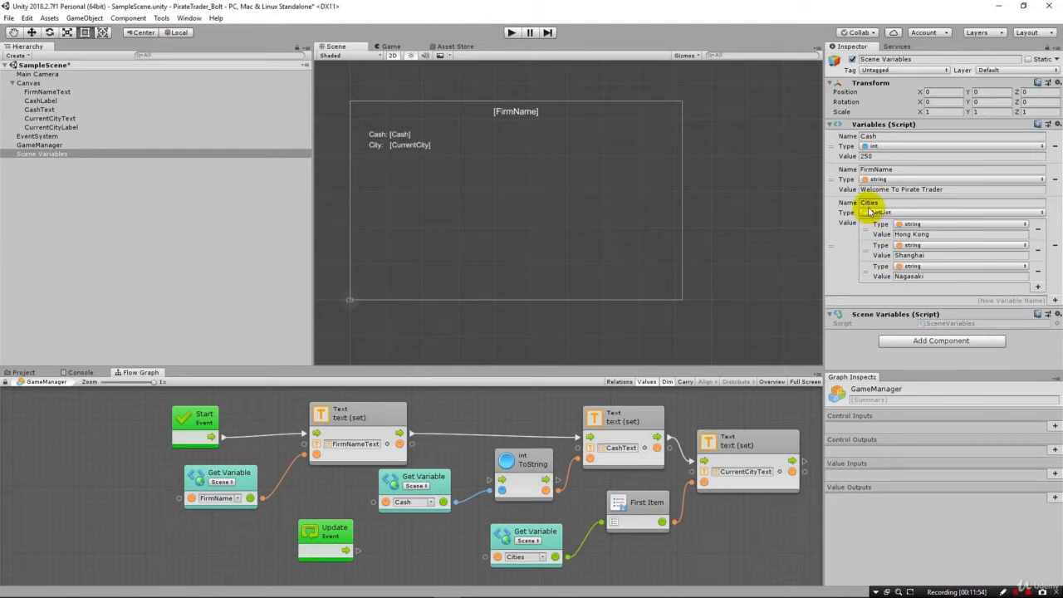
pyautogui.click(535, 532)
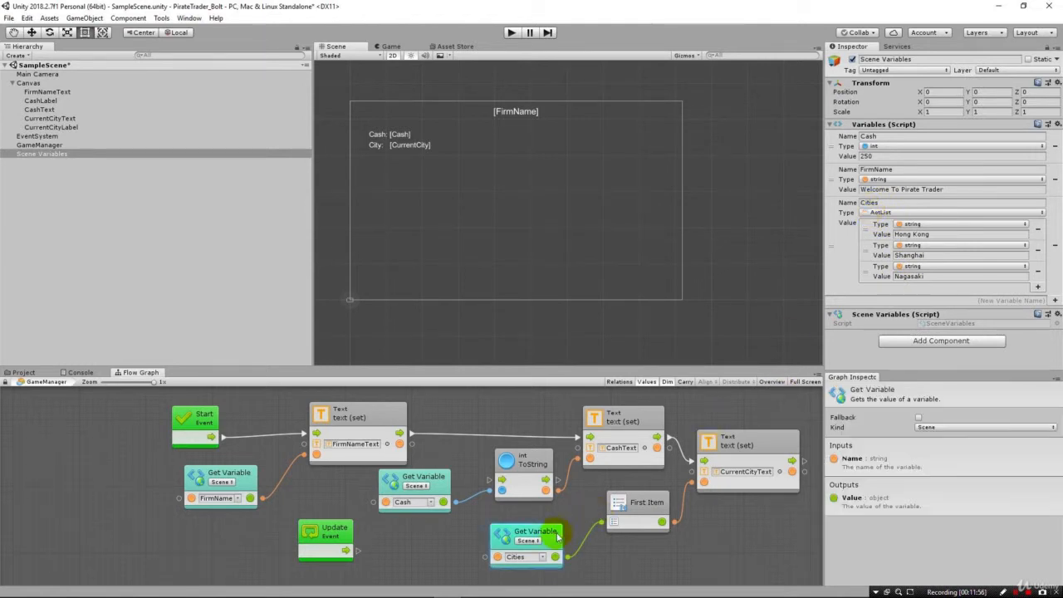
pyautogui.click(637, 512)
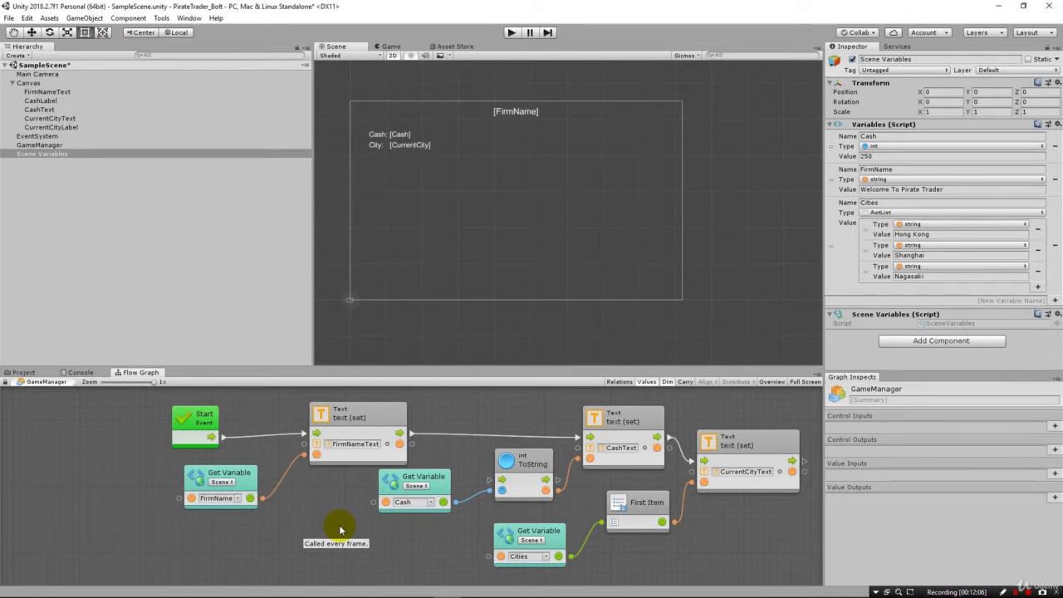
pyautogui.moveTo(424, 445)
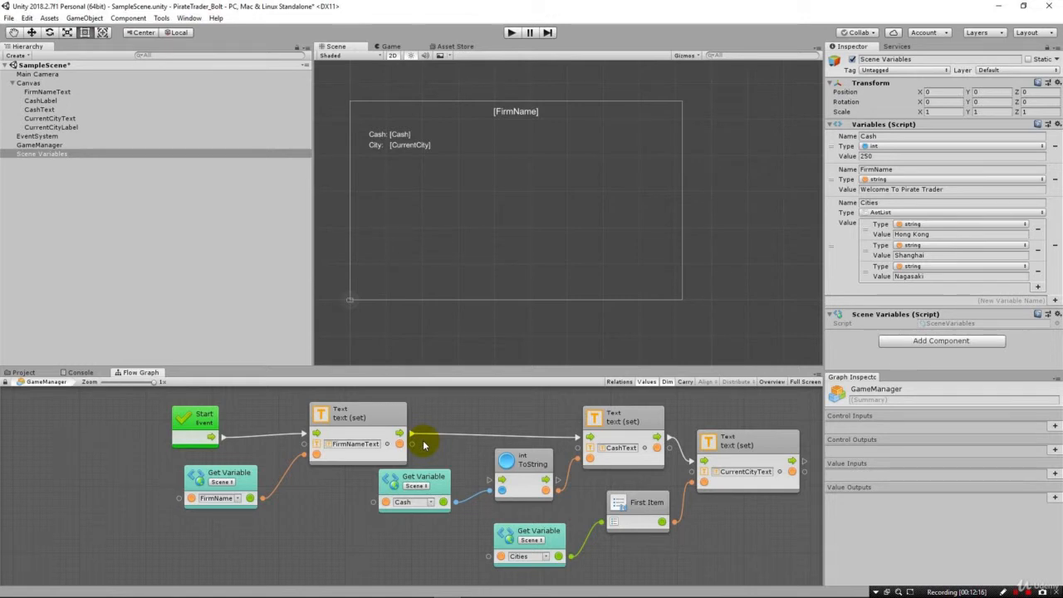
pyautogui.moveTo(525, 521)
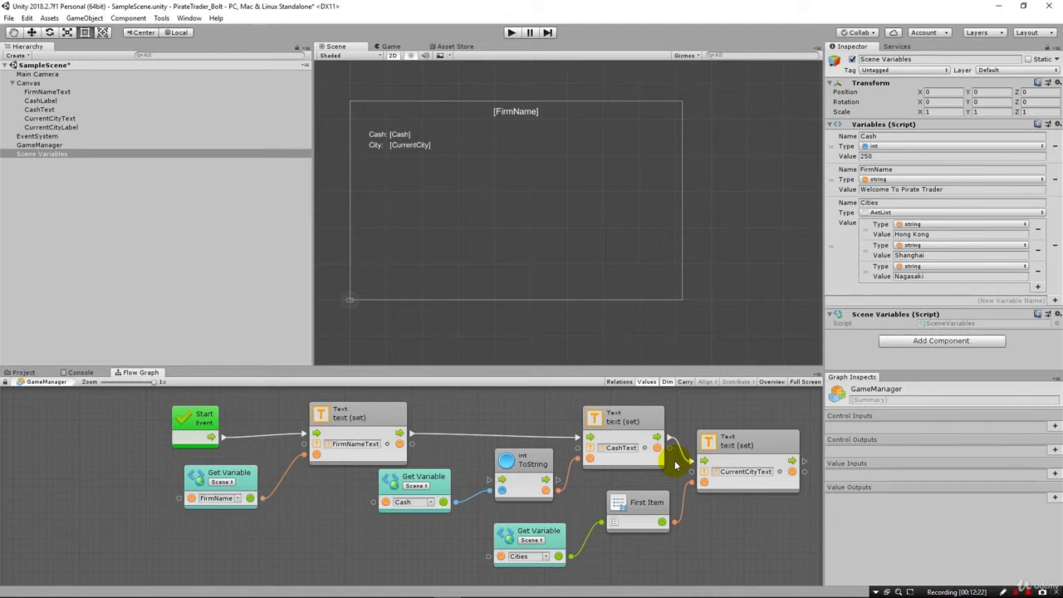
pyautogui.moveTo(637, 419)
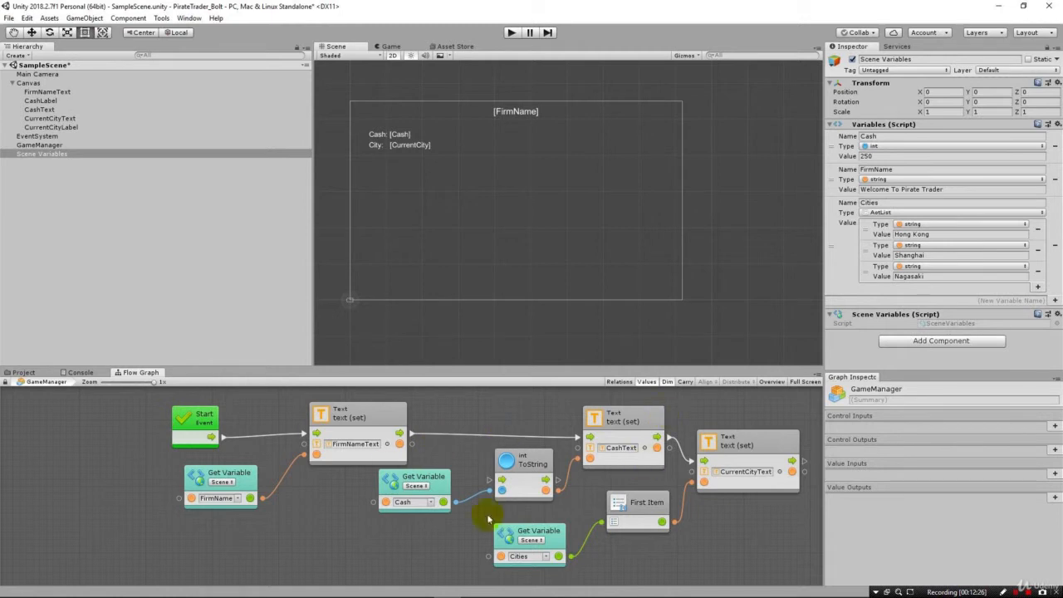
pyautogui.moveTo(462, 559)
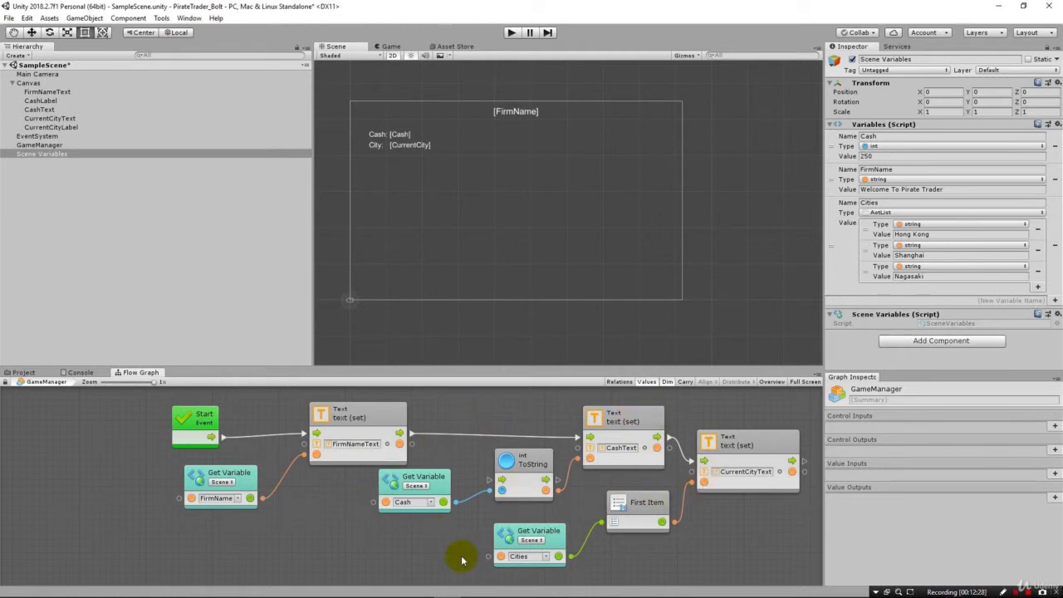